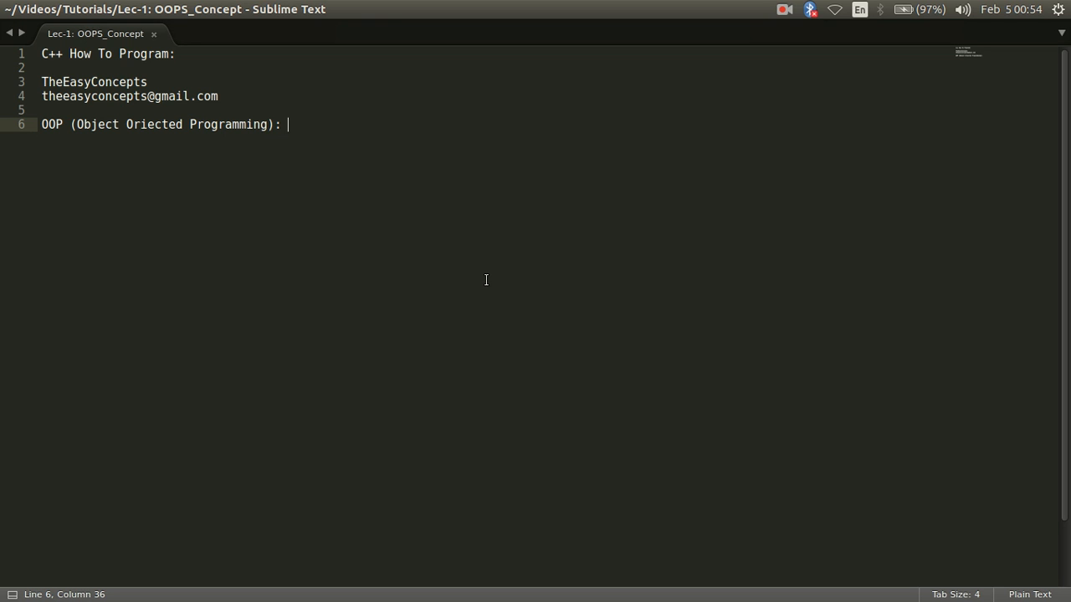
# Step: Write 'Dealing with objects (Programming paradigm which is based on concept of objects)' on the OOP line
pyautogui.write('D')
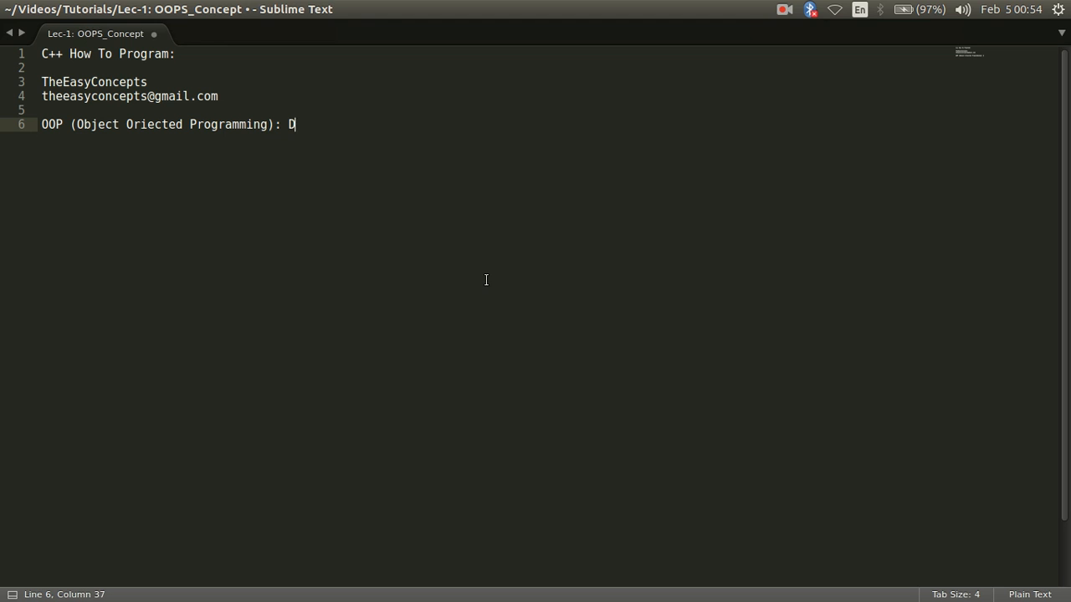
pyautogui.write('ealing wi')
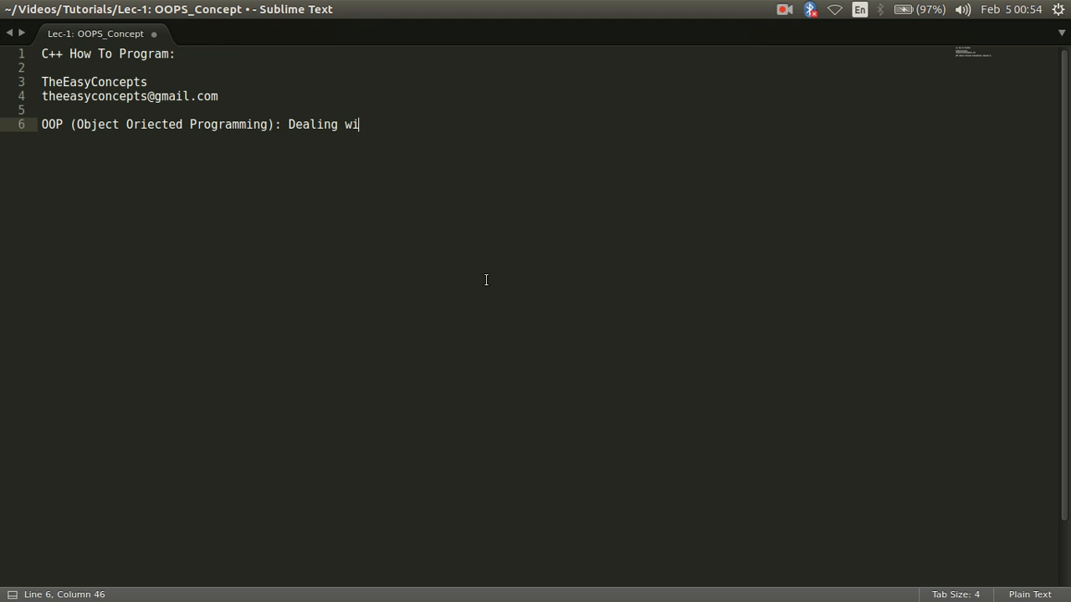
pyautogui.write('th objects')
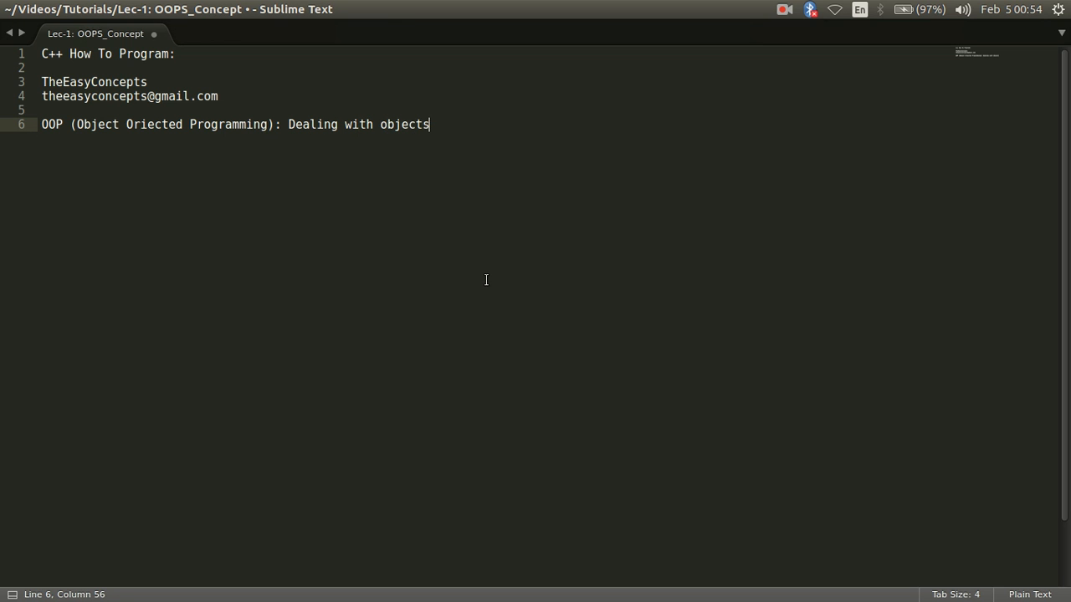
pyautogui.write('()')
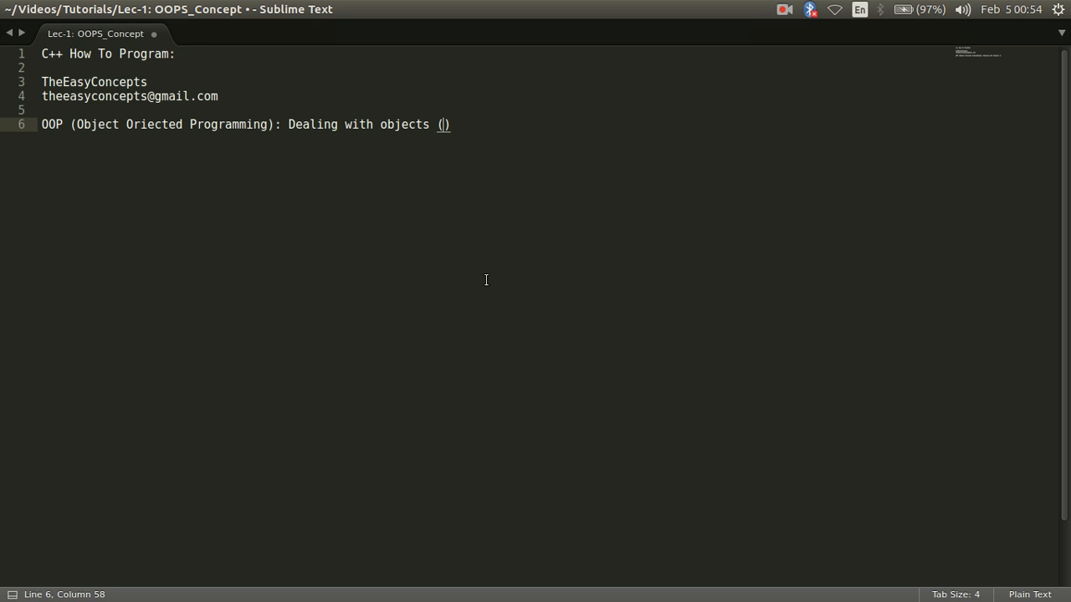
pyautogui.write('Programming')
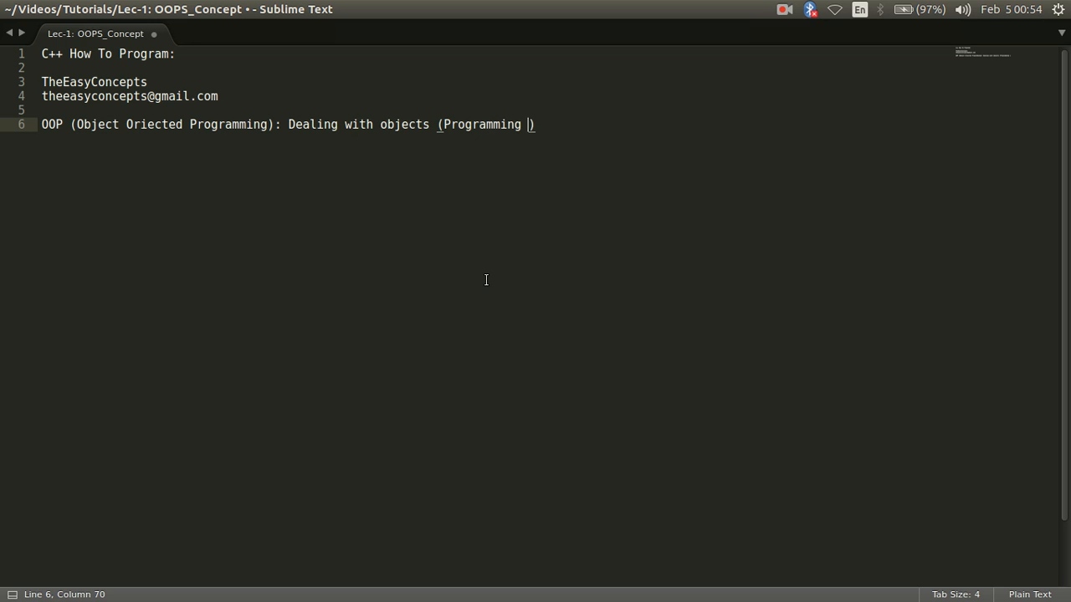
pyautogui.write('paradigm which is based on')
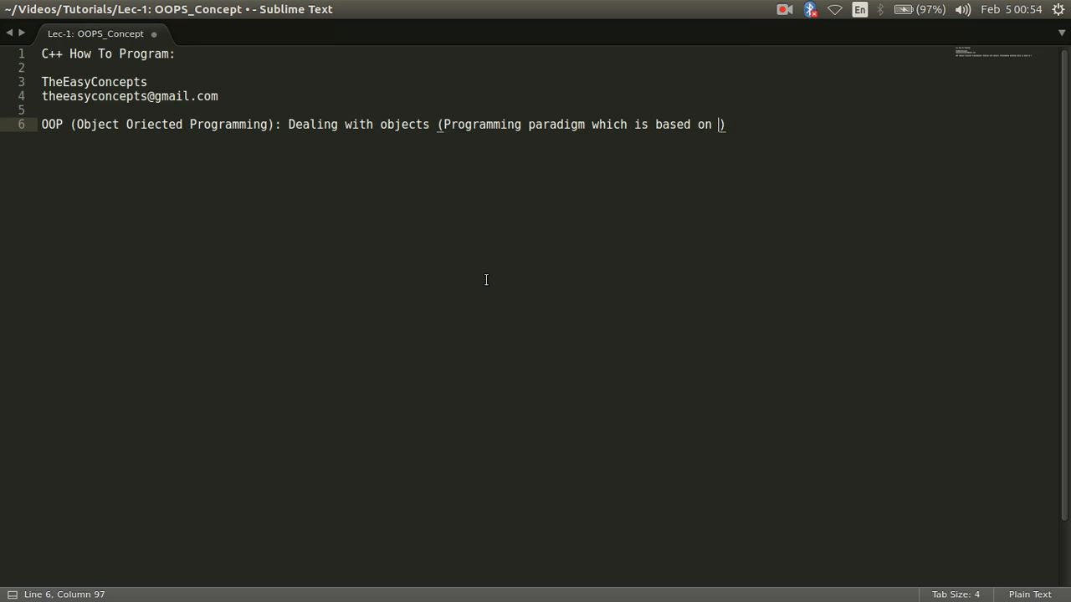
pyautogui.write('cncept of ob')
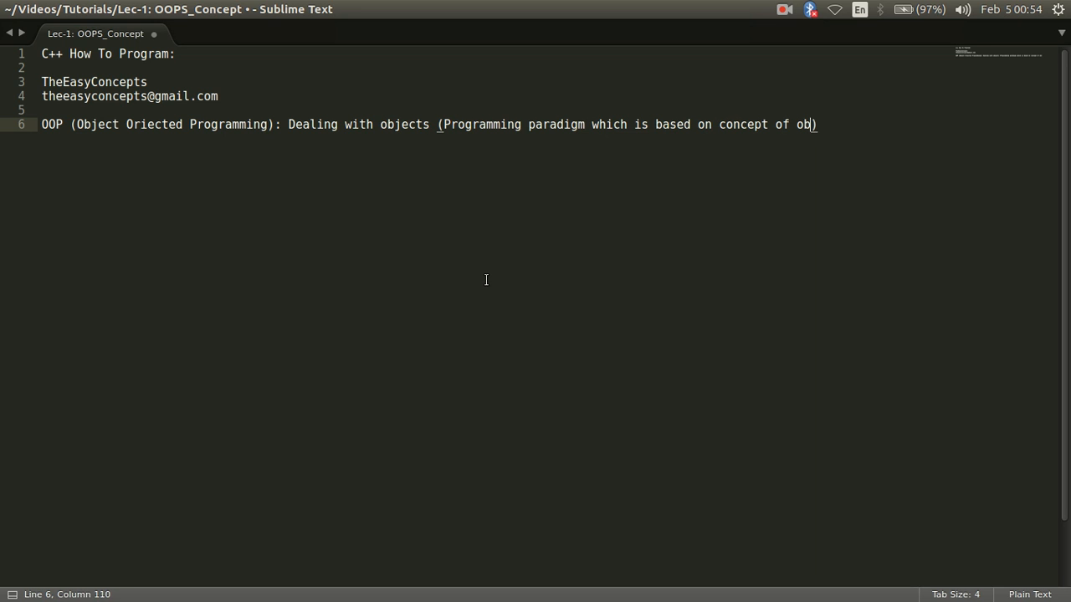
pyautogui.write('jects)')
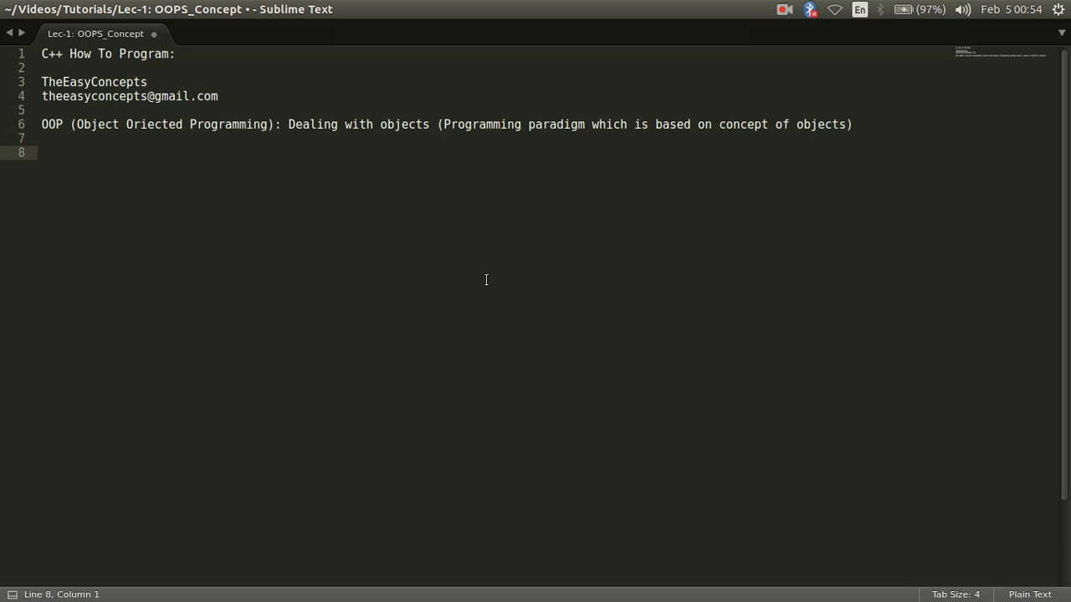
# Step: Add an 'Object??' heading and the line 'Object: Real World Entity (Attributes + Behaviours)'
pyautogui.write('Objec')
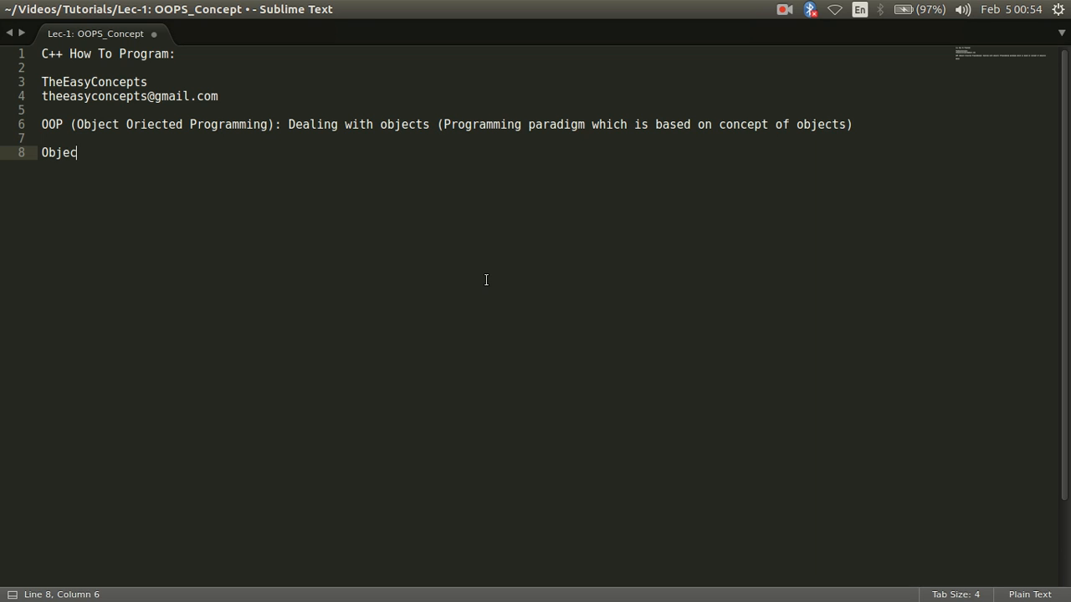
pyautogui.write('t??')
pyautogui.write('O')
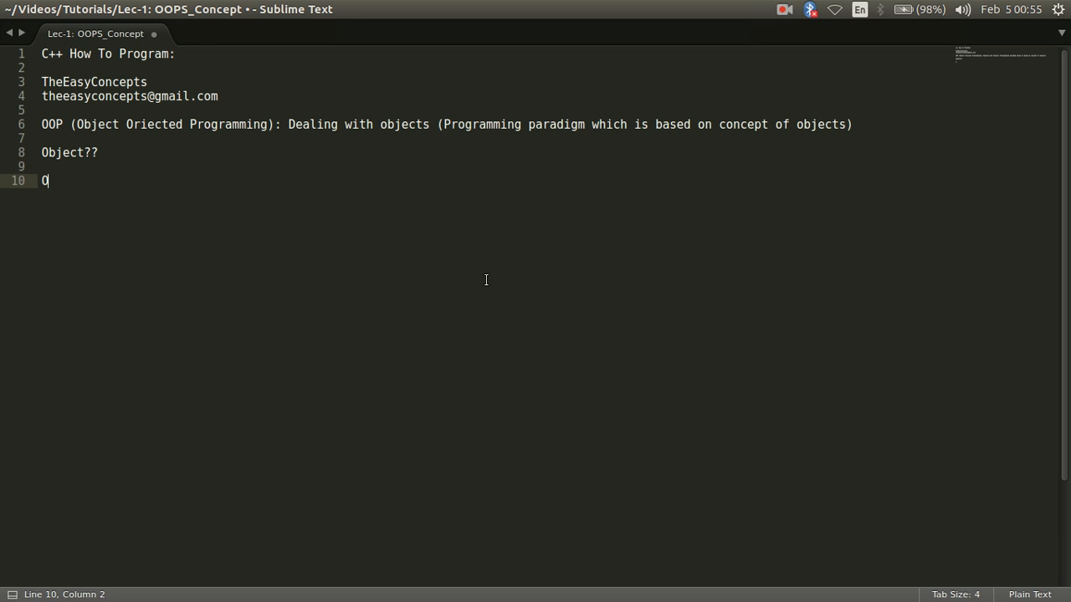
pyautogui.write('bject:')
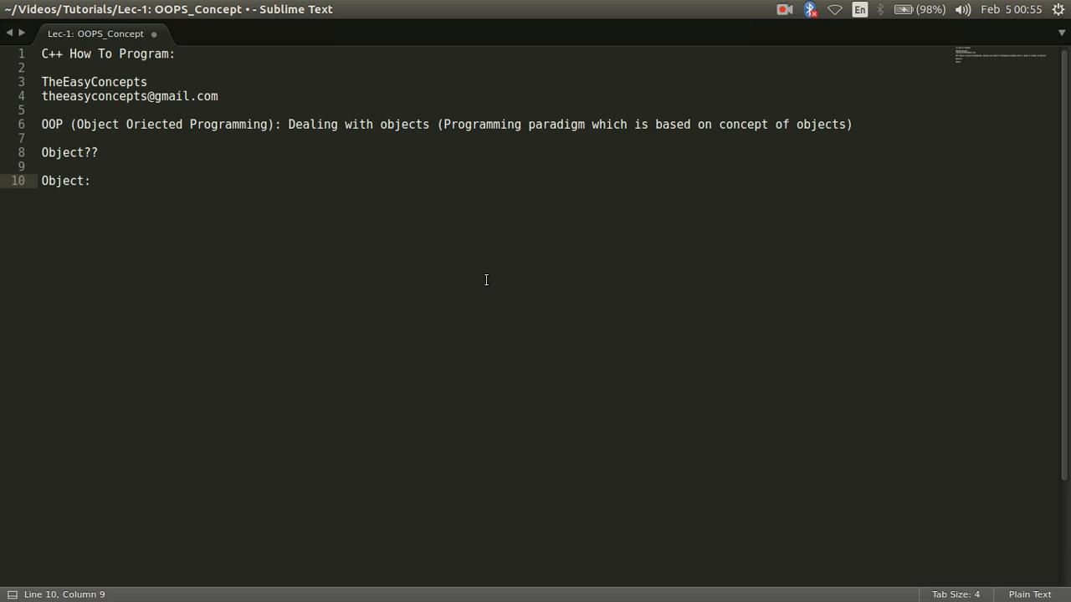
pyautogui.write('Rea')
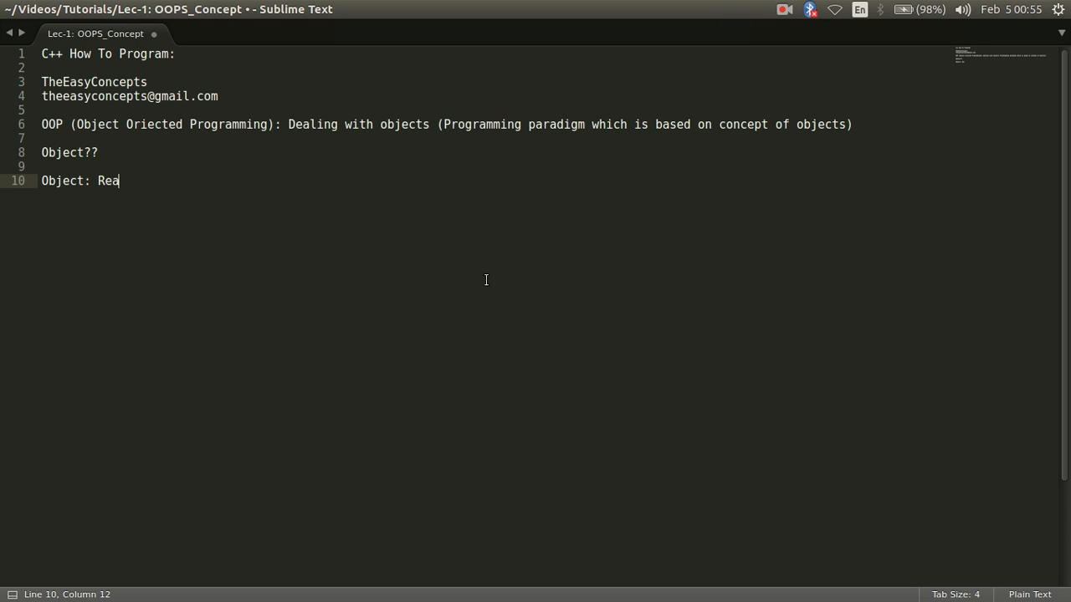
pyautogui.write('l World')
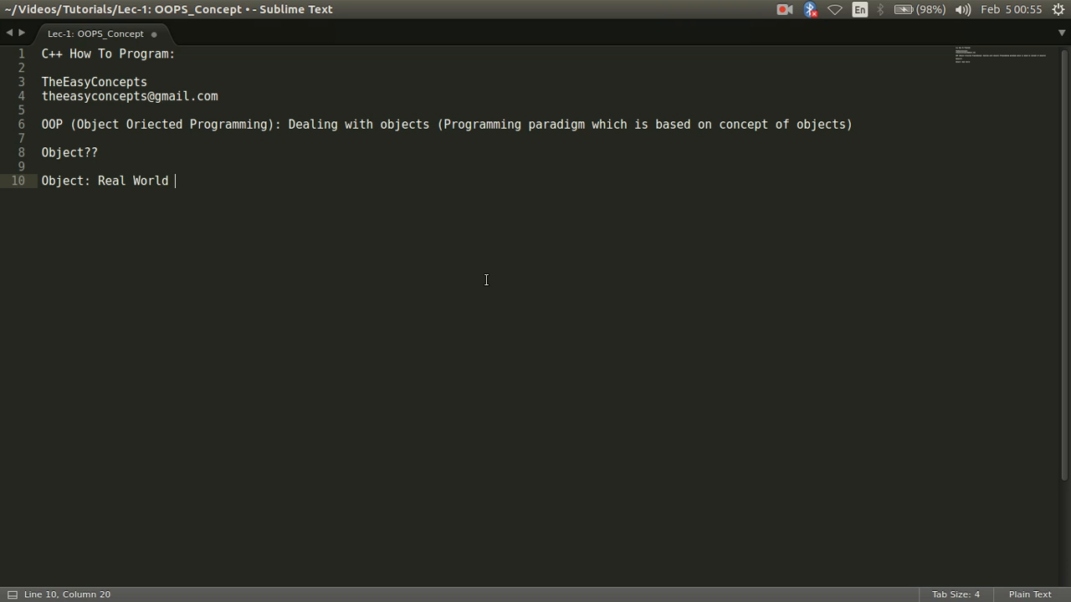
pyautogui.write('Entity ()')
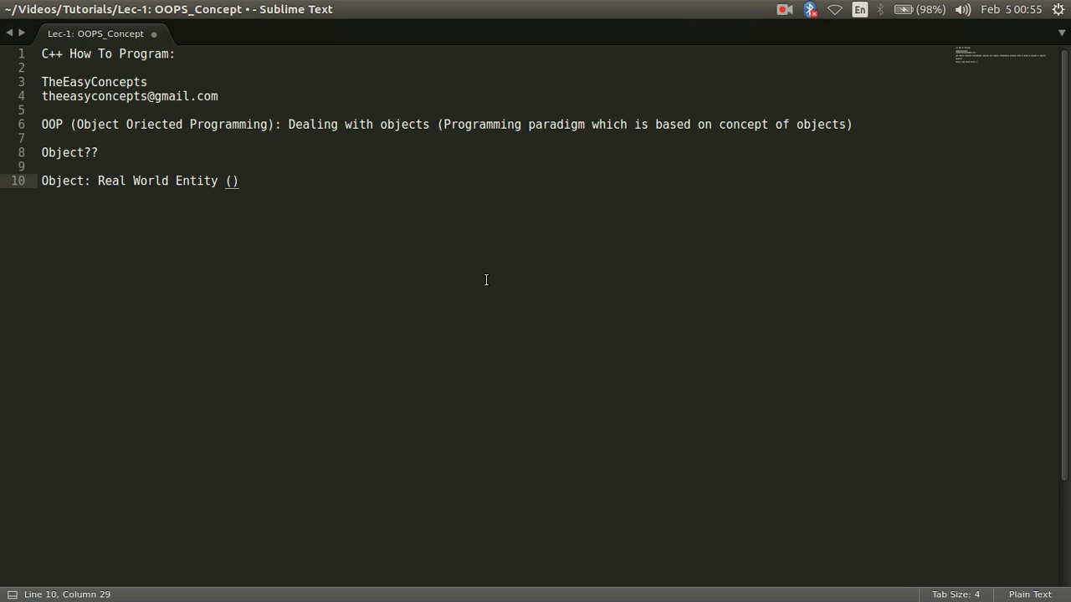
pyautogui.write('Attribu')
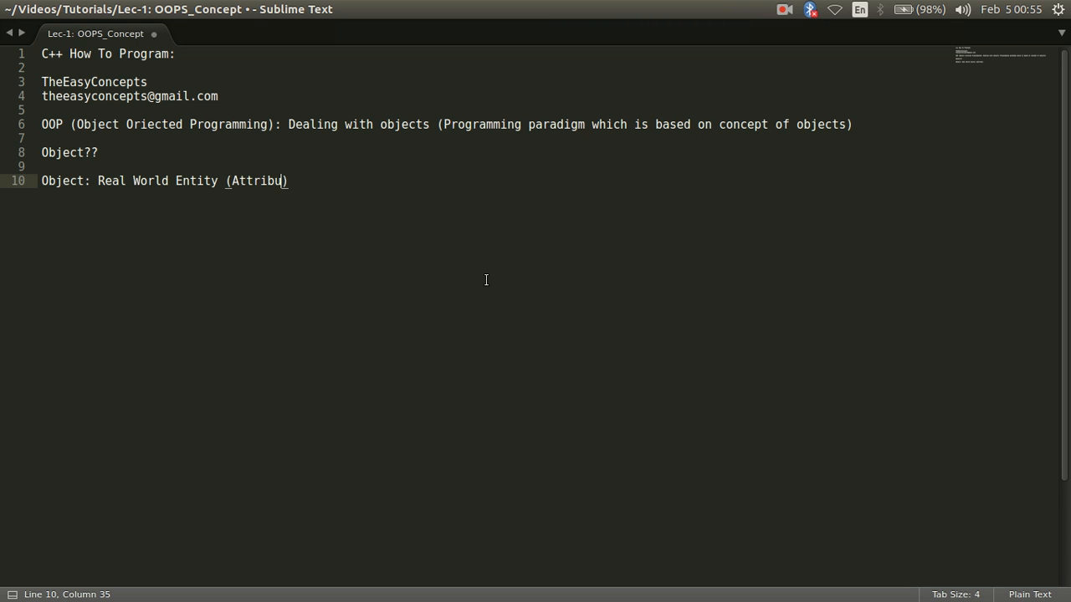
pyautogui.write('tes +')
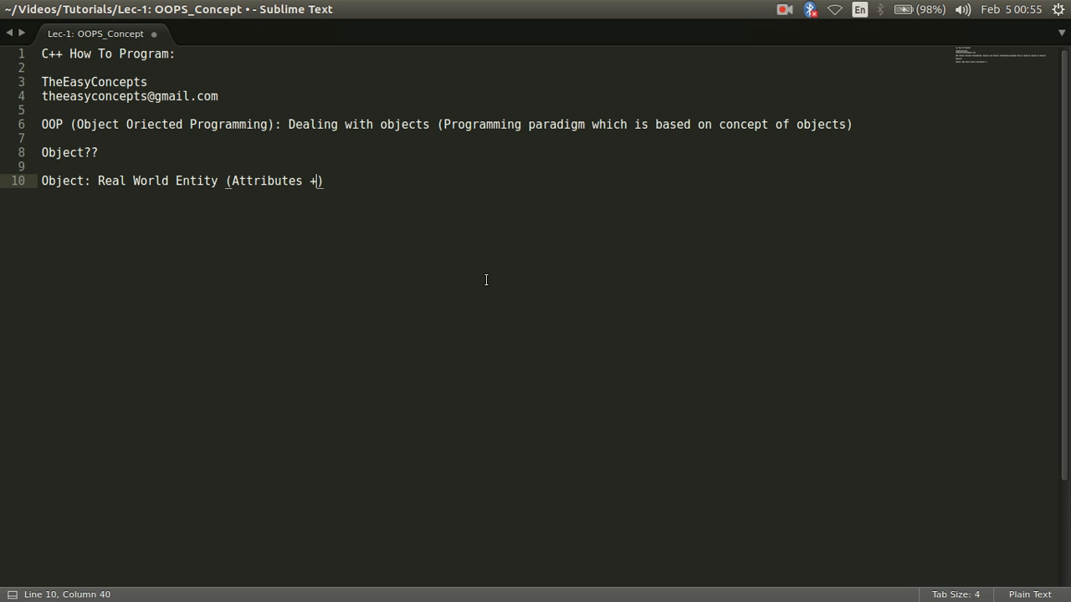
pyautogui.write('Behavio')
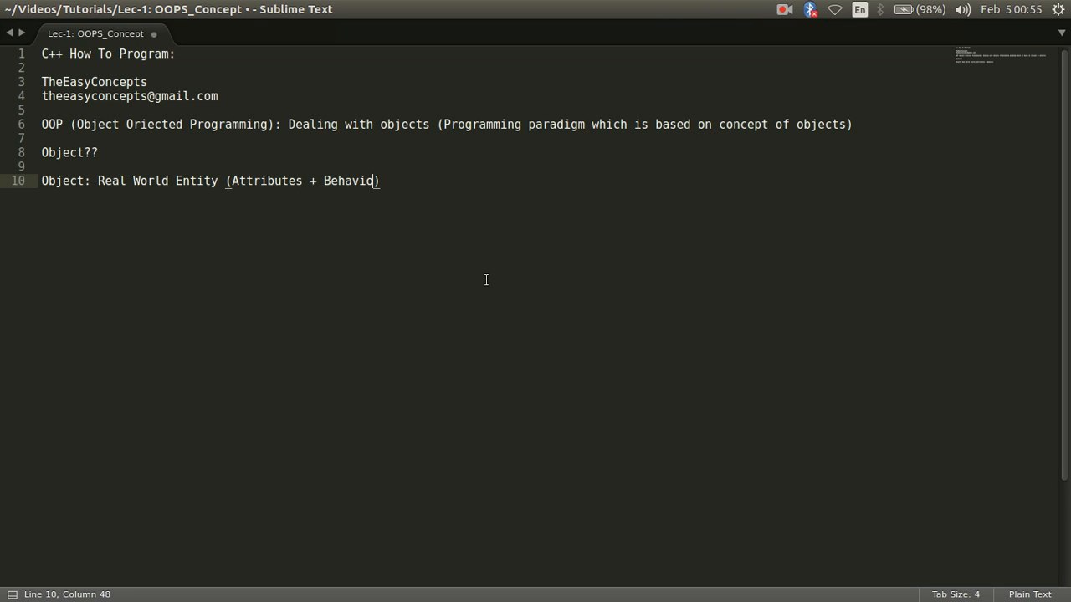
pyautogui.write('urs')
pyautogui.write('E')
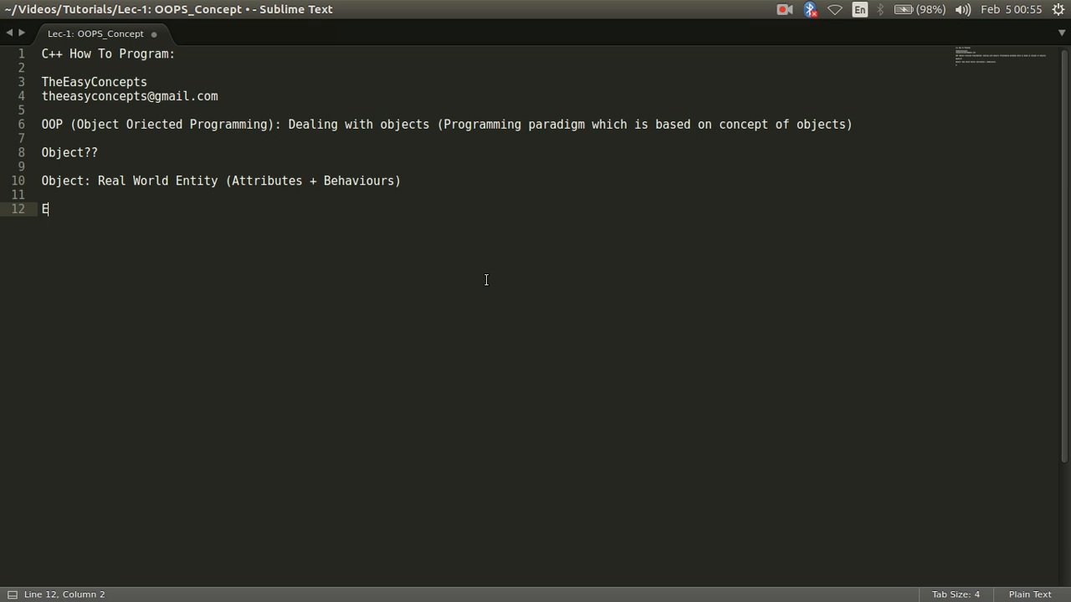
# Step: Start the line 'Example: Car (Attributes: )' beneath the Object definition
pyautogui.write('xample:')
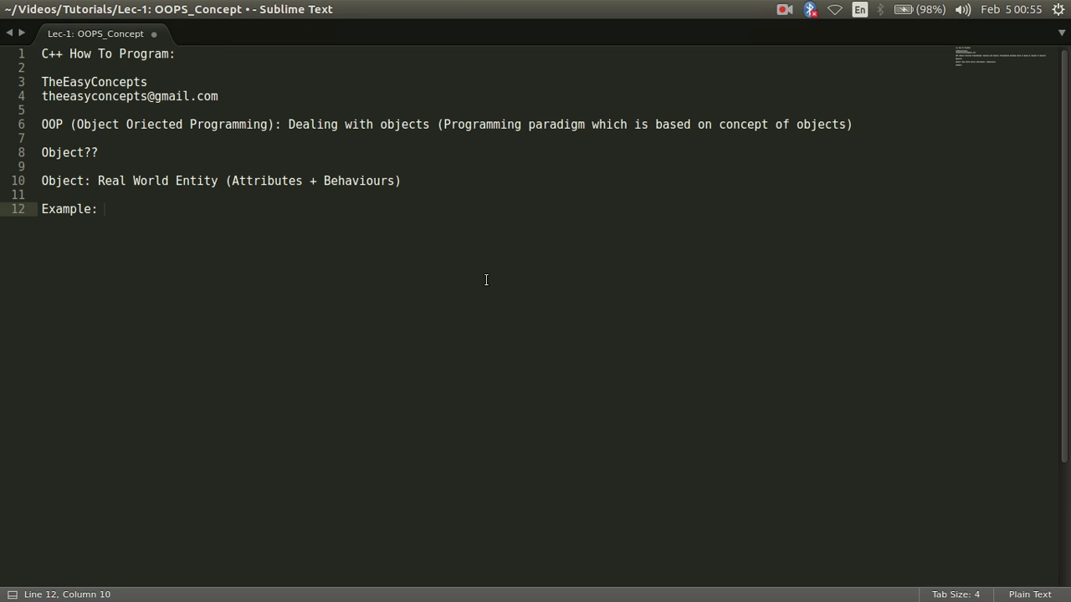
pyautogui.write('Car')
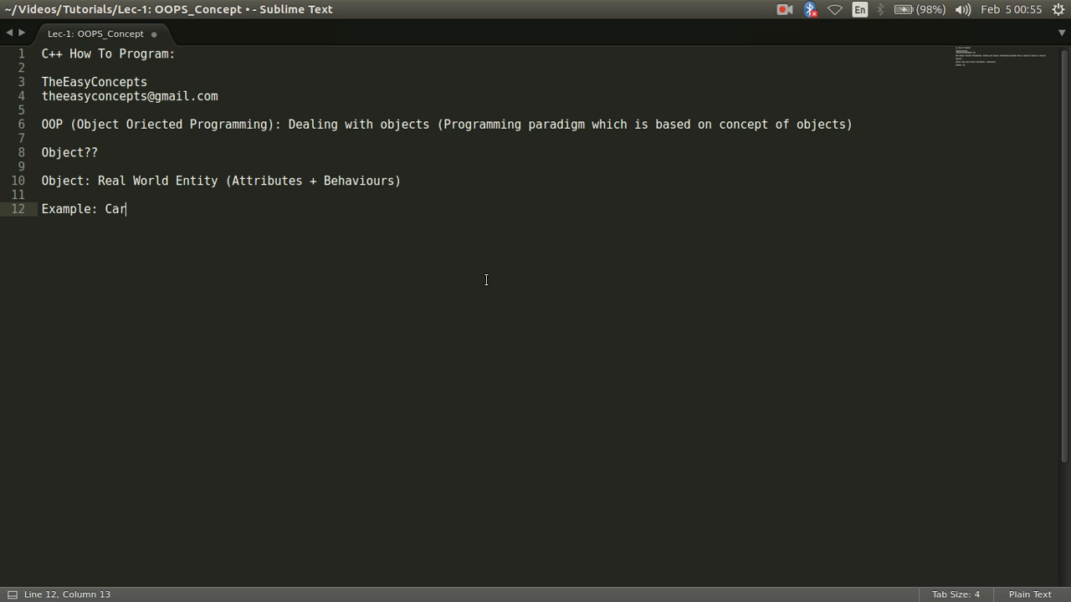
pyautogui.write('()')
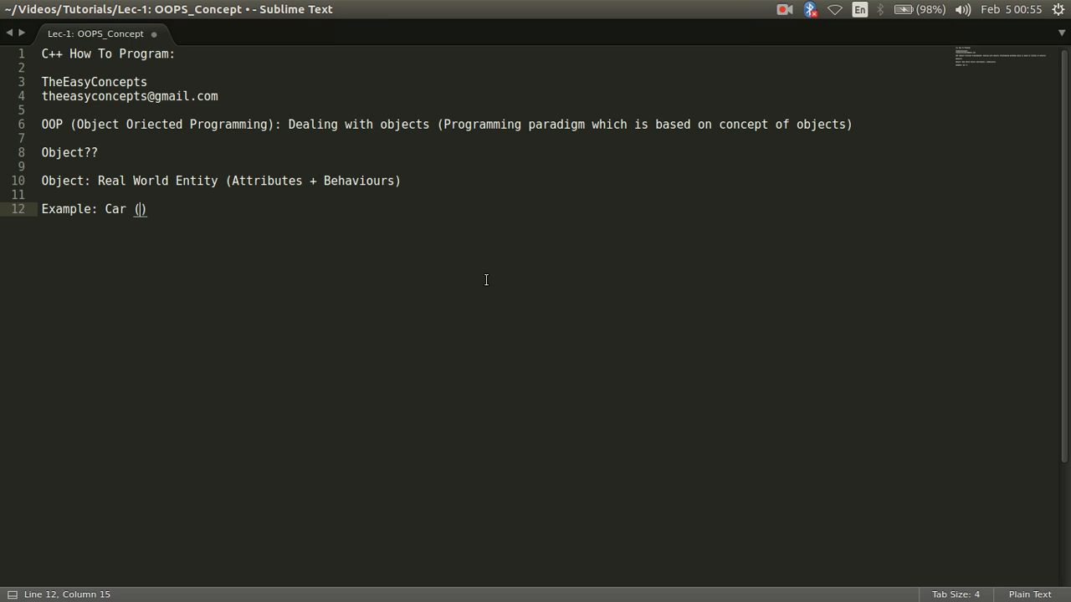
pyautogui.write('Attri')
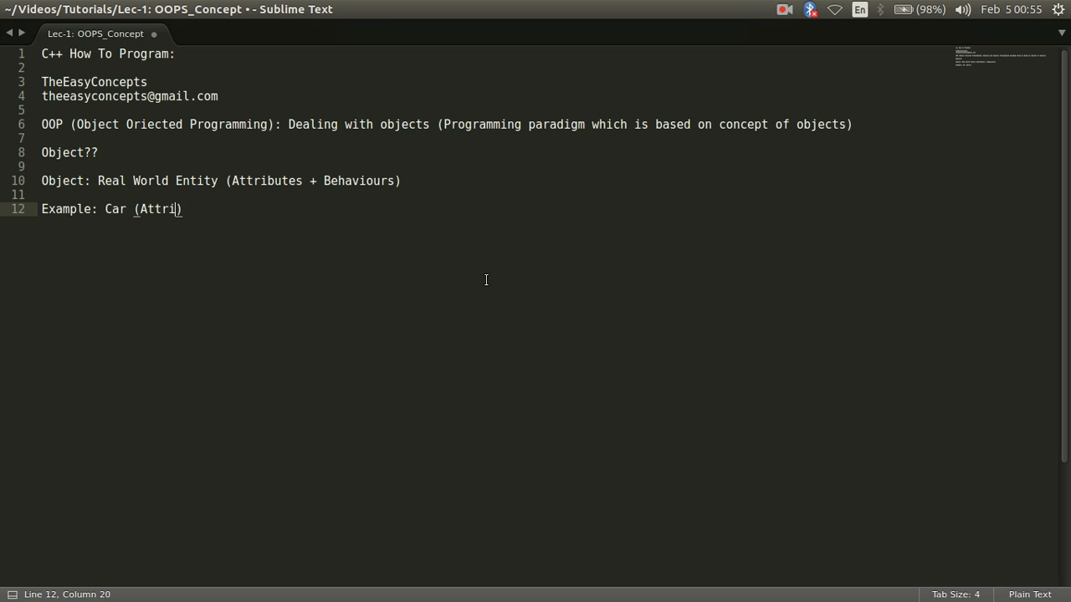
pyautogui.write('butes:')
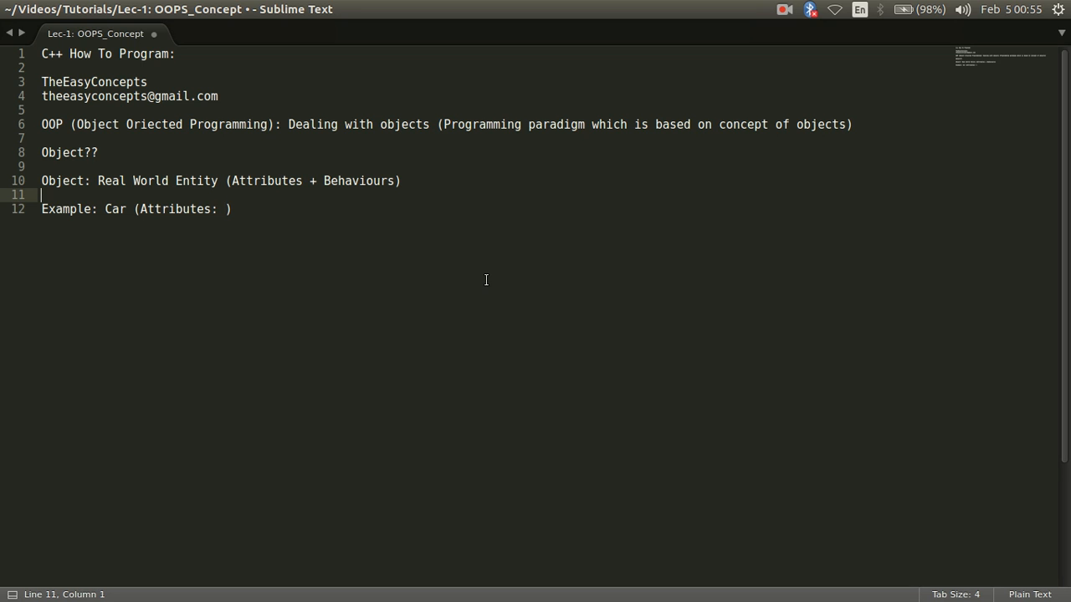
# Step: Insert the line 'Attributes: Features of object (property of object)' above the Car example, fixing a typo
pyautogui.press('Return')
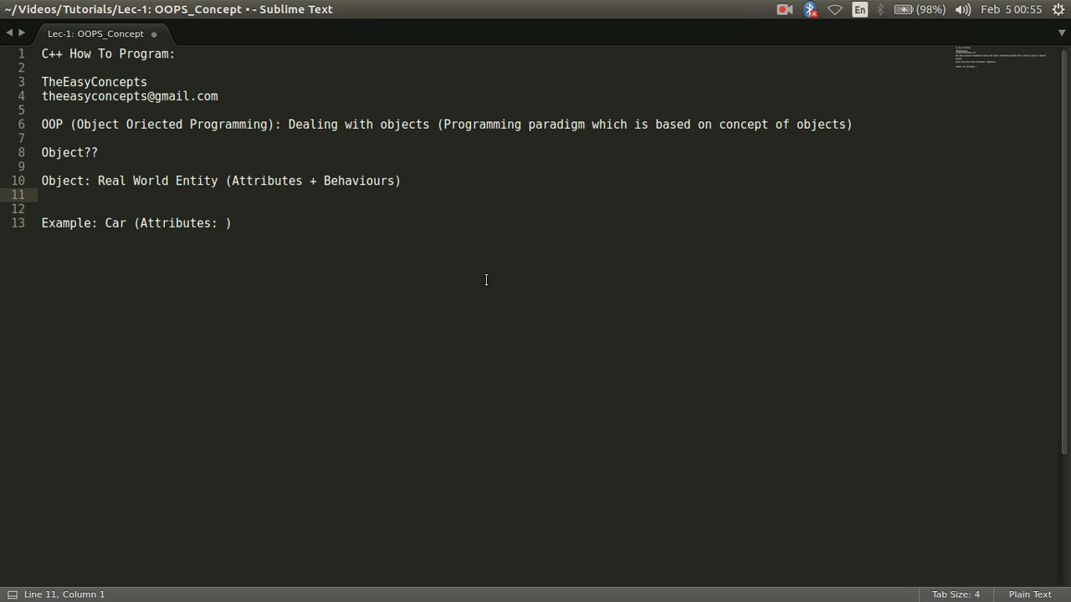
pyautogui.write('Attri')
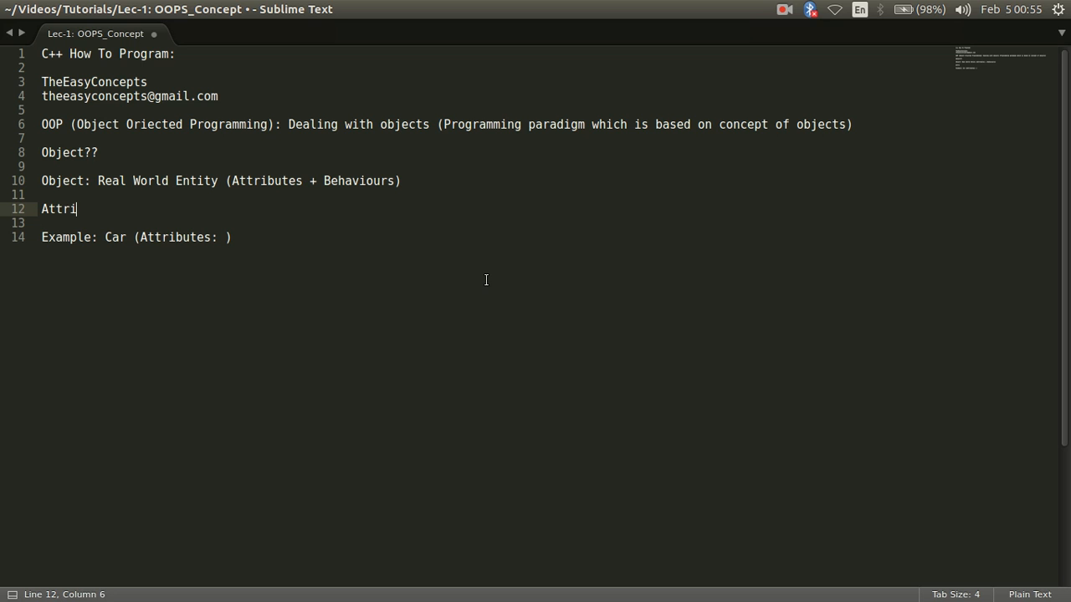
pyautogui.write('butes:')
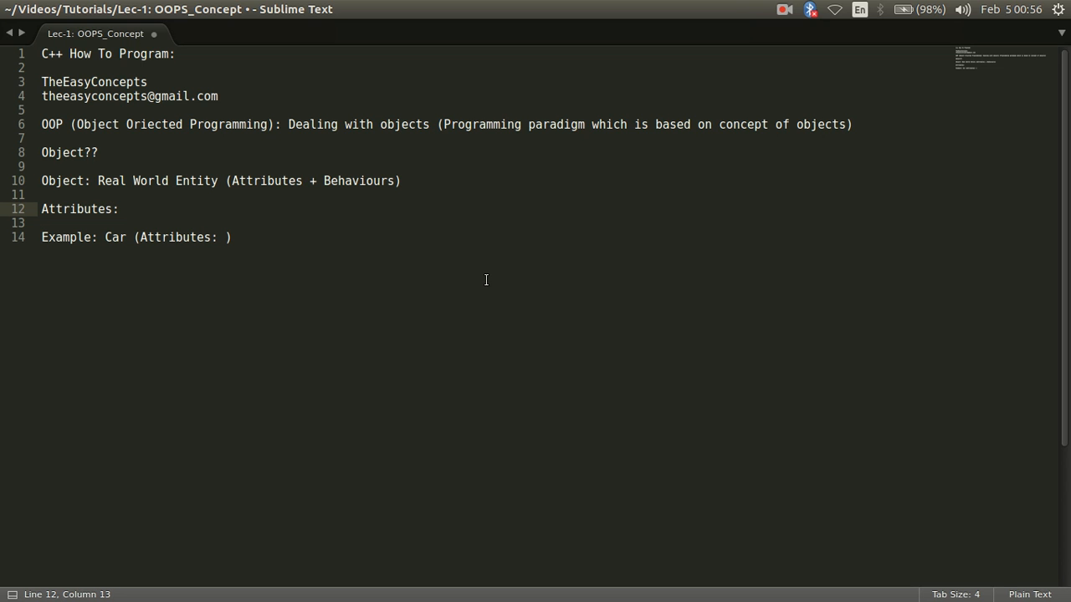
pyautogui.write('Featutes')
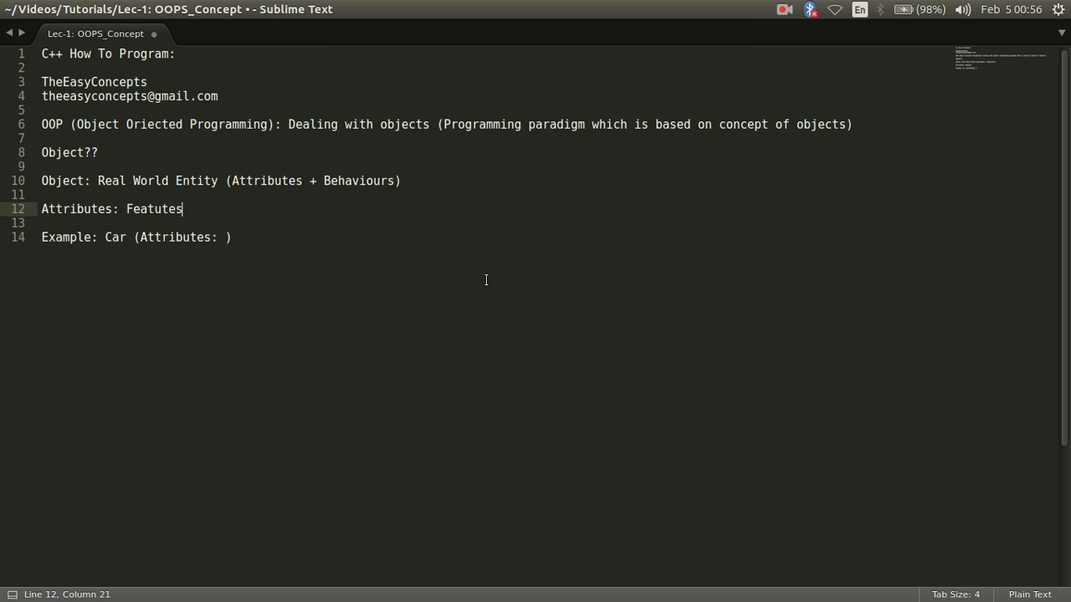
pyautogui.press('BackSpace')
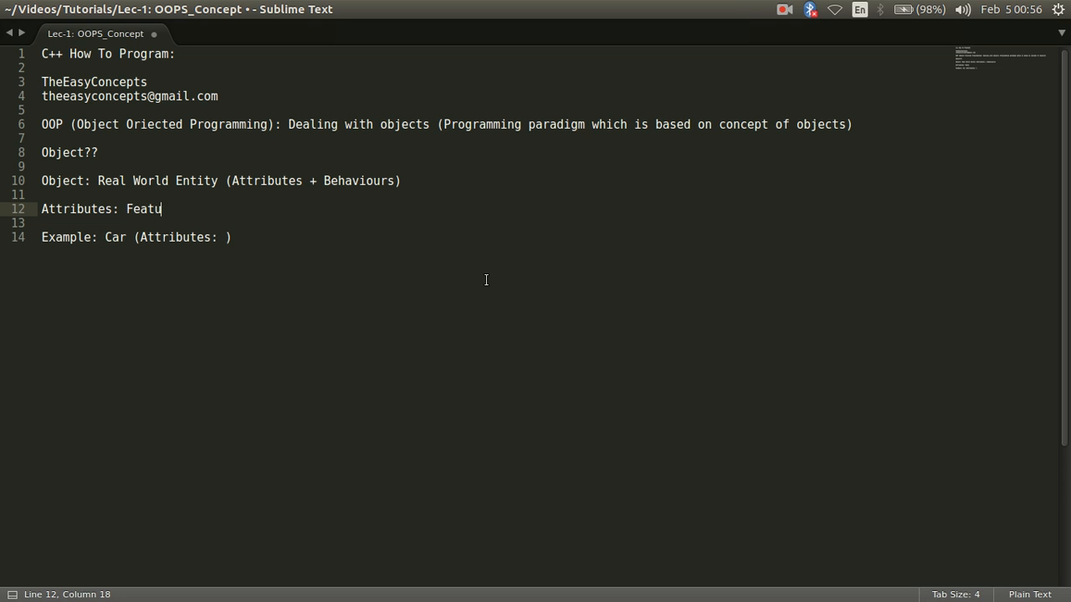
pyautogui.write('res of')
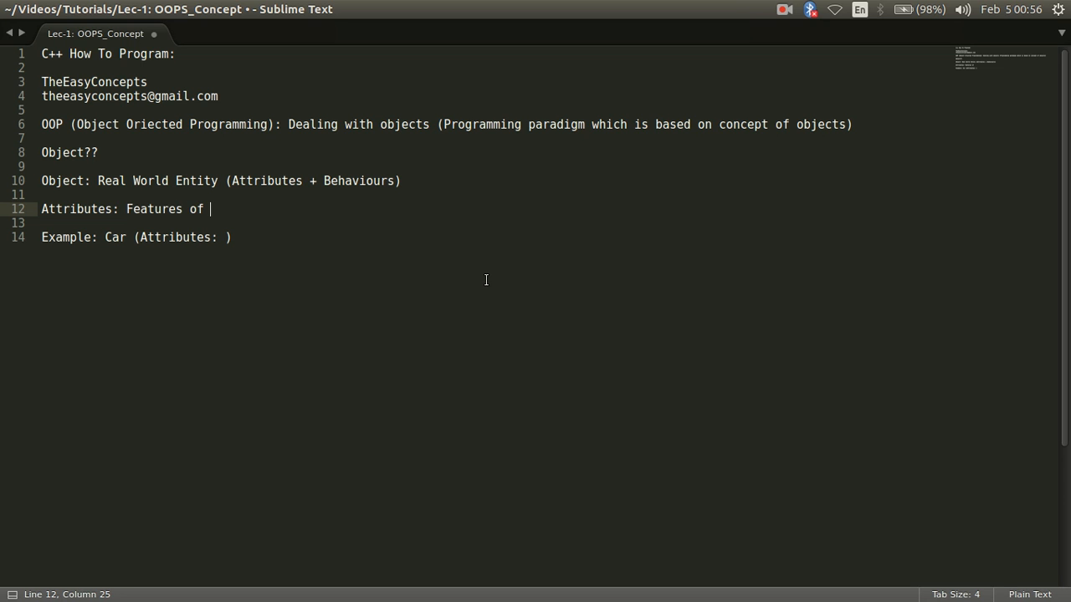
pyautogui.write('object')
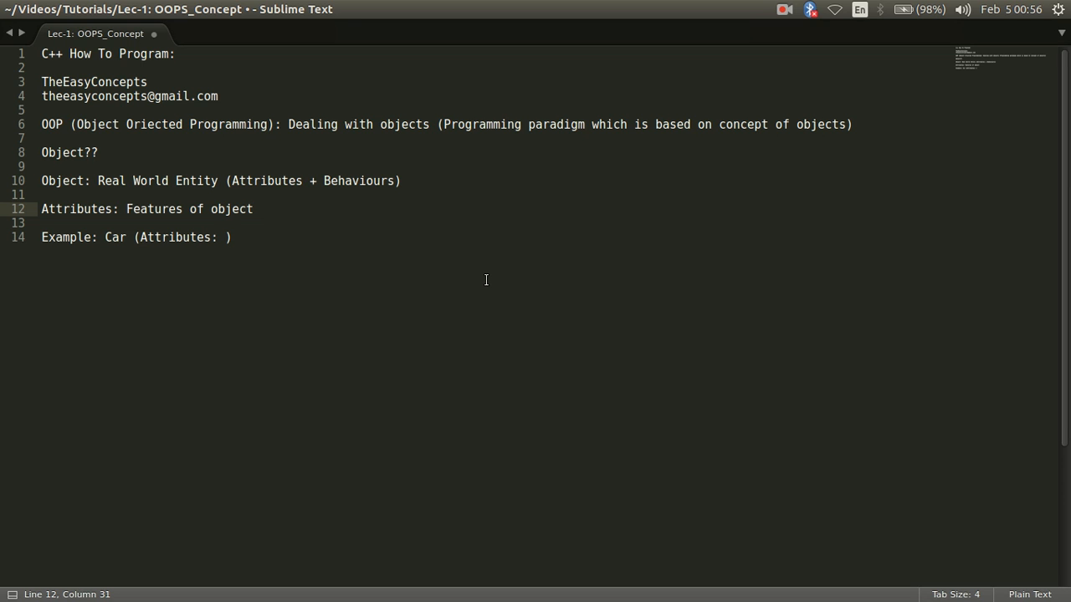
pyautogui.write('()')
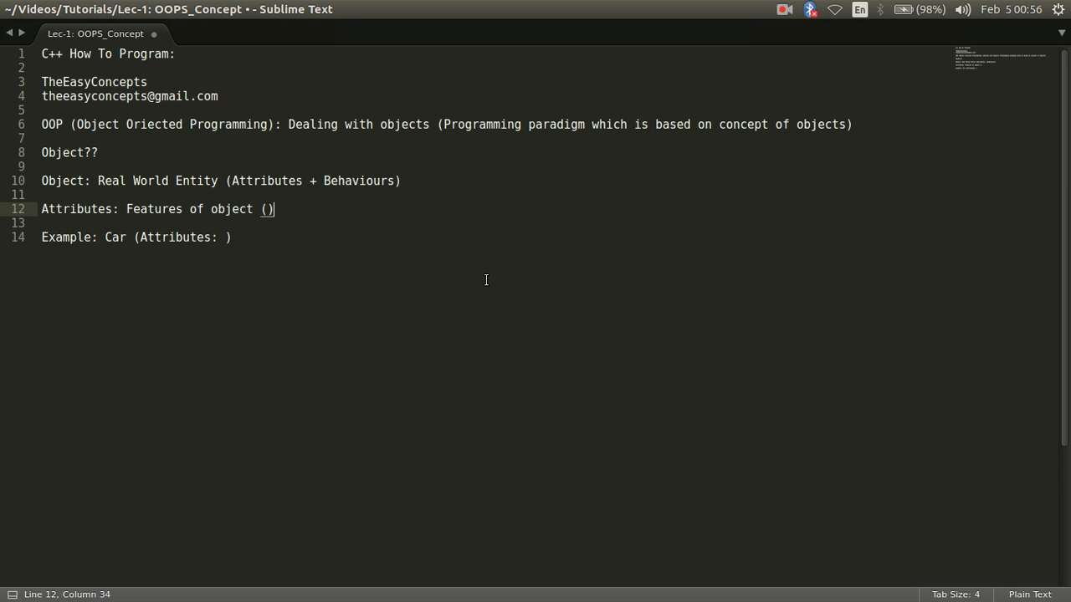
pyautogui.write('property of object')
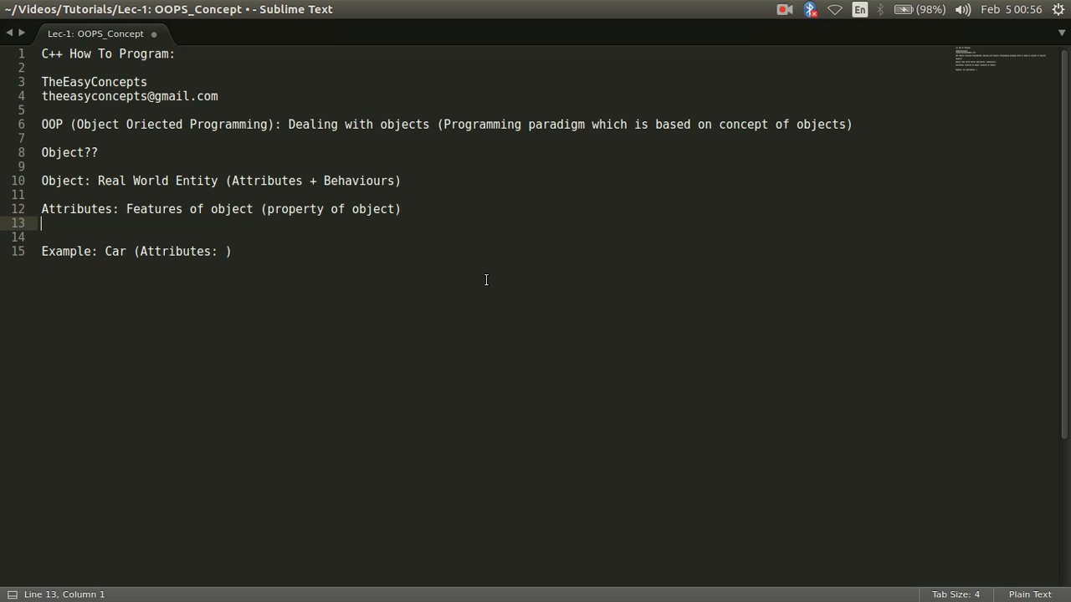
# Step: Add 'Behaviour: Task being performed by object is called behaviour', correcting typos
pyautogui.write('Beha')
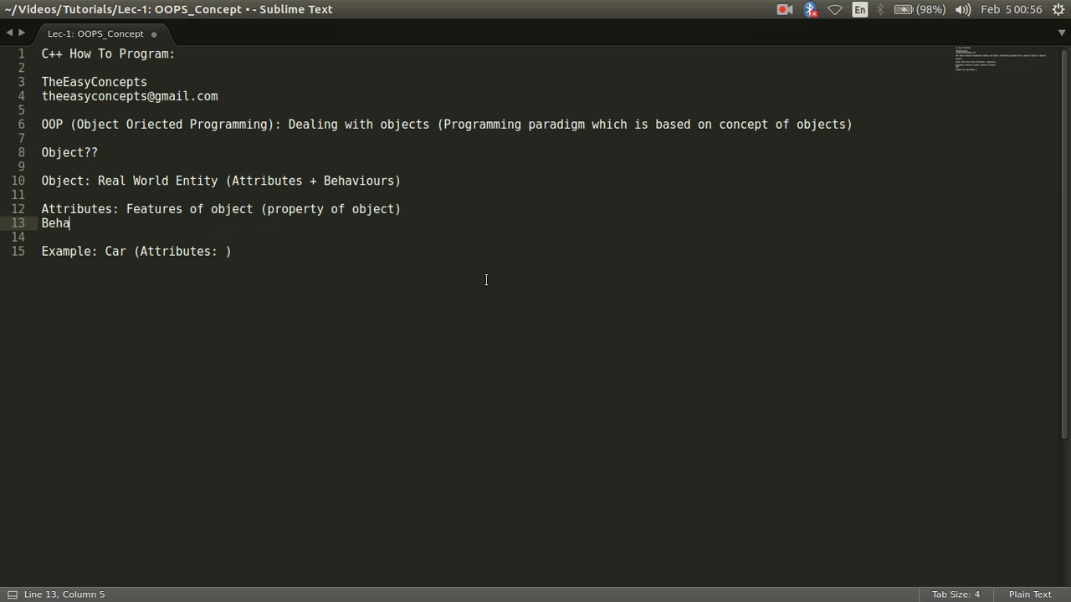
pyautogui.write('viour')
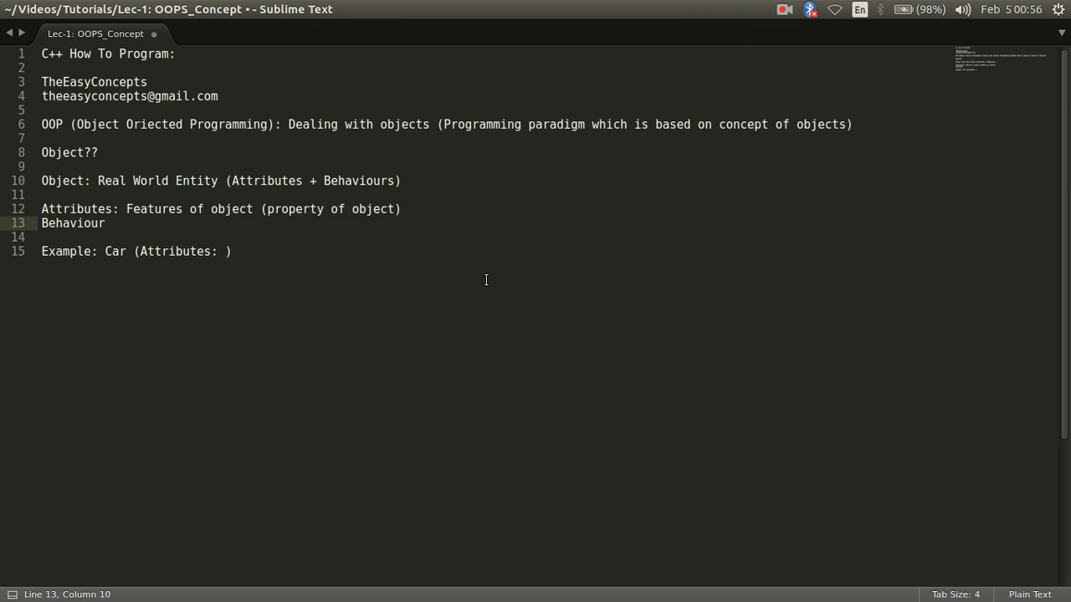
pyautogui.write('": "')
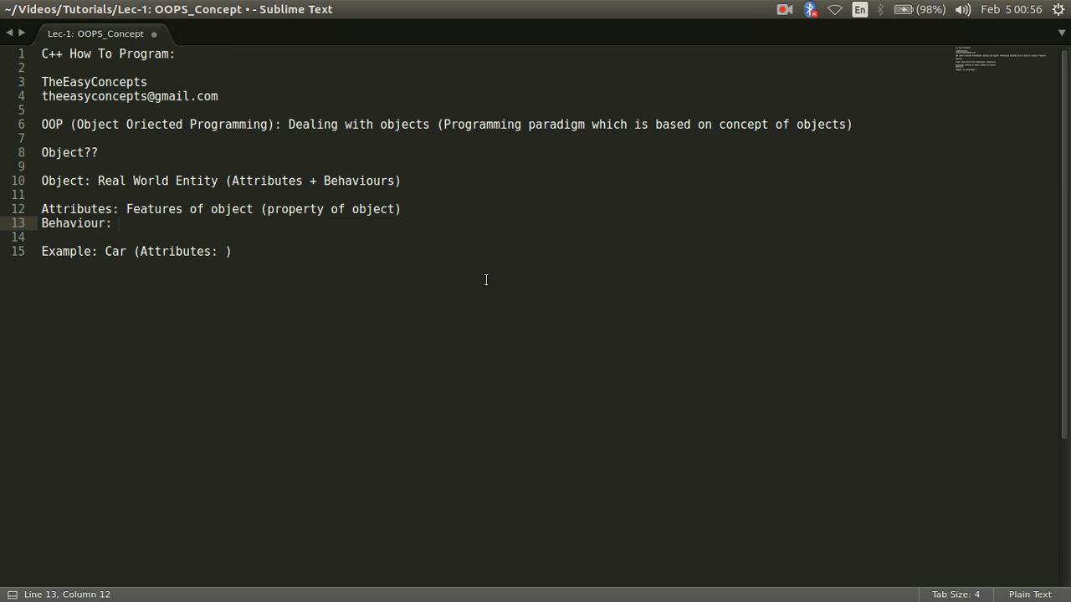
pyautogui.write('Task')
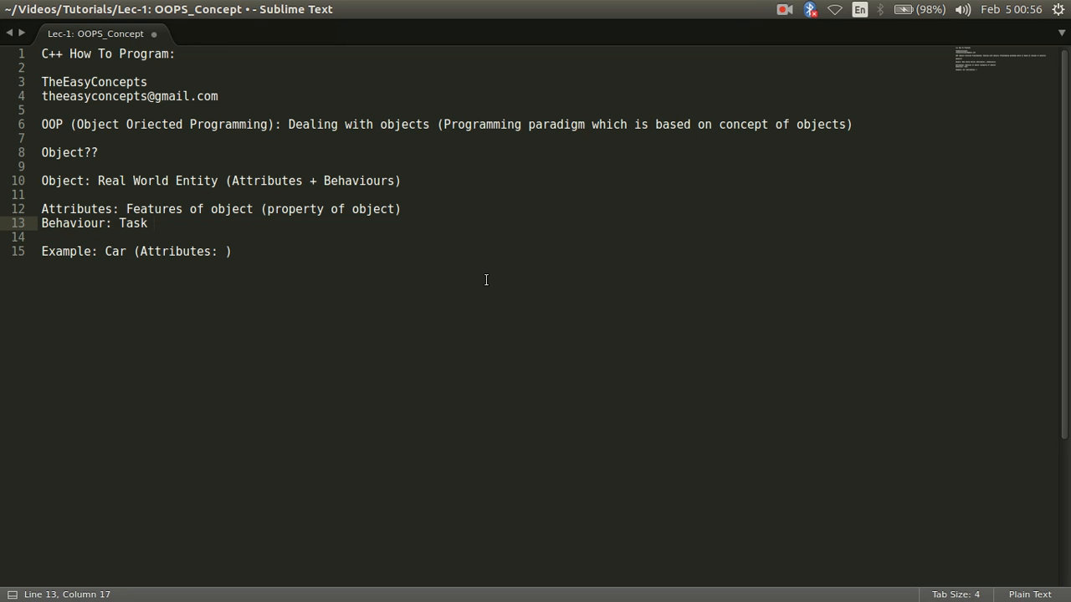
pyautogui.write('beih')
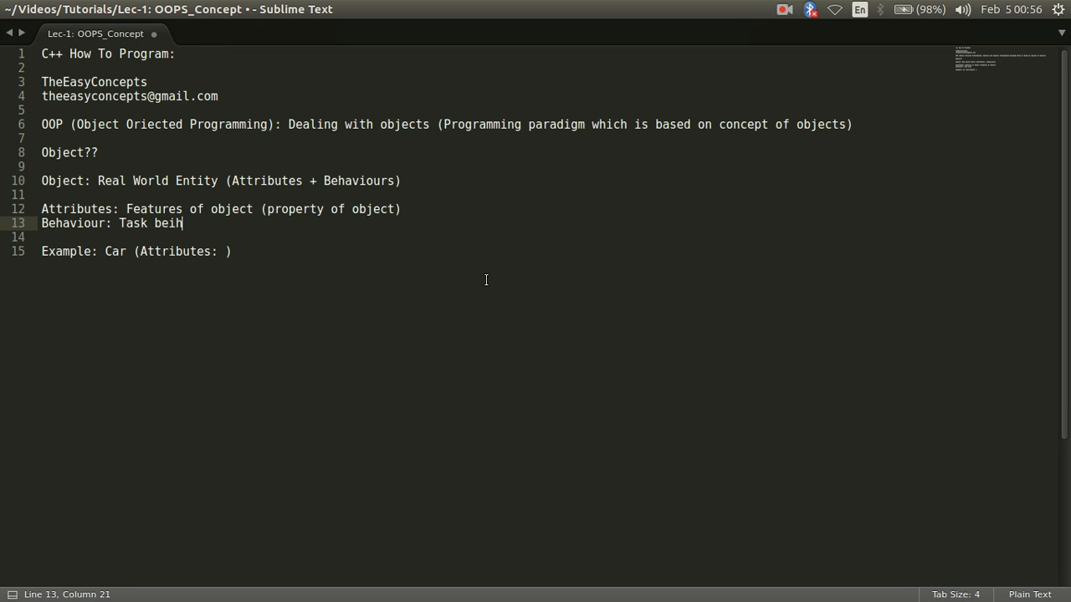
pyautogui.write('ng prfor')
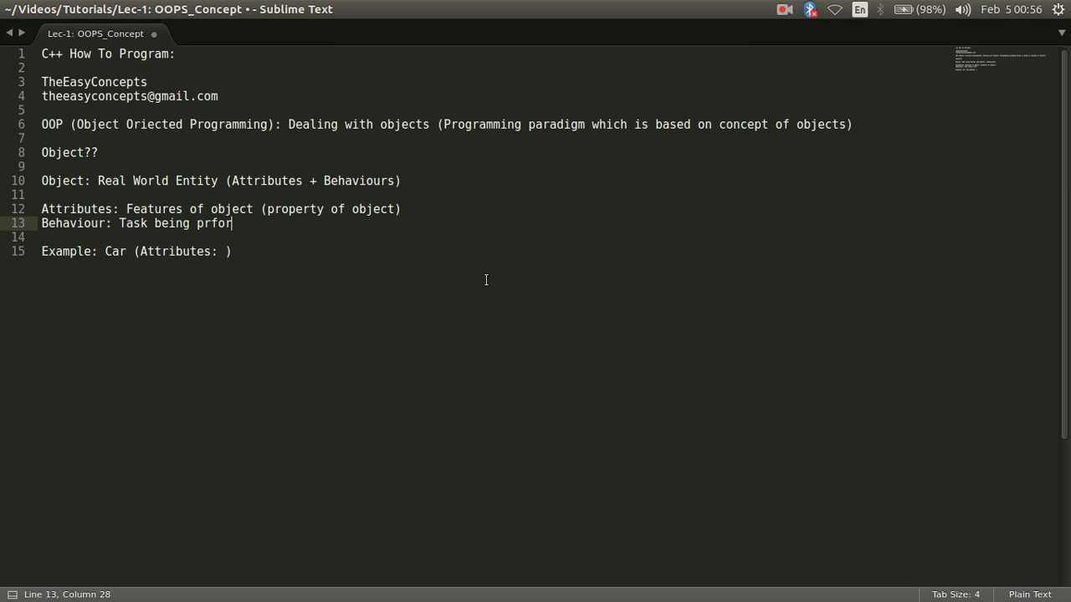
pyautogui.press('BackSpace')
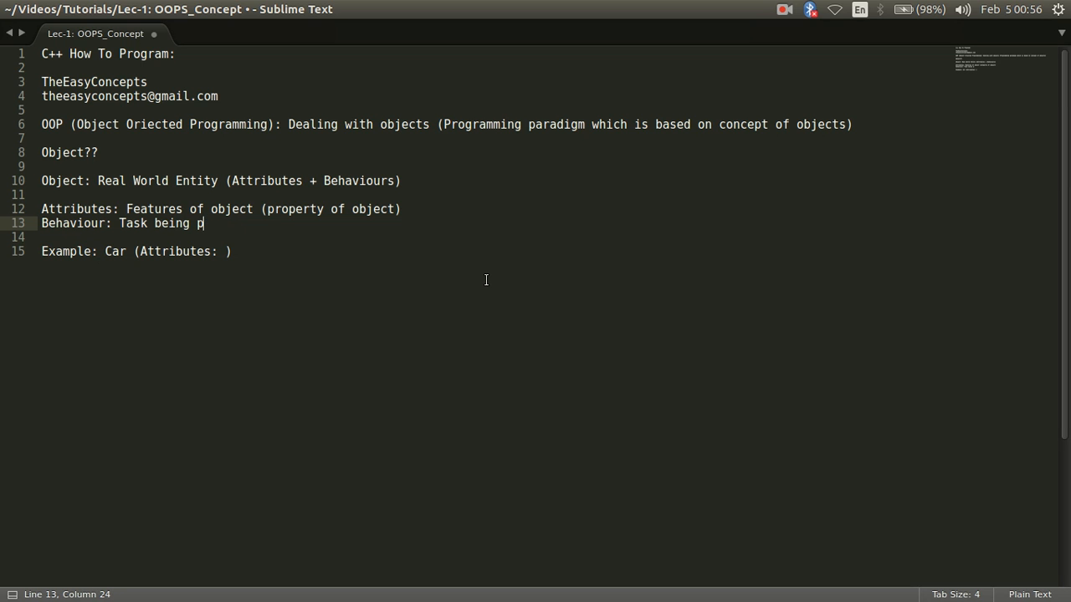
pyautogui.write('erformed')
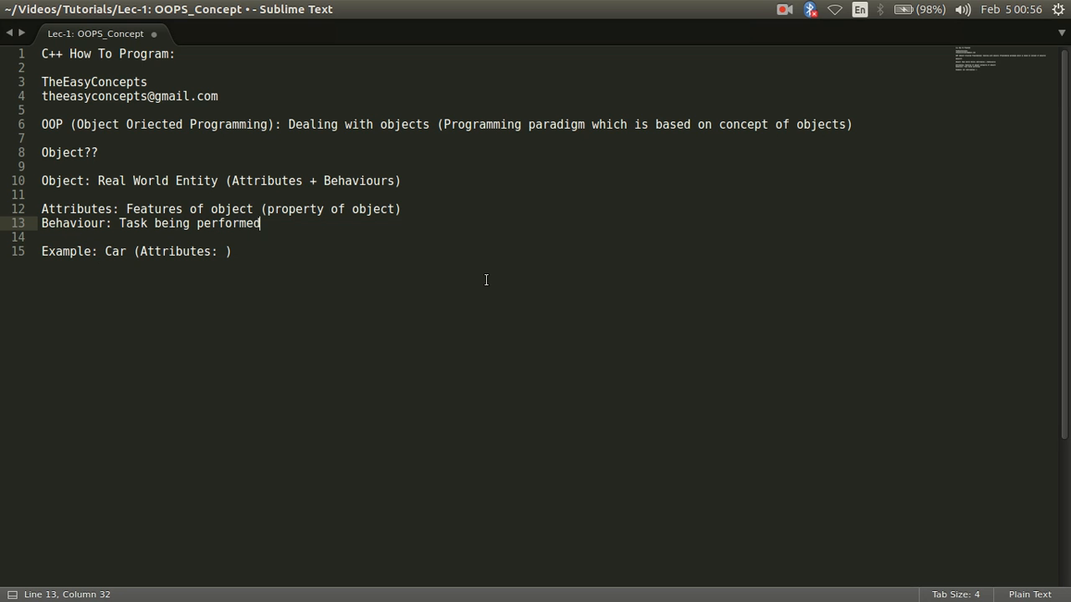
pyautogui.write('bu object')
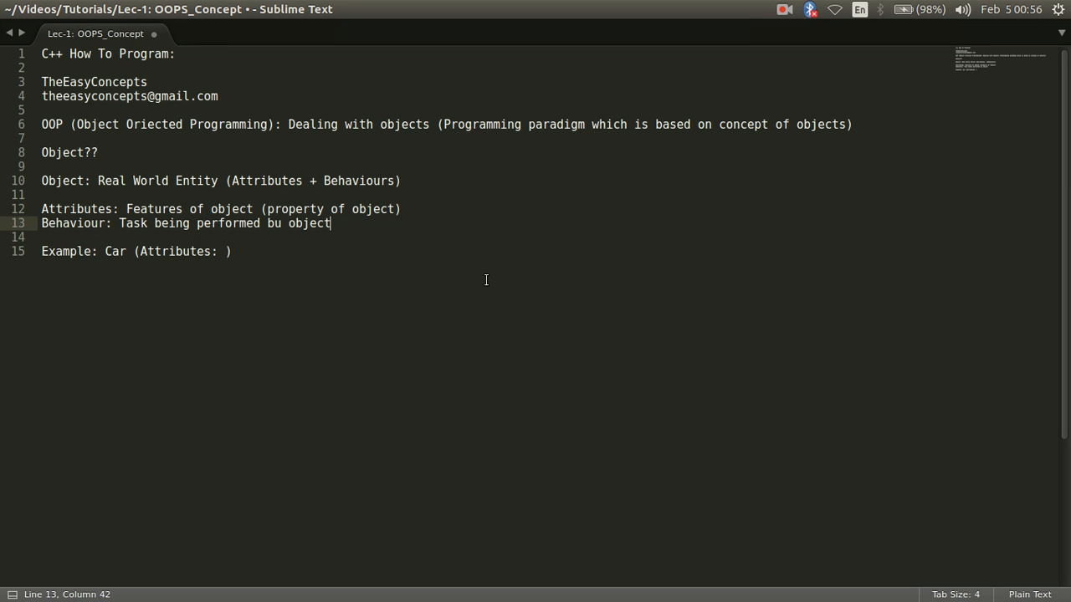
pyautogui.click(269, 223)
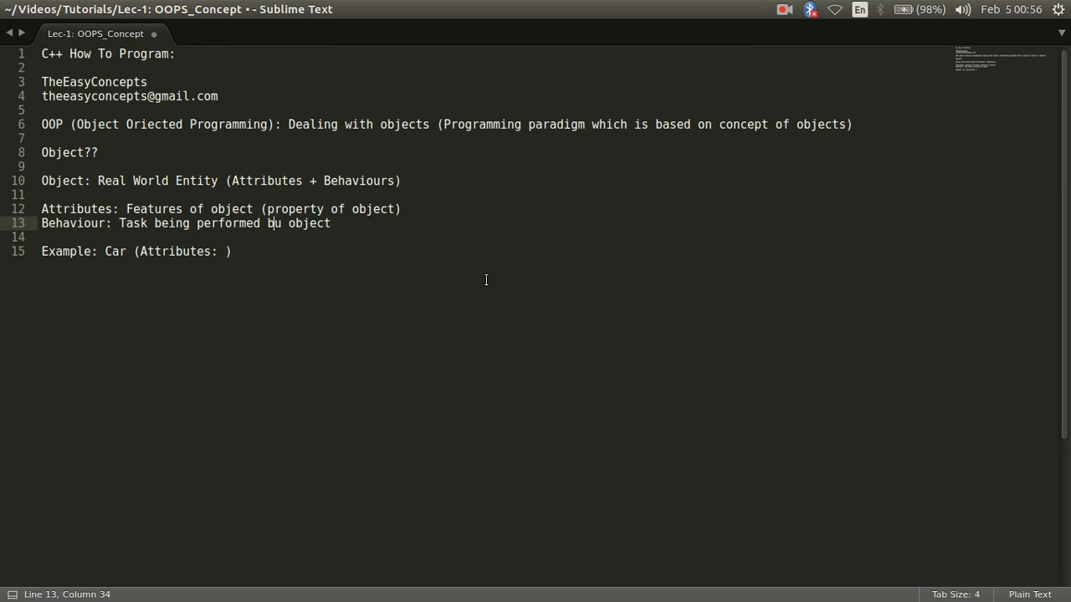
pyautogui.write('y object')
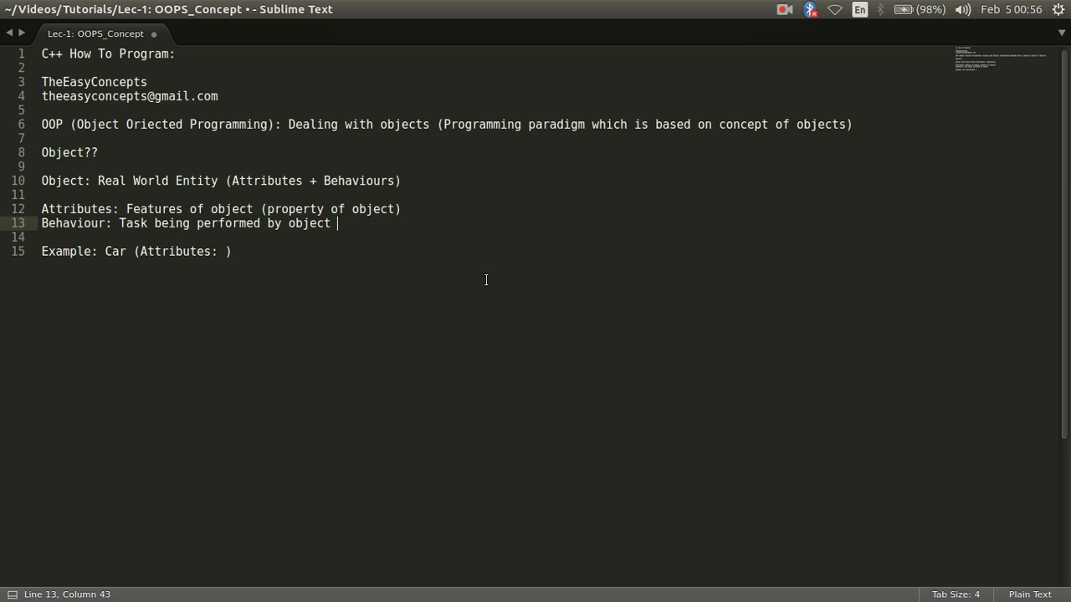
pyautogui.write('is called')
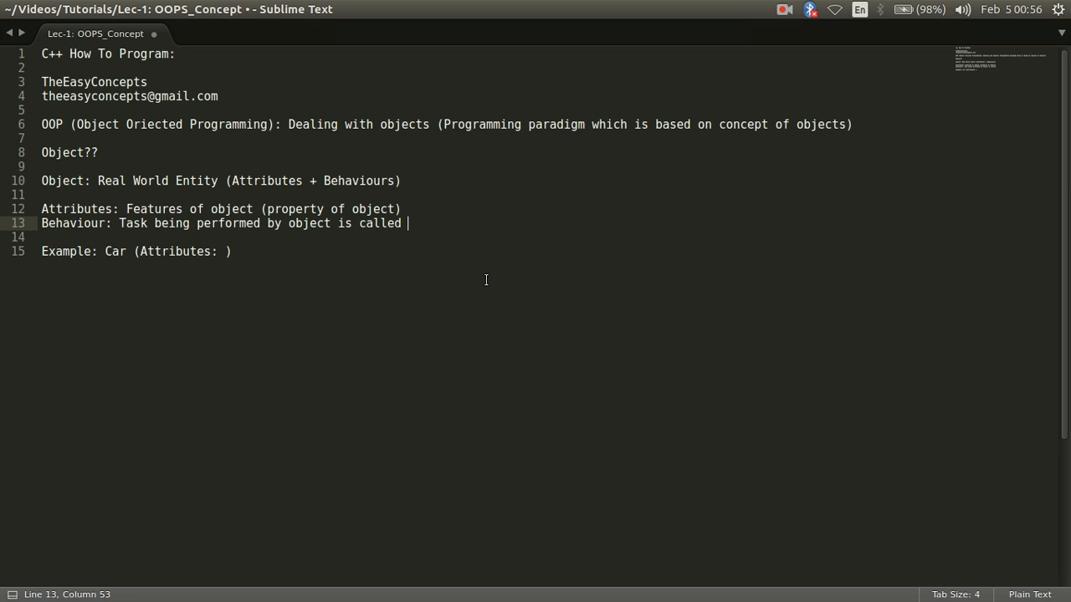
pyautogui.write('behavious')
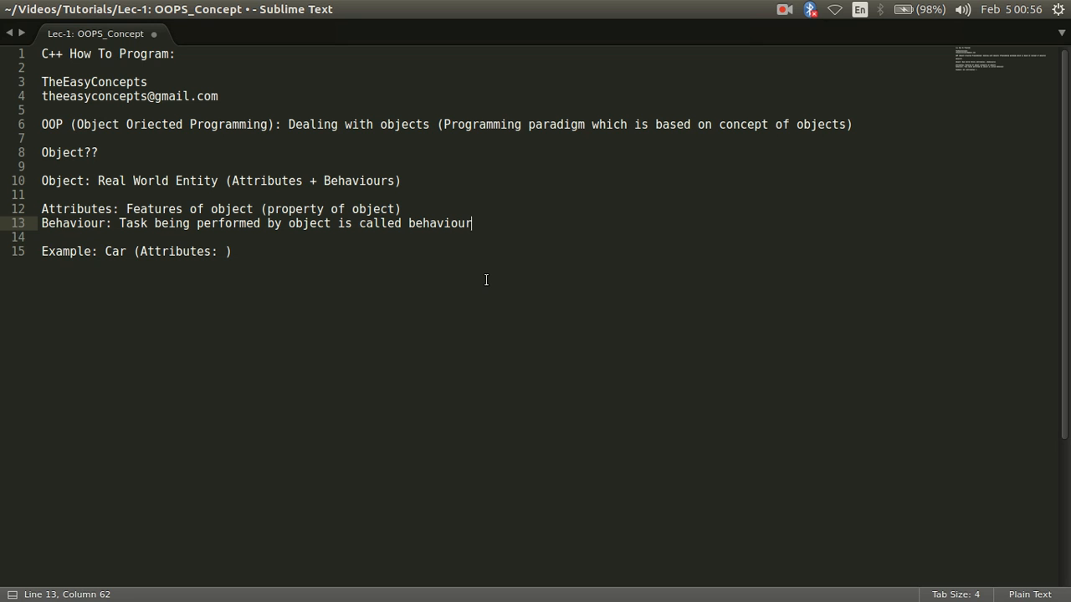
# Step: Fill the Car attributes with milesDriven, currentSpeed, topSpeed, noOfGears, model etc
pyautogui.click(231, 251)
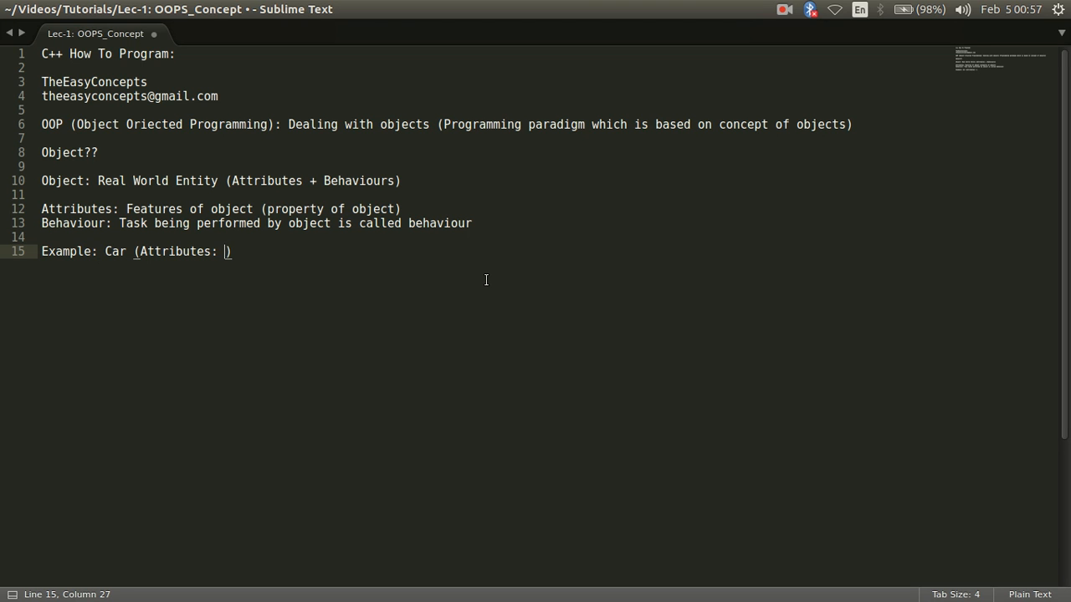
pyautogui.write('miles')
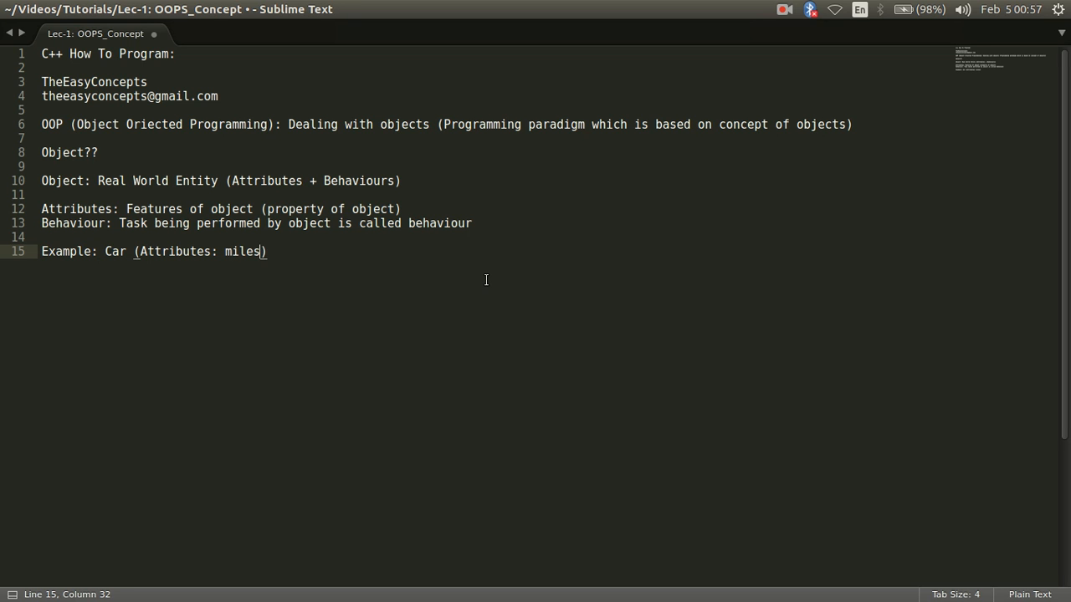
pyautogui.write('Driven,')
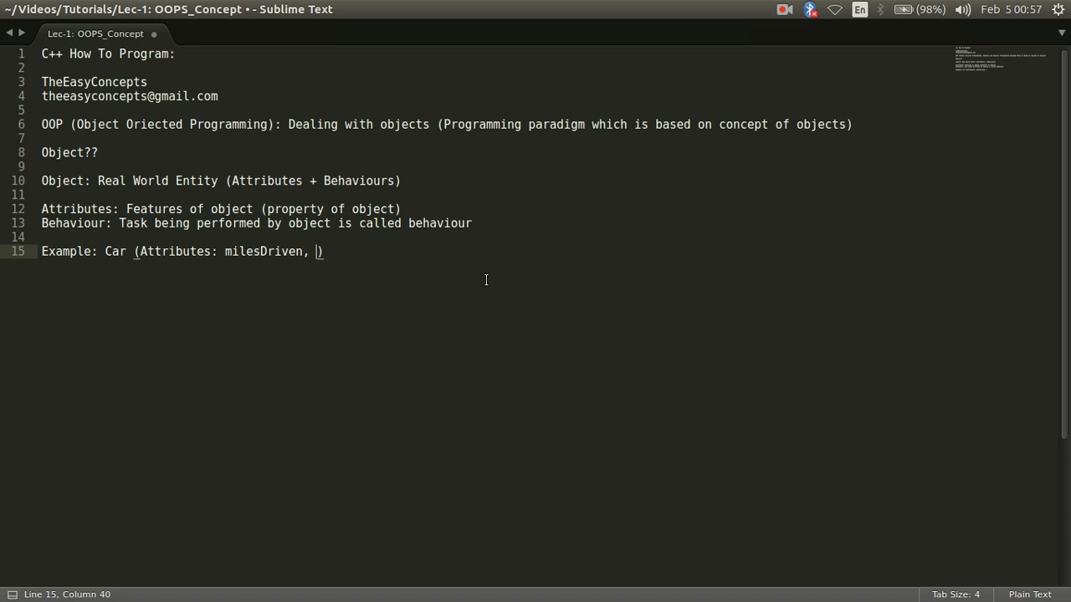
pyautogui.write('cu')
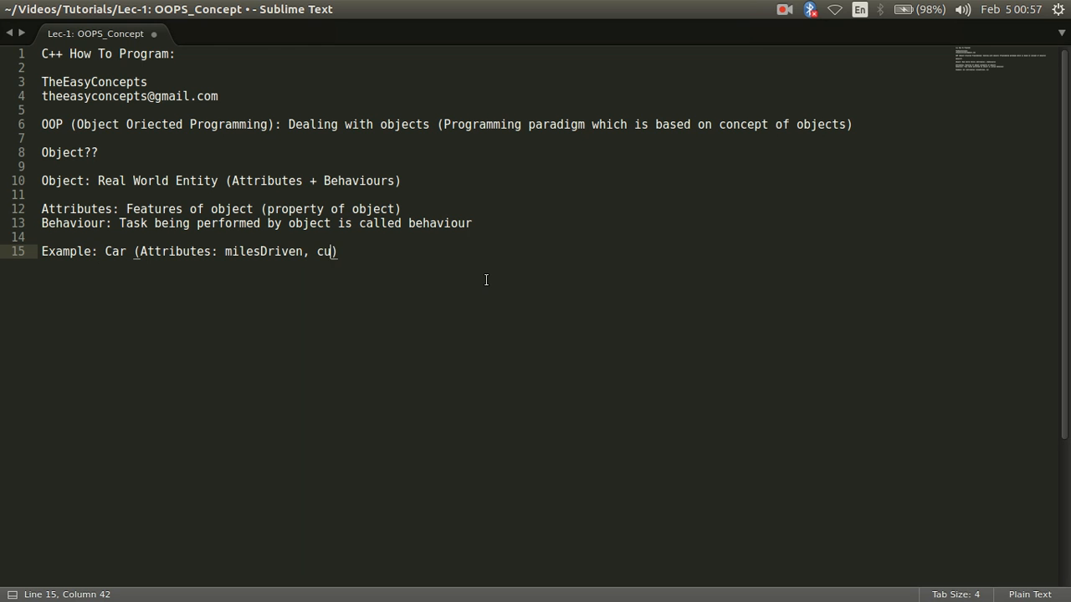
pyautogui.write('rrentSpeed')
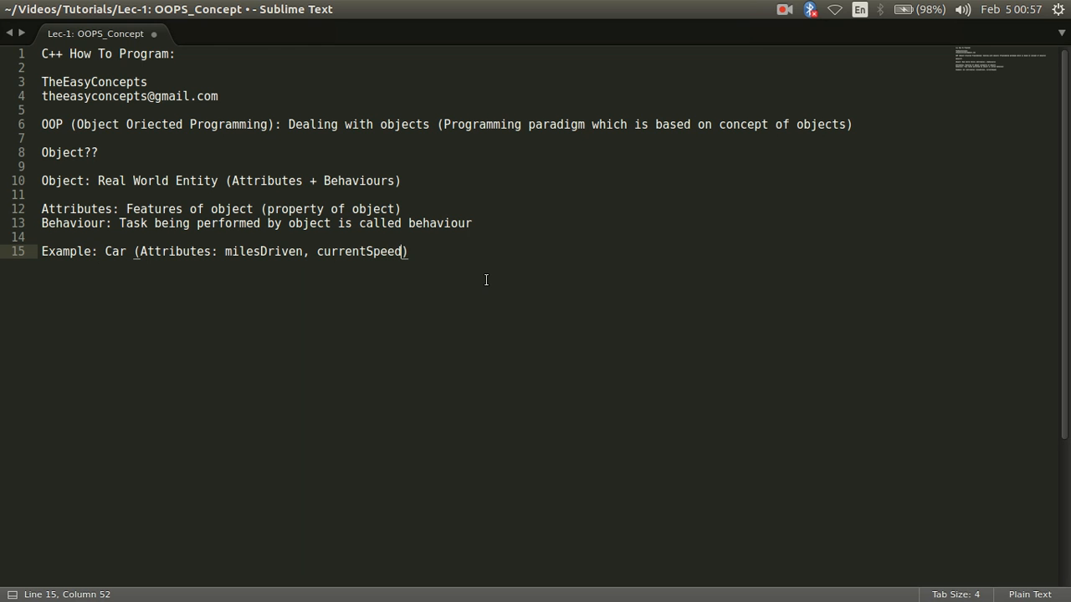
pyautogui.write(', top')
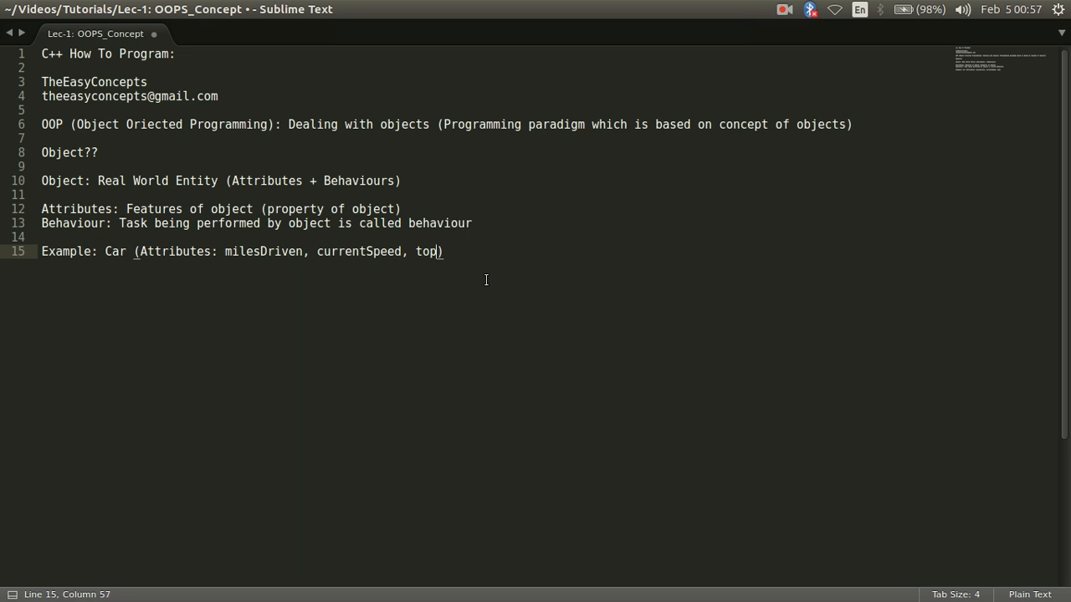
pyautogui.write('Speed')
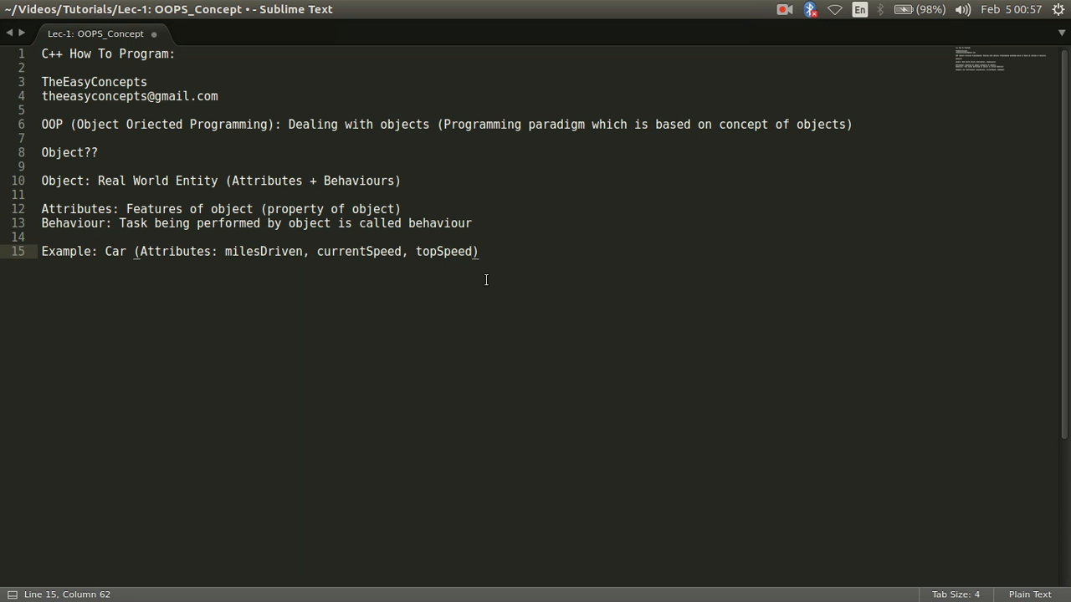
pyautogui.write(',')
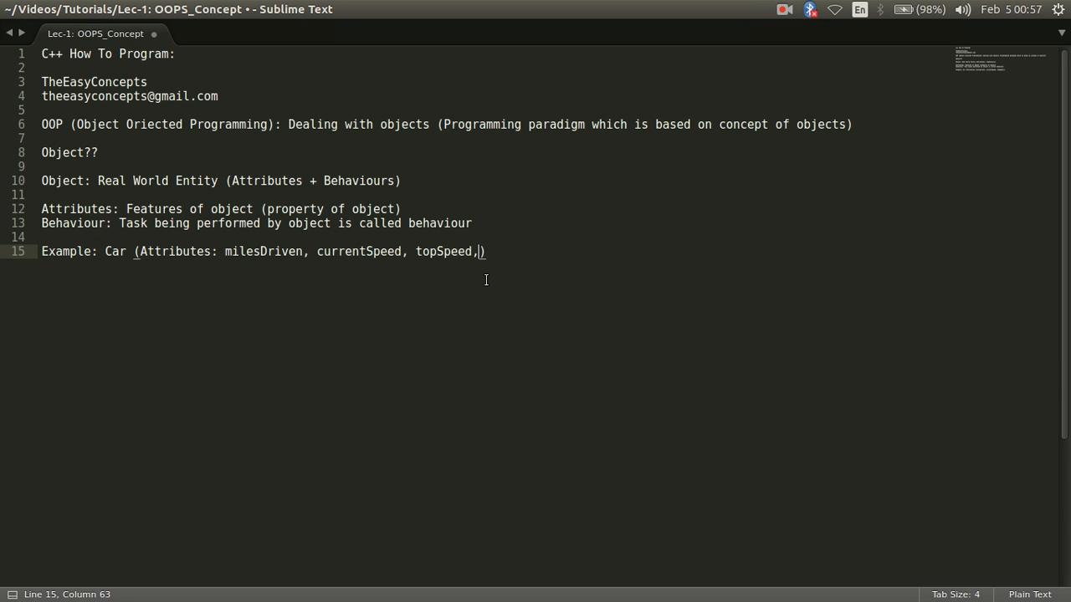
pyautogui.write('noOfGe')
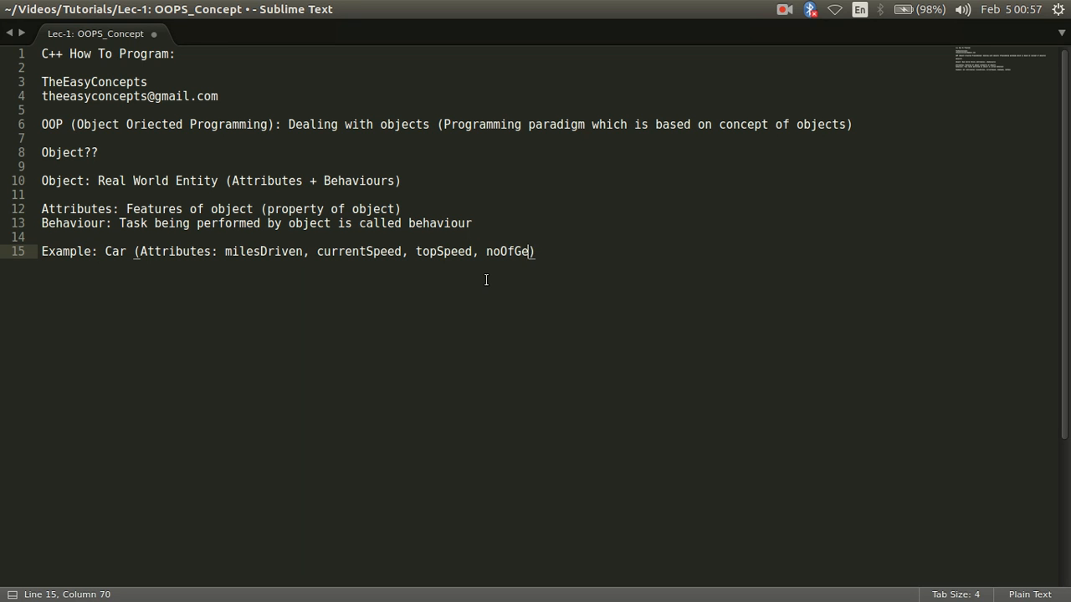
pyautogui.write('ars,')
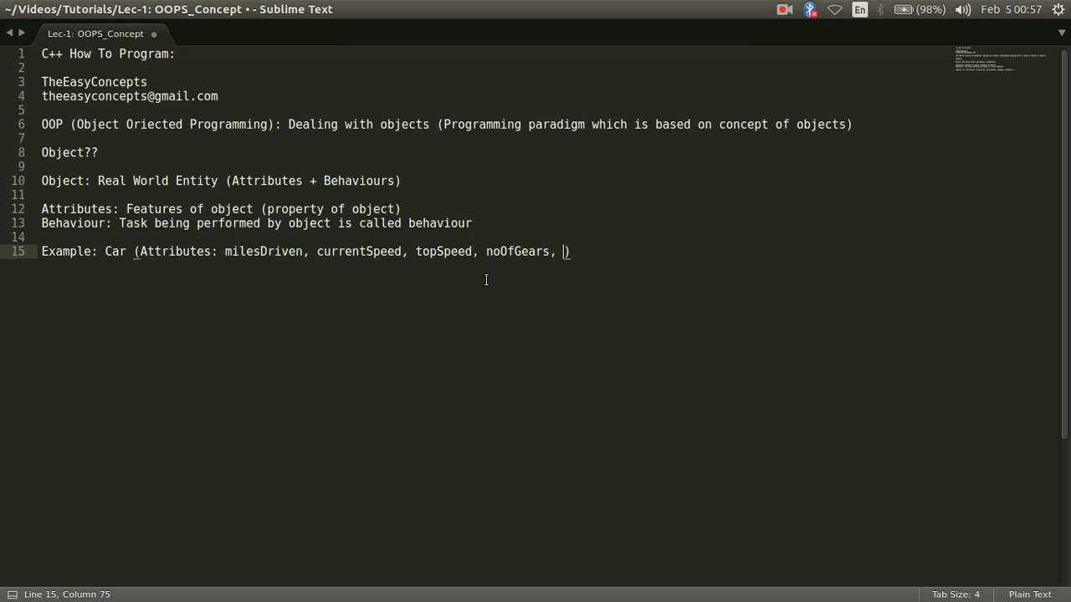
pyautogui.write('model etc.')
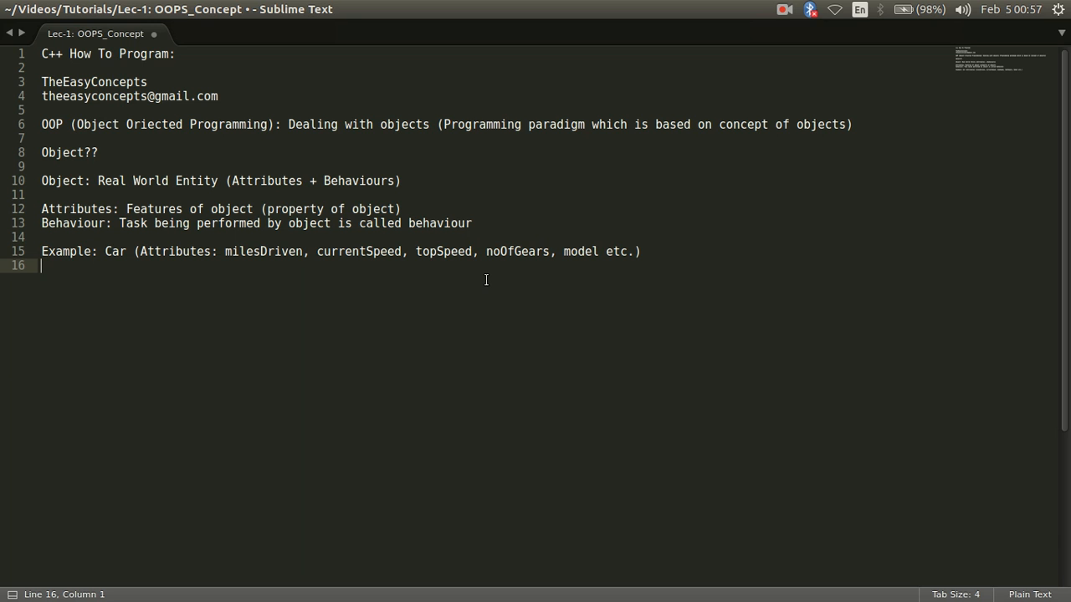
# Step: Start the Car example's 'Behaviours' line, correcting its spelling
pyautogui.write('Behav')
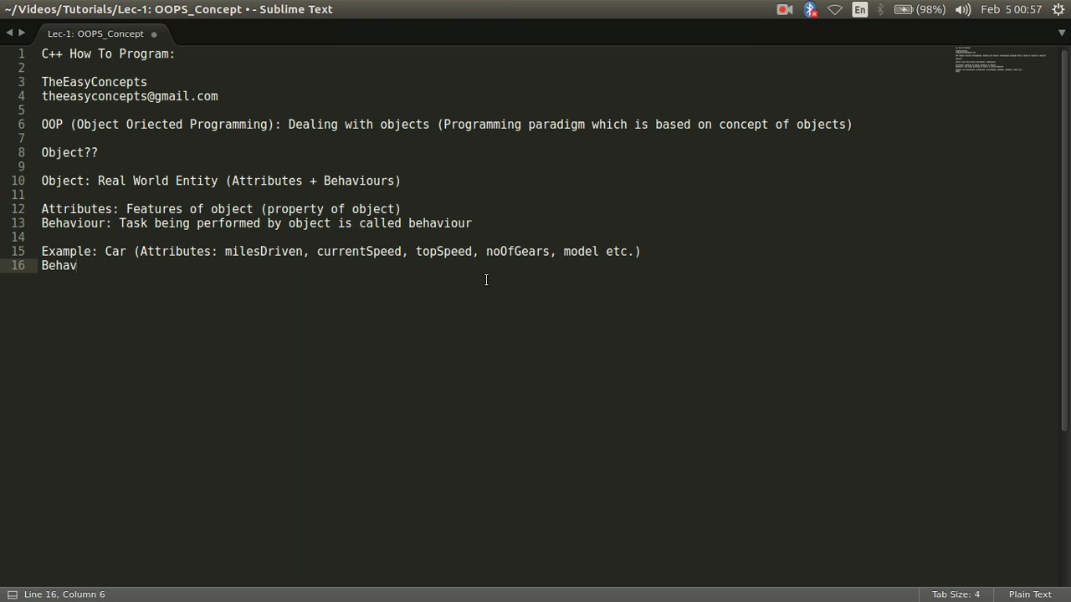
pyautogui.write('iuors')
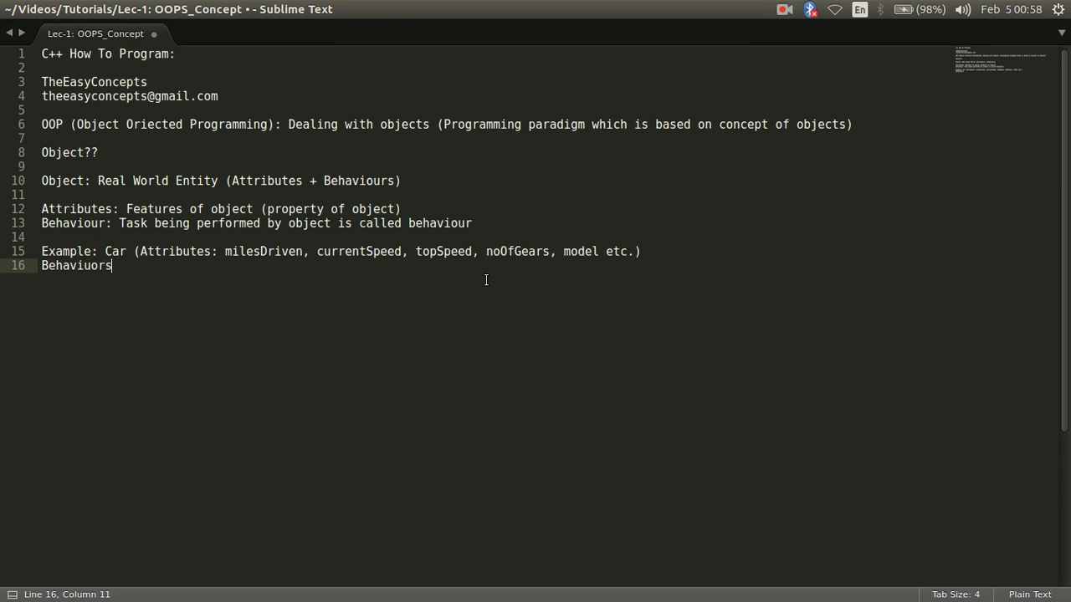
pyautogui.press('BackSpace')
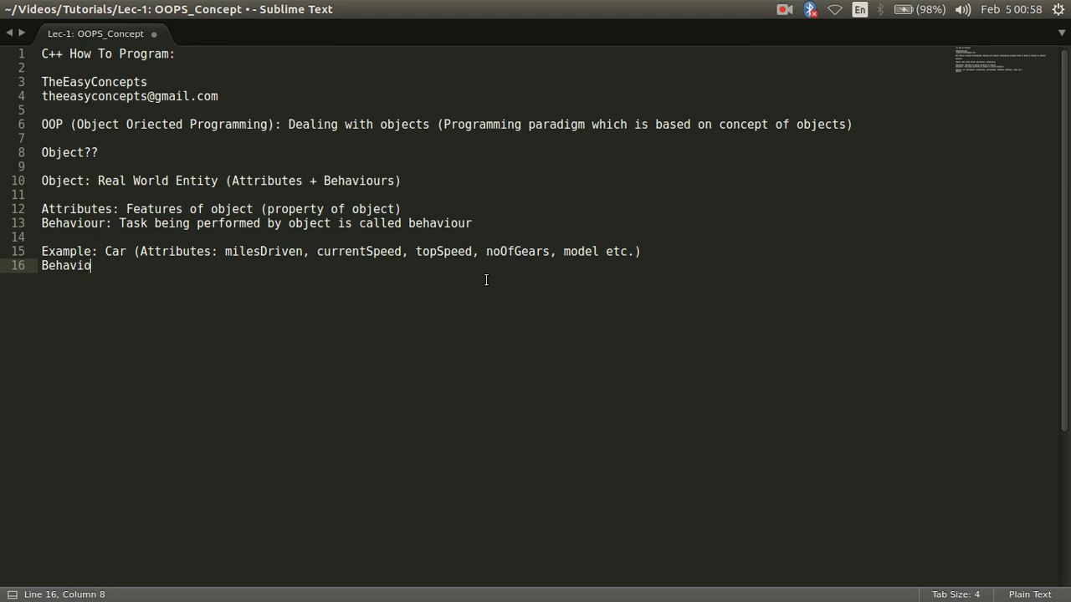
pyautogui.write('urs')
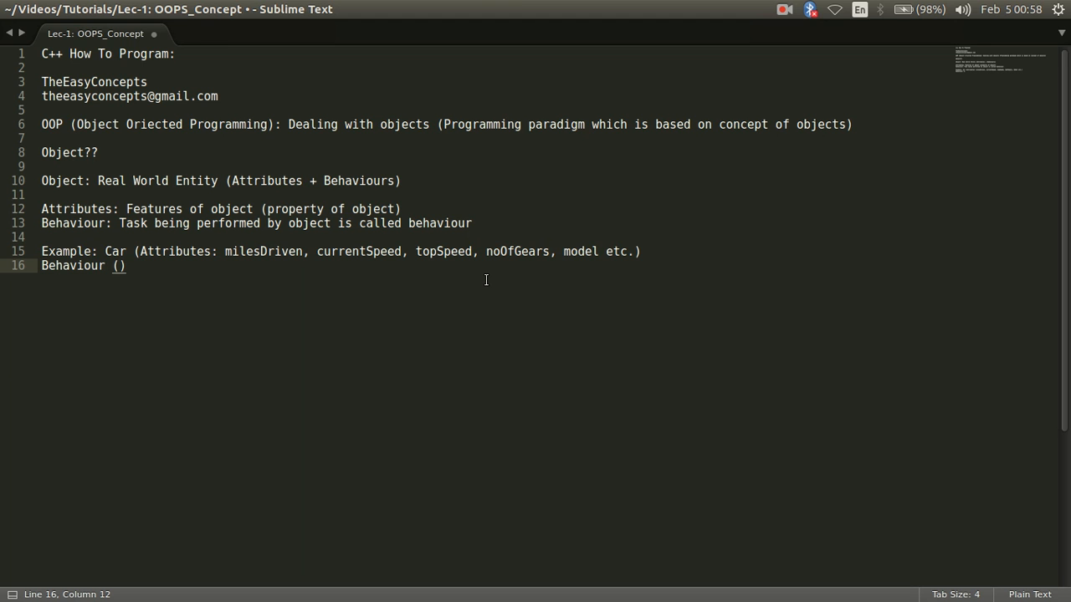
# Step: List accelerate(), stop(), deaccelerate() etc. as the Car's behaviours
pyautogui.write('Acce')
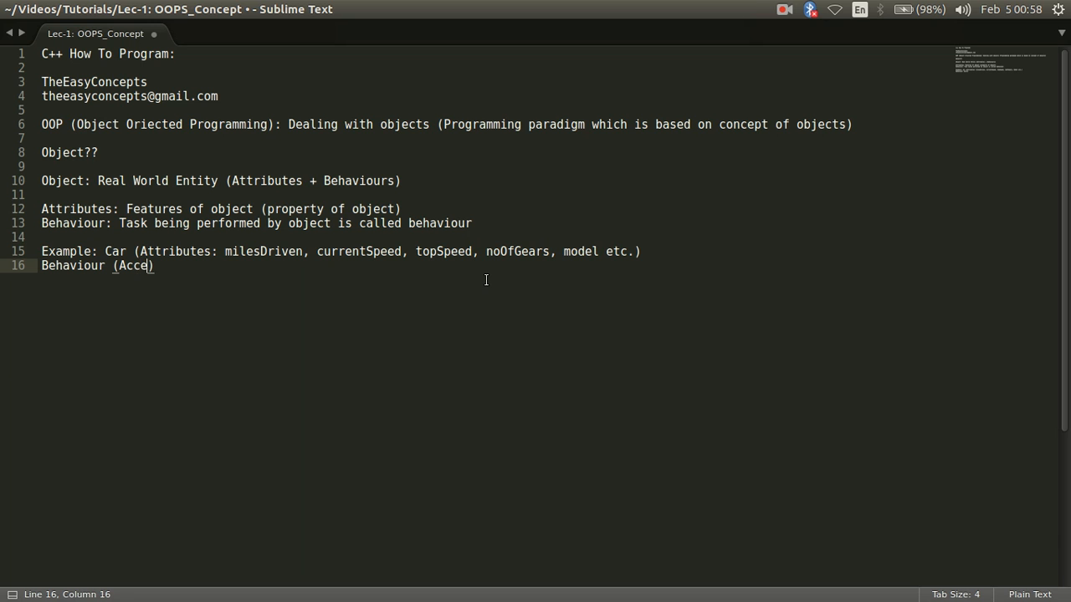
pyautogui.write('lerate()')
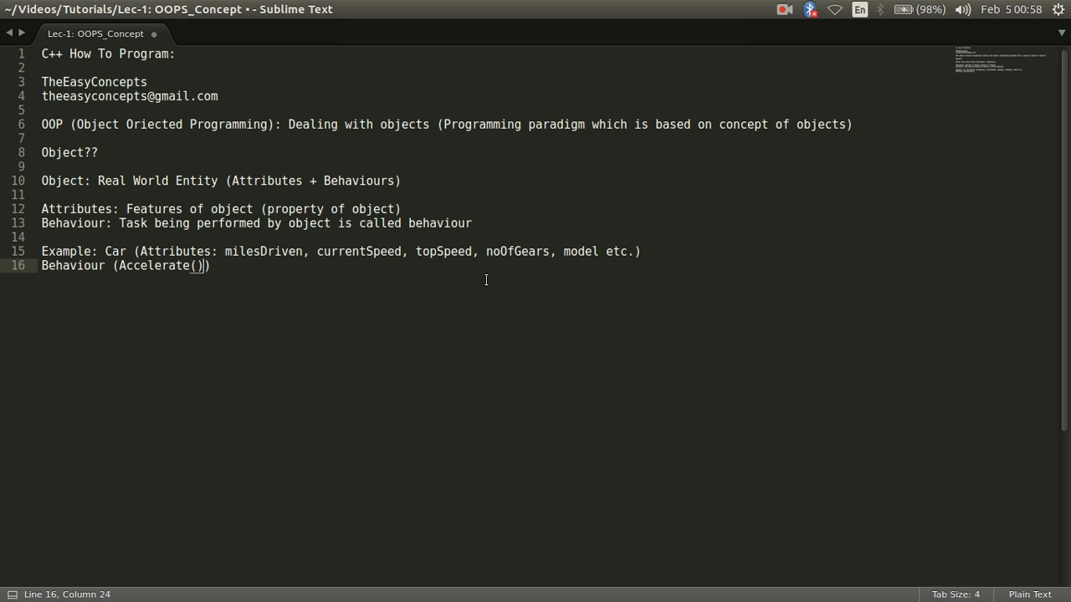
pyautogui.write('accelerate')
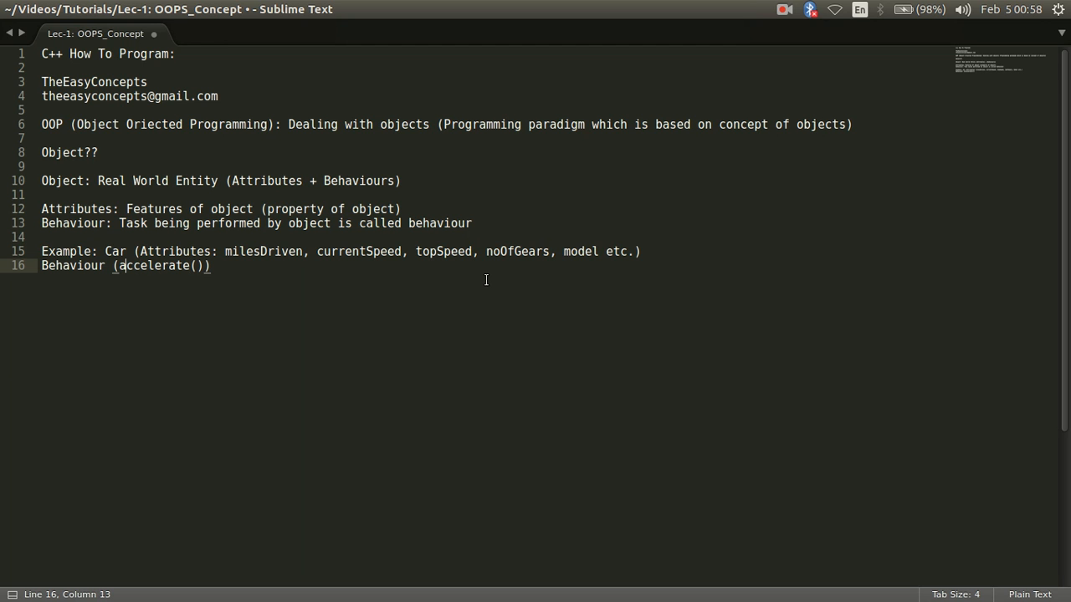
pyautogui.write(',')
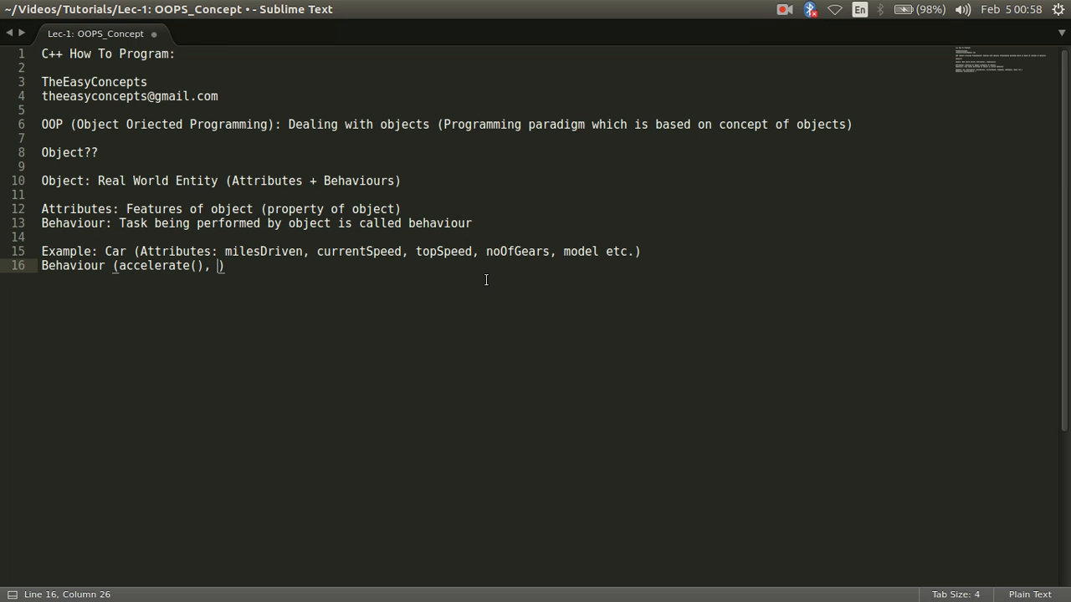
pyautogui.write('stop')
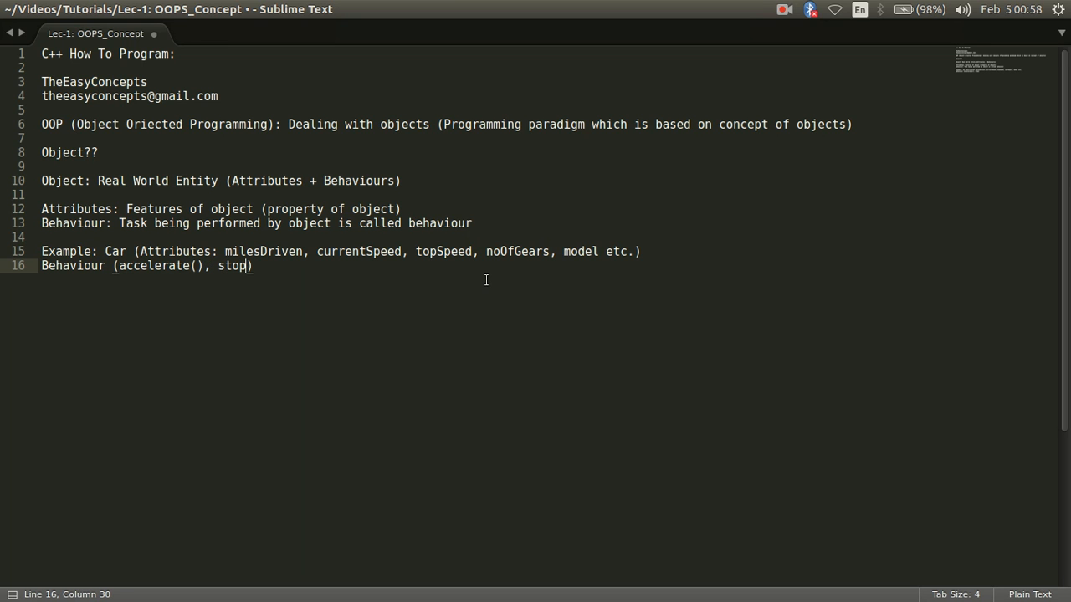
pyautogui.write('()')
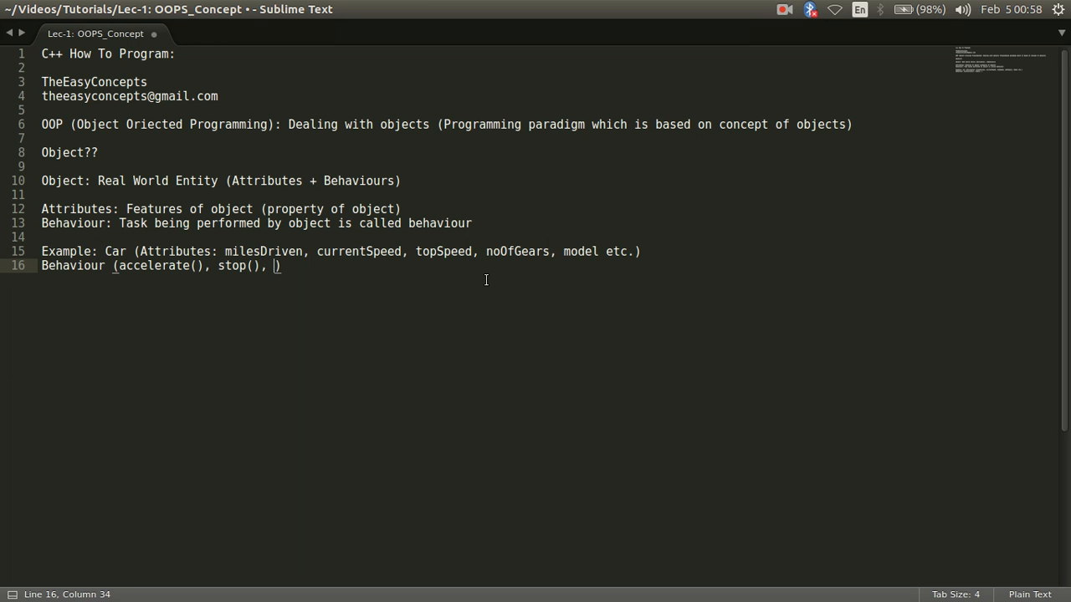
pyautogui.write('de')
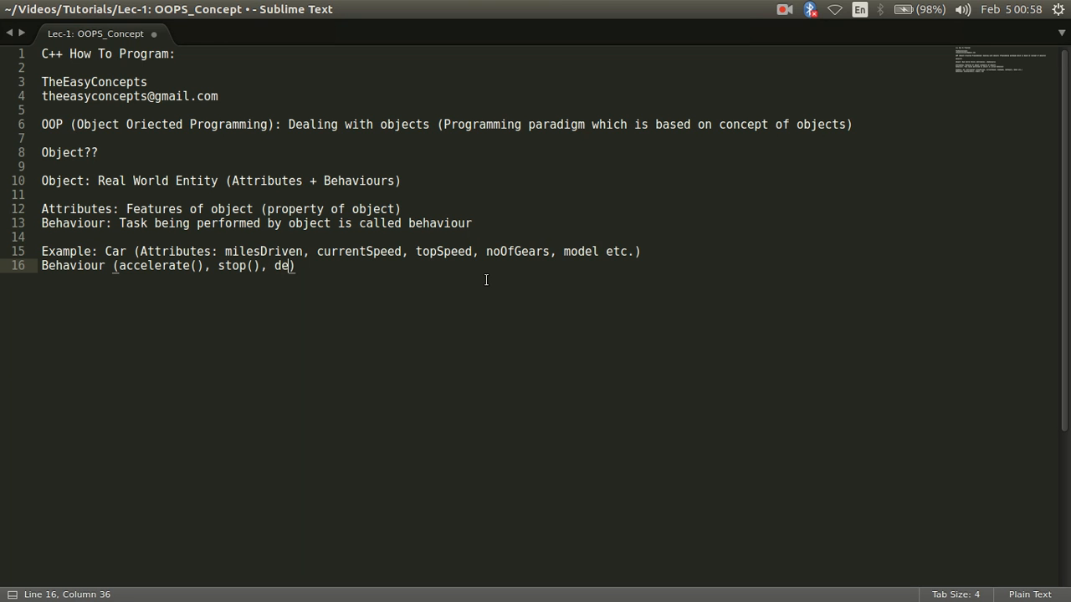
pyautogui.write('accelerate')
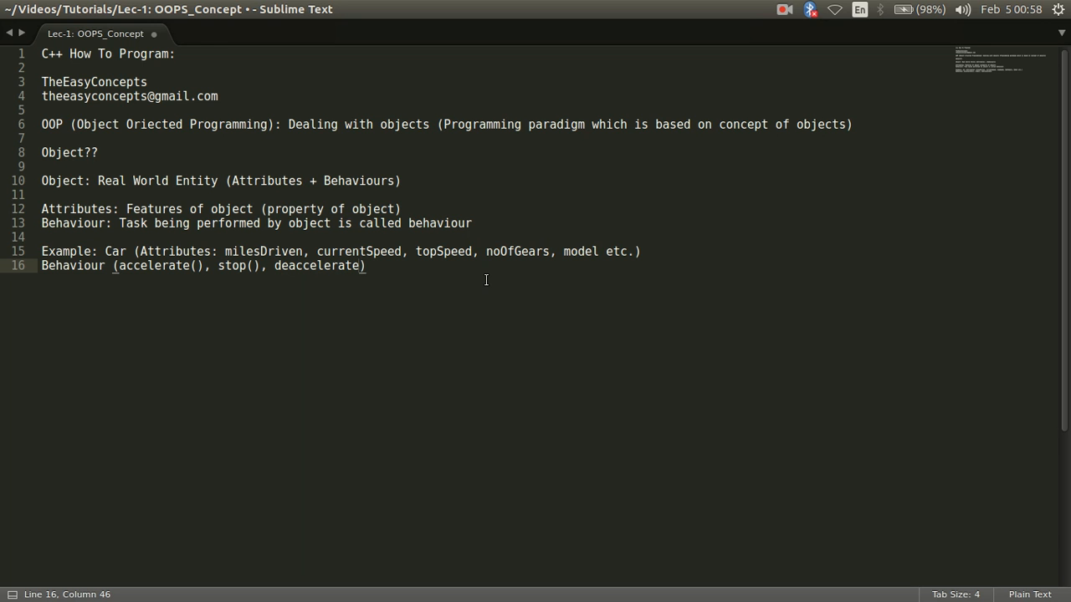
pyautogui.write('()')
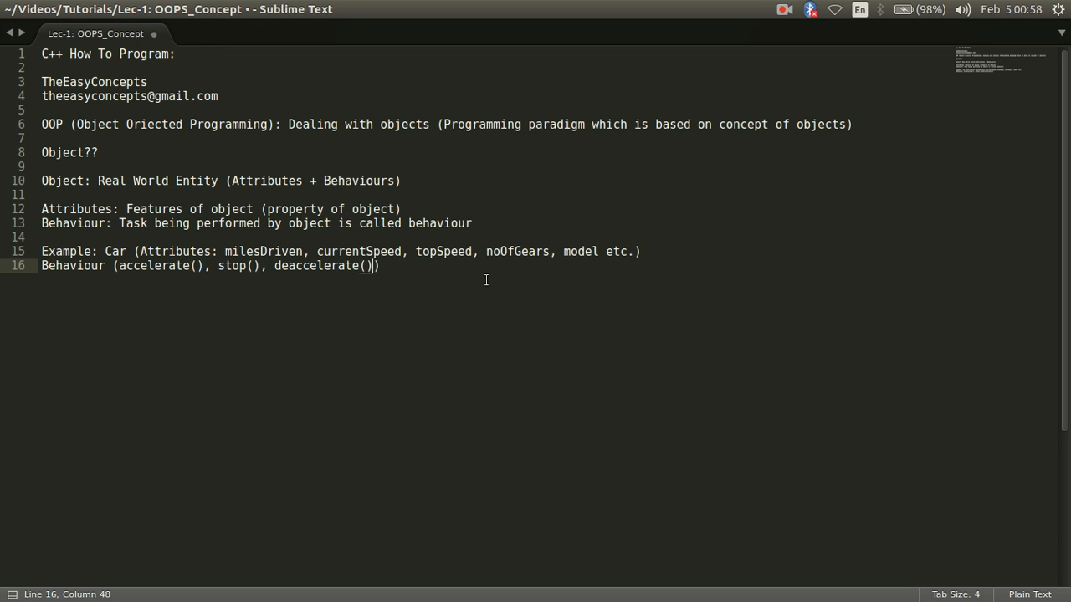
pyautogui.write('etc')
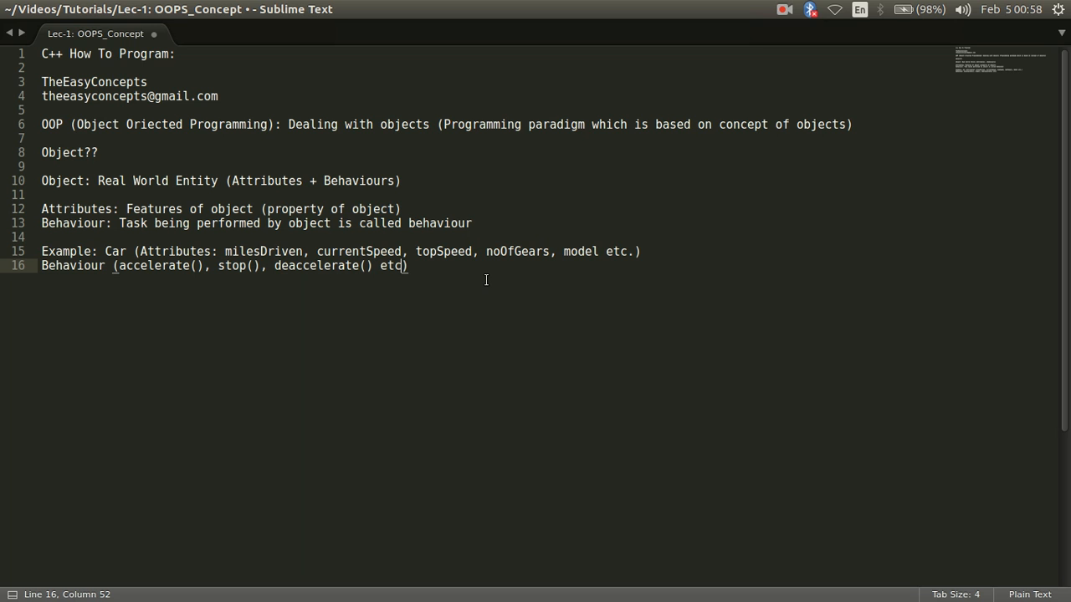
pyautogui.write('.')
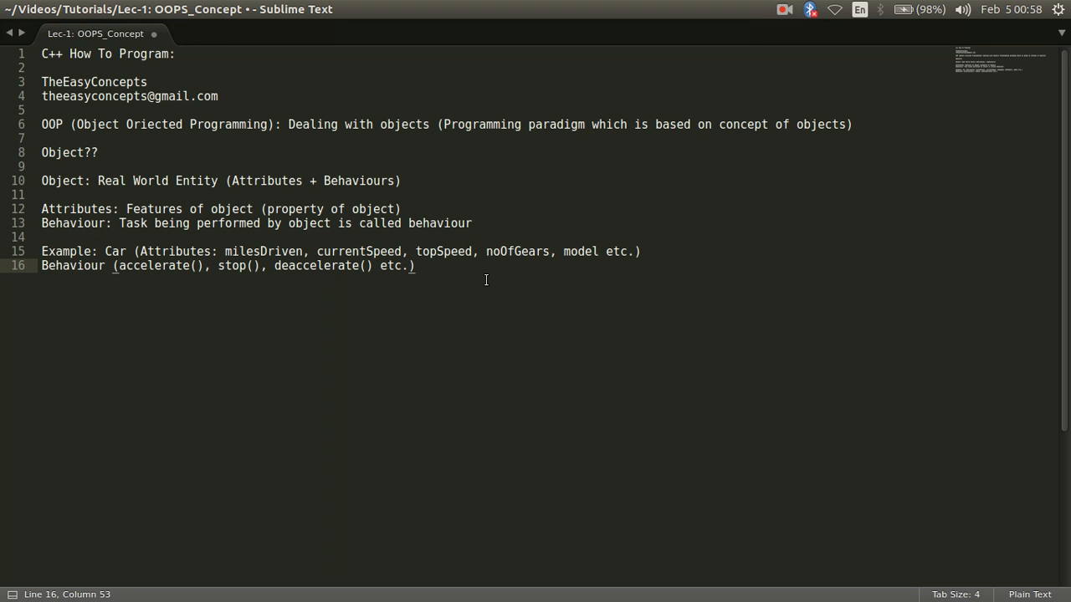
pyautogui.press('right')
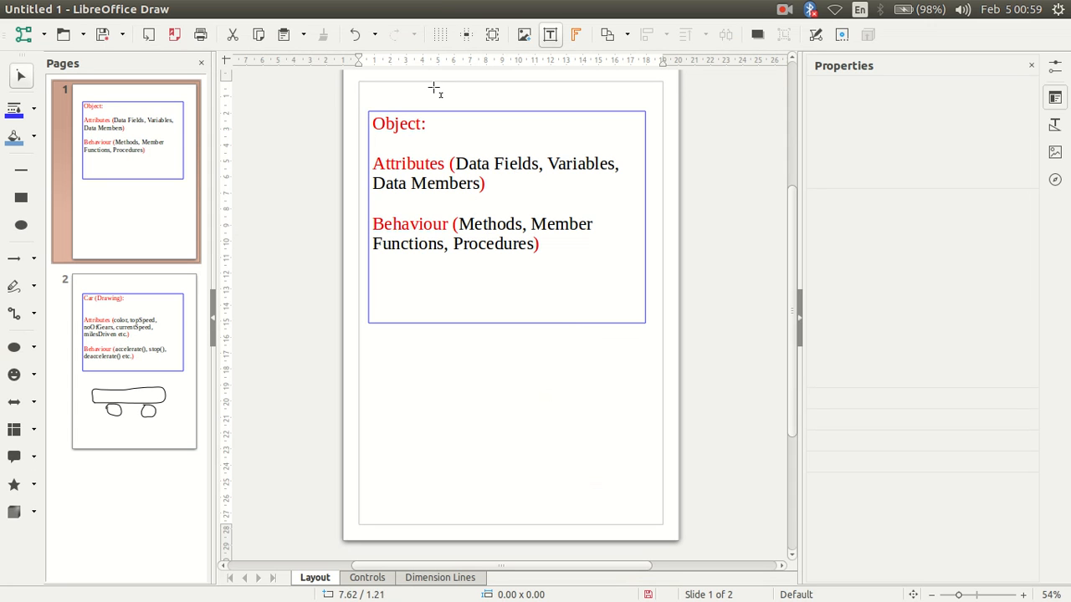
pyautogui.moveTo(478, 204)
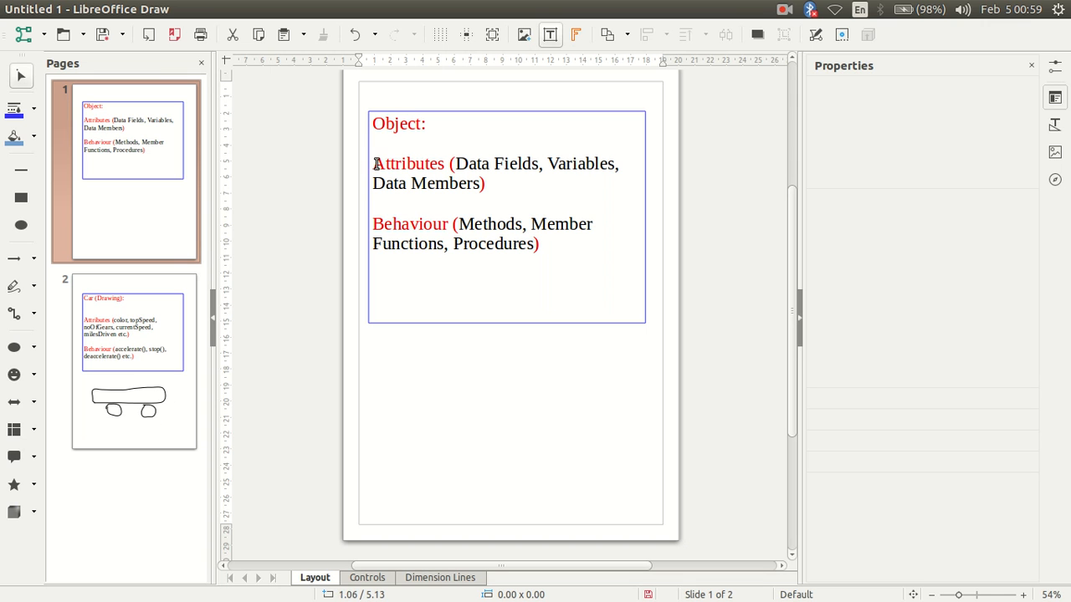
# Step: In LibreOffice Draw, highlight the Attributes and Behaviour headings, then show the car-drawing page
pyautogui.doubleClick(404, 163)
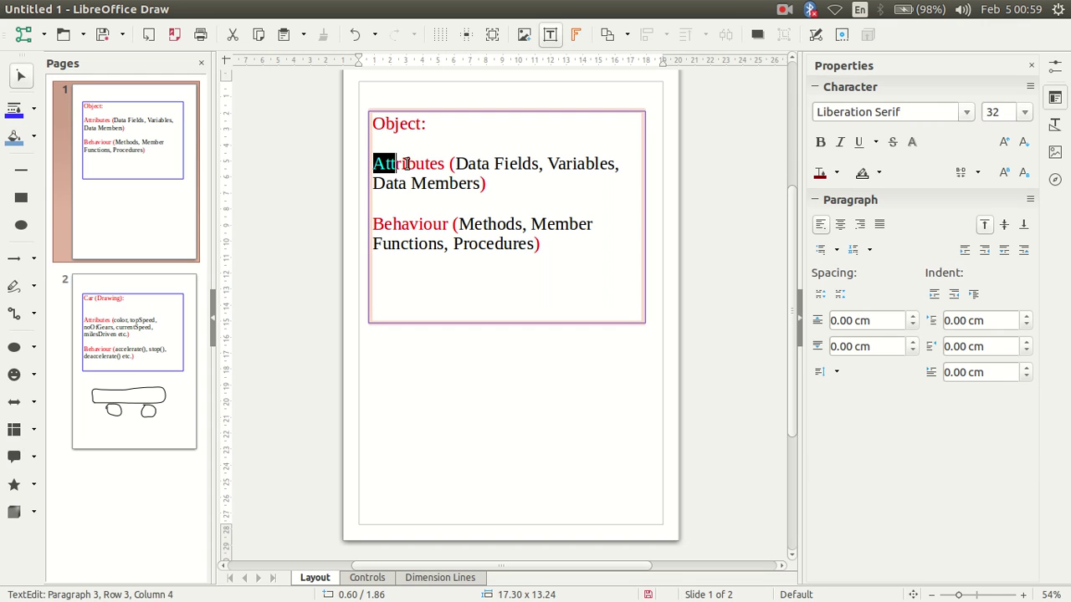
pyautogui.click(449, 224)
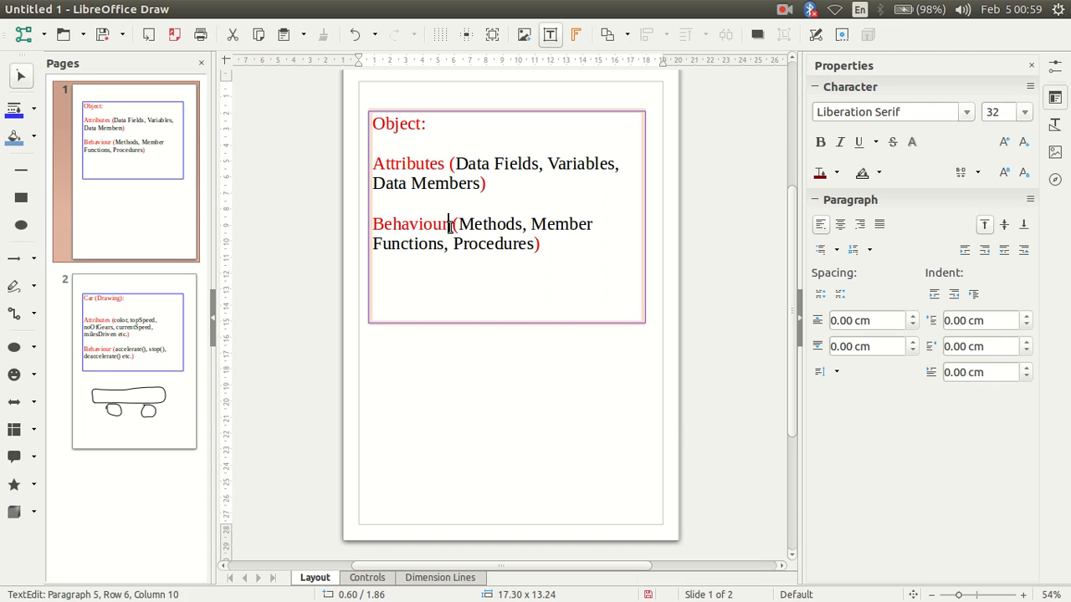
pyautogui.doubleClick(410, 224)
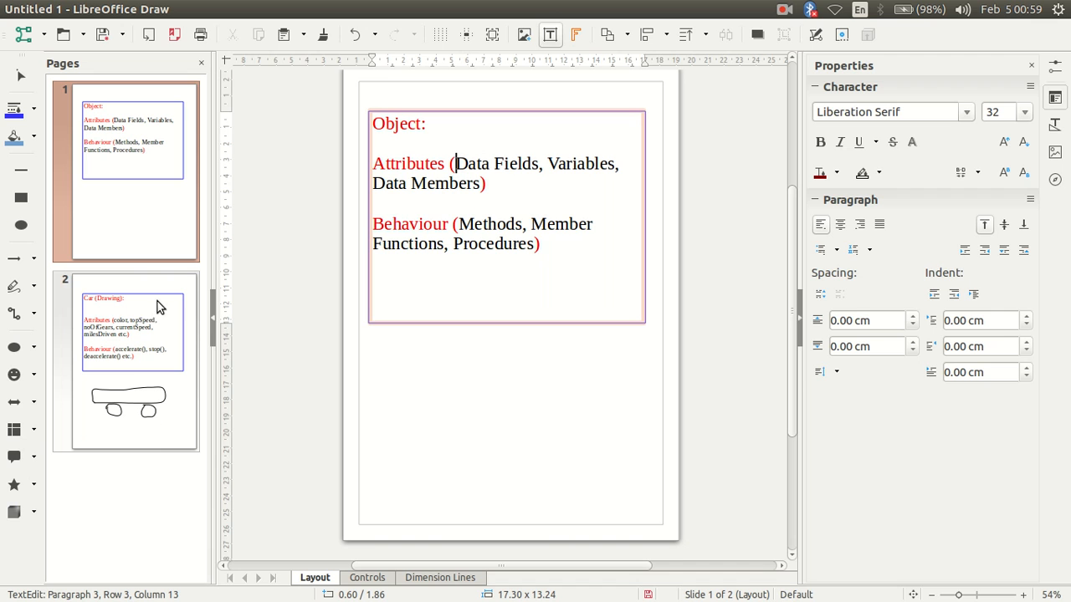
pyautogui.click(132, 364)
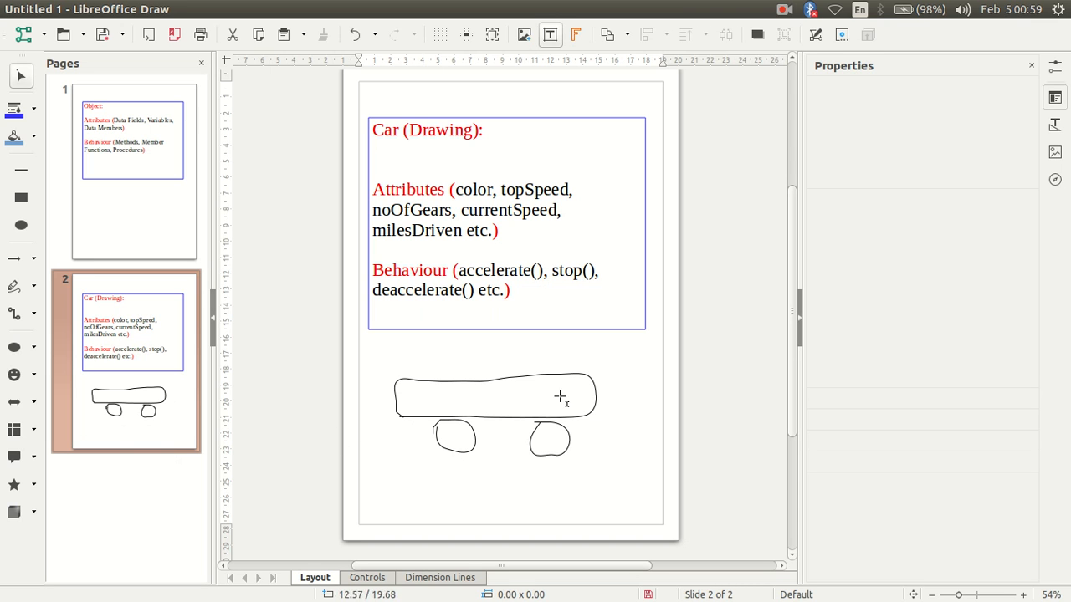
pyautogui.moveTo(517, 425)
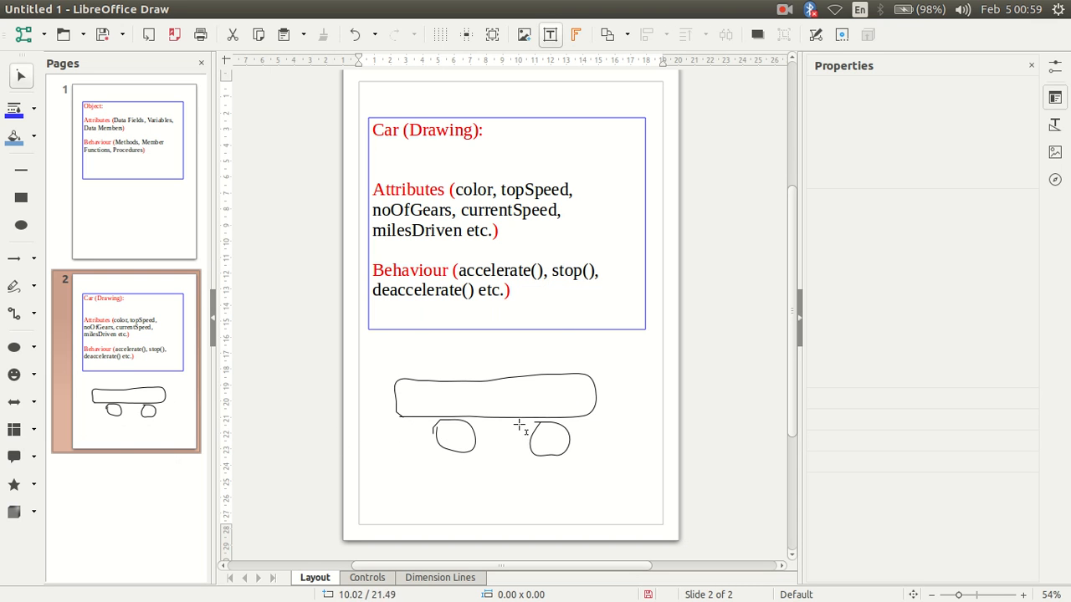
pyautogui.moveTo(422, 327)
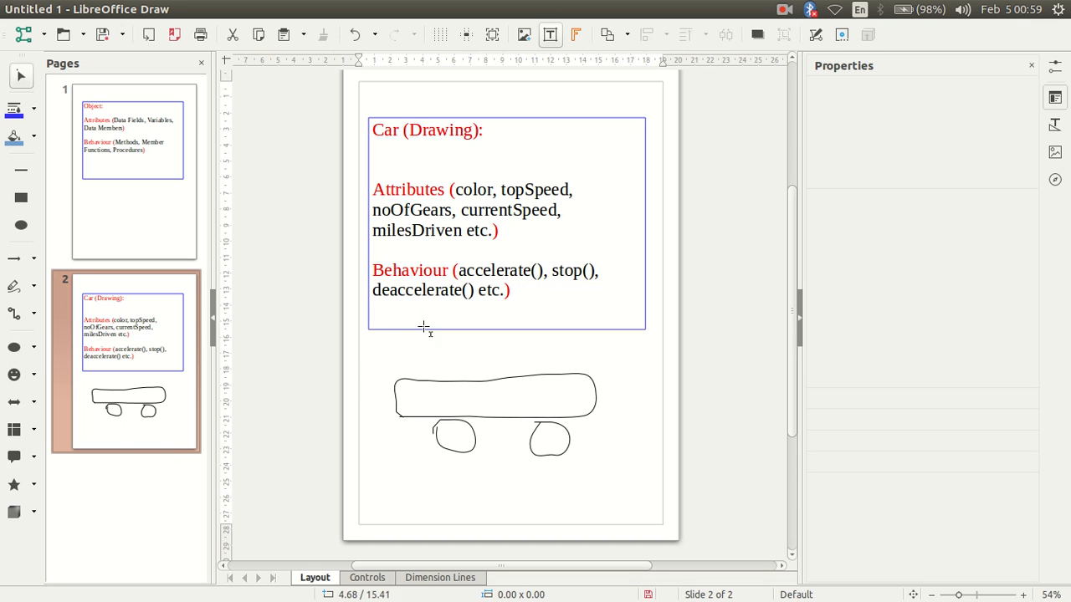
pyautogui.moveTo(505, 440)
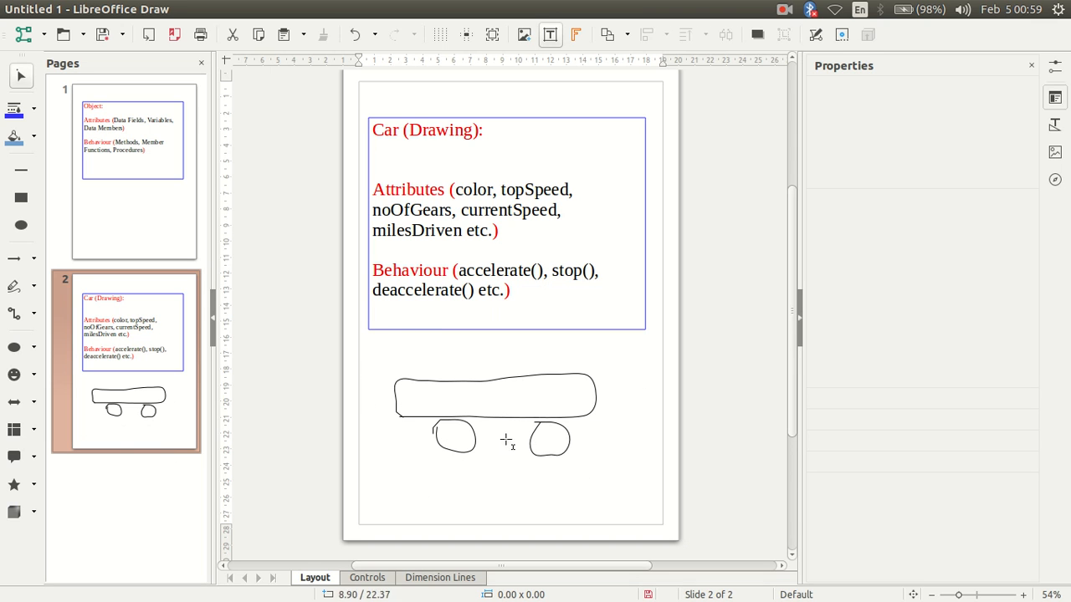
pyautogui.moveTo(463, 150)
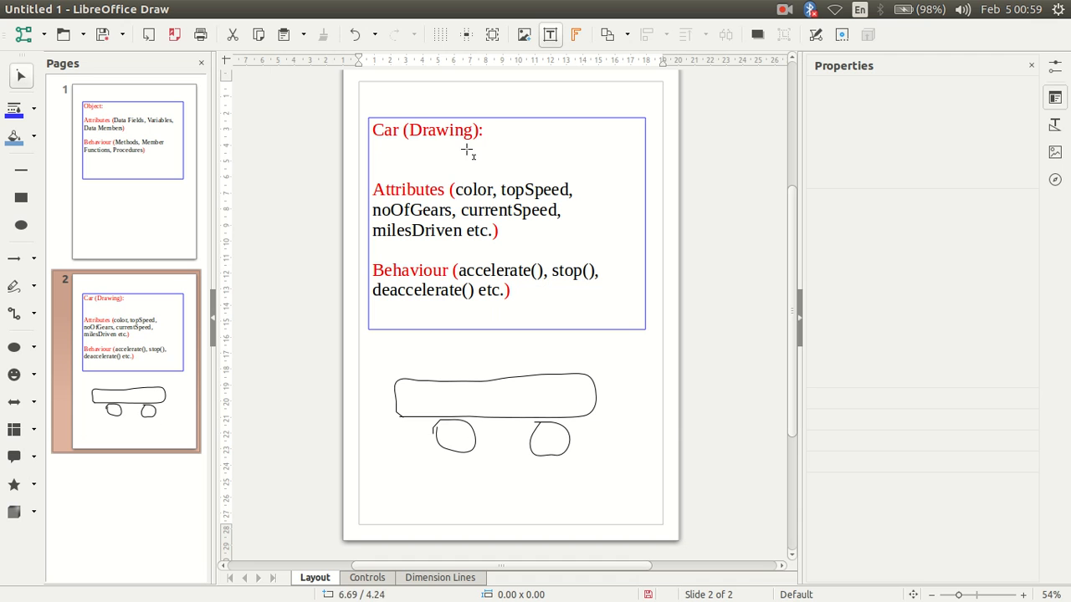
pyautogui.moveTo(371, 143)
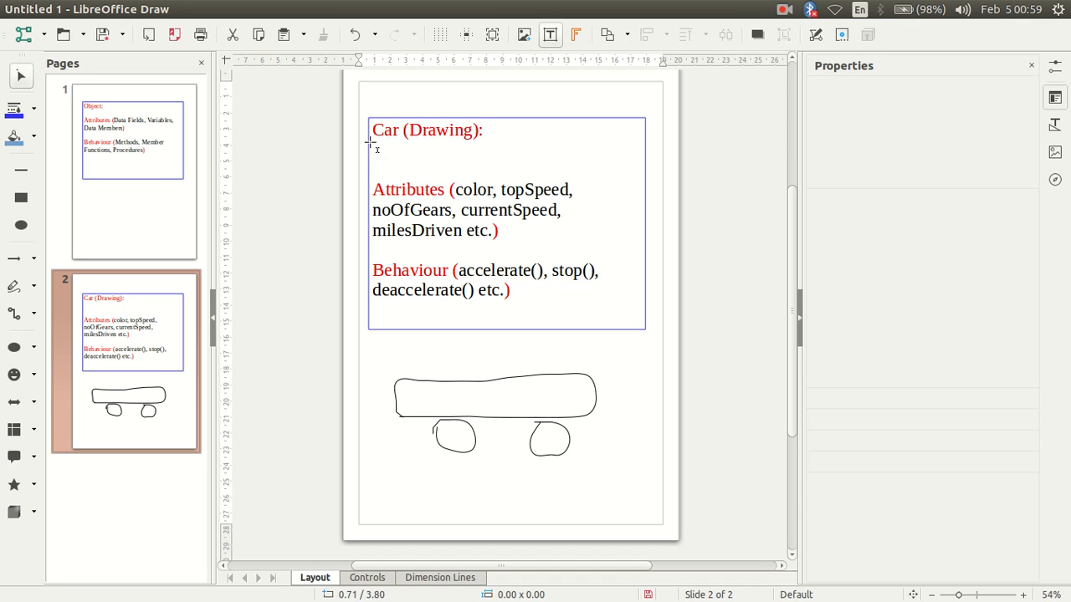
pyautogui.moveTo(535, 176)
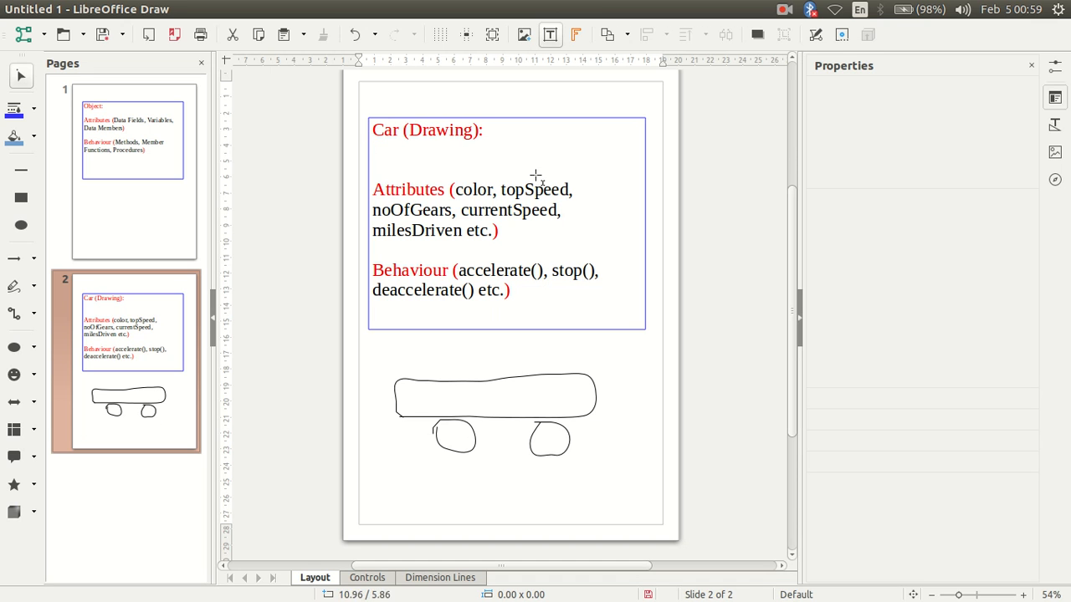
pyautogui.moveTo(553, 265)
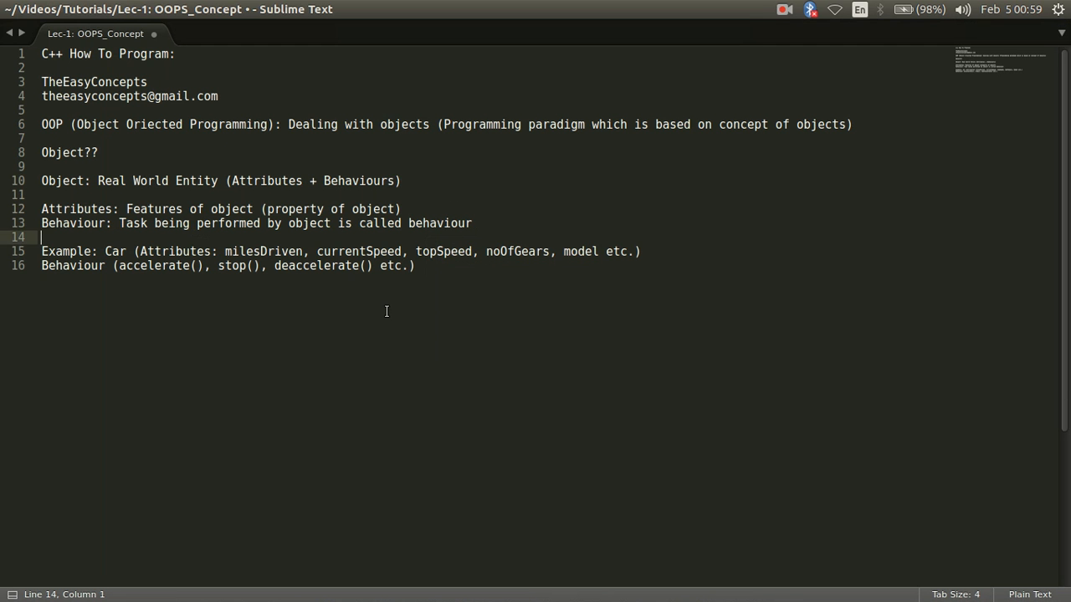
# Step: Add the analogy line 'Engineering Drawing of car ----> real car'
pyautogui.press('Enter')
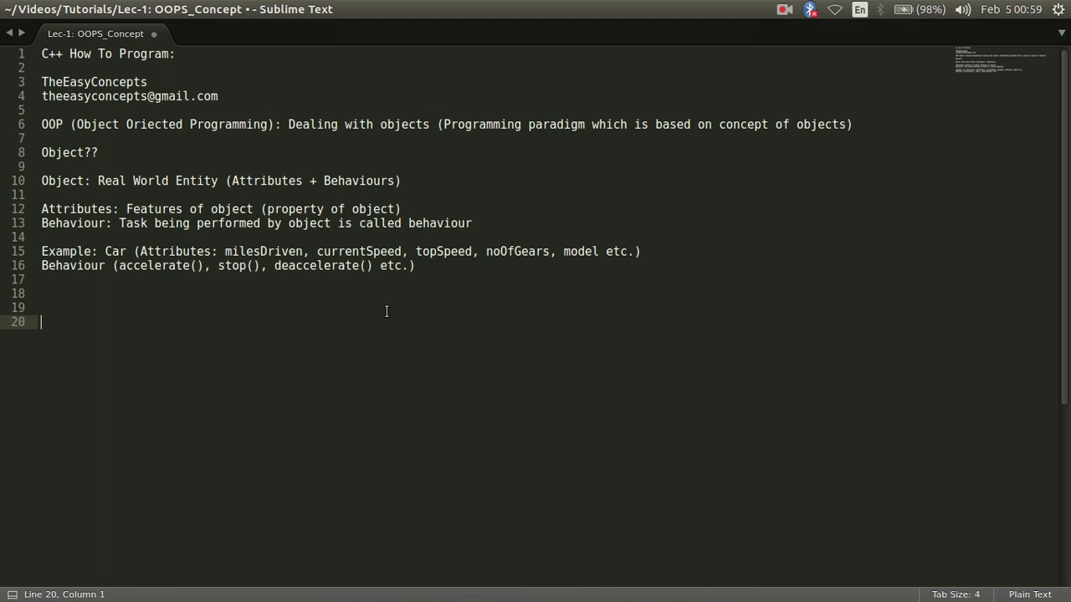
pyautogui.write('Drawing of car')
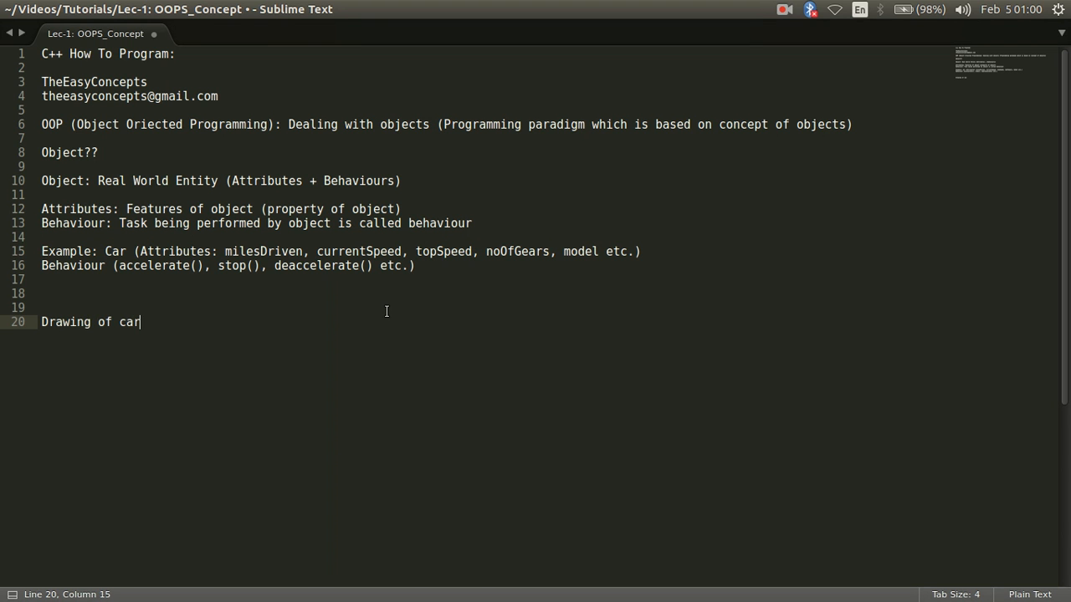
pyautogui.write('Engineeri')
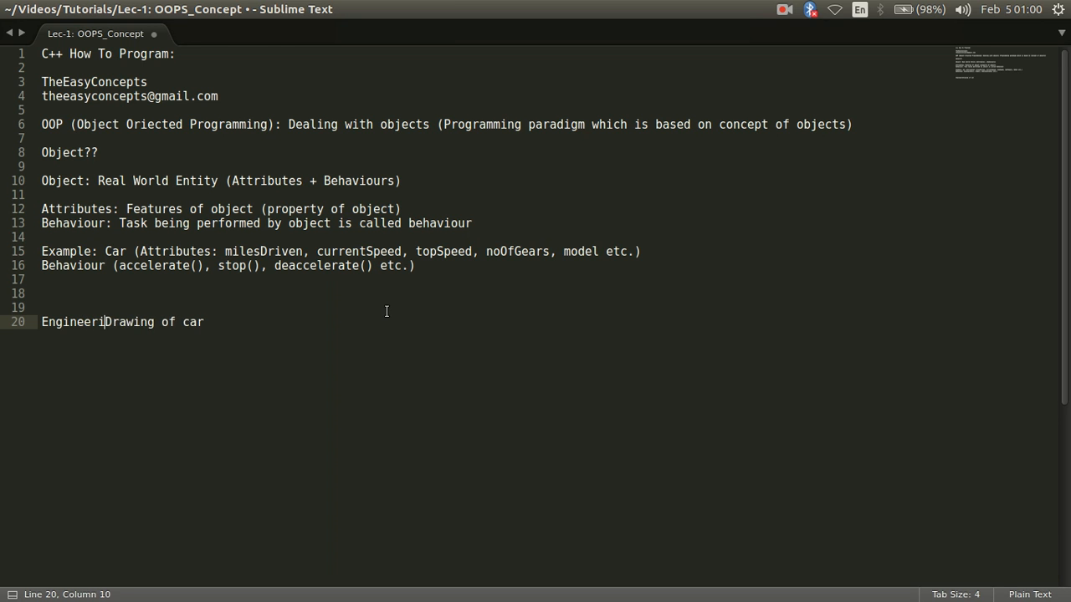
pyautogui.write('ng')
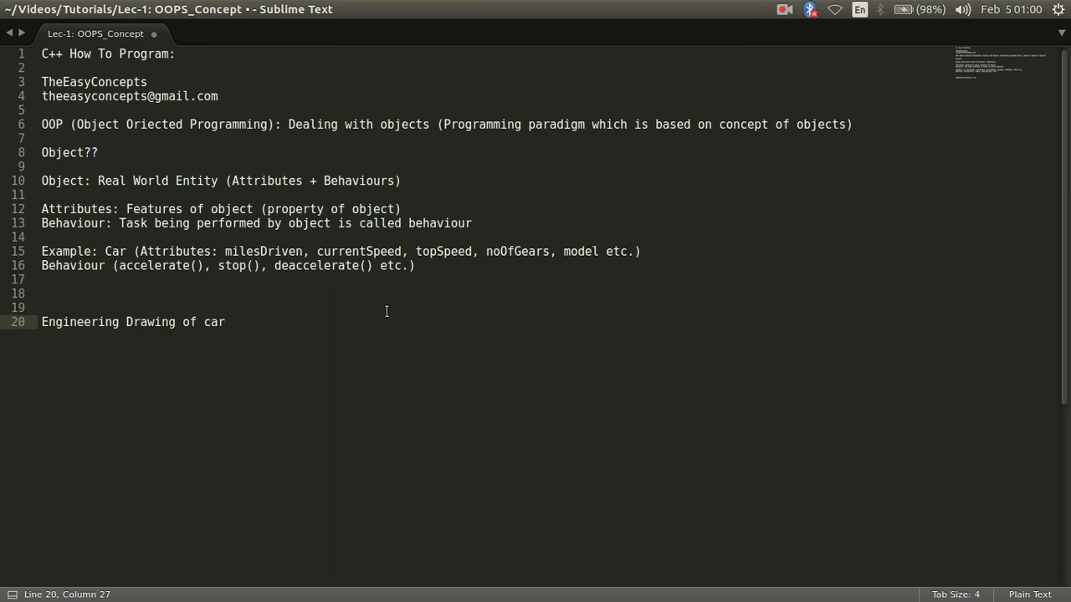
pyautogui.write('---->     re')
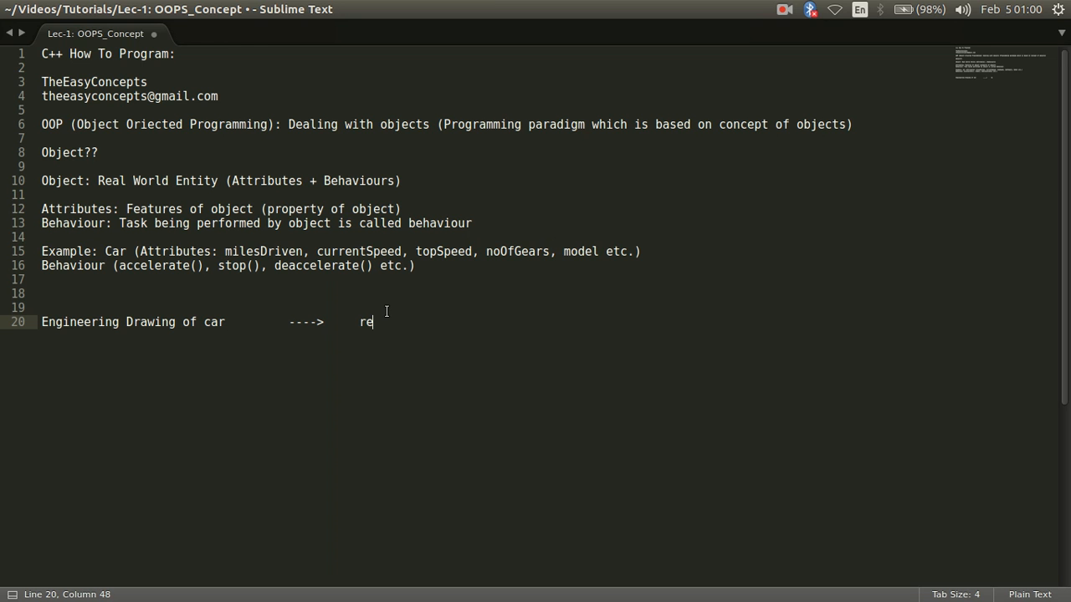
pyautogui.write('al')
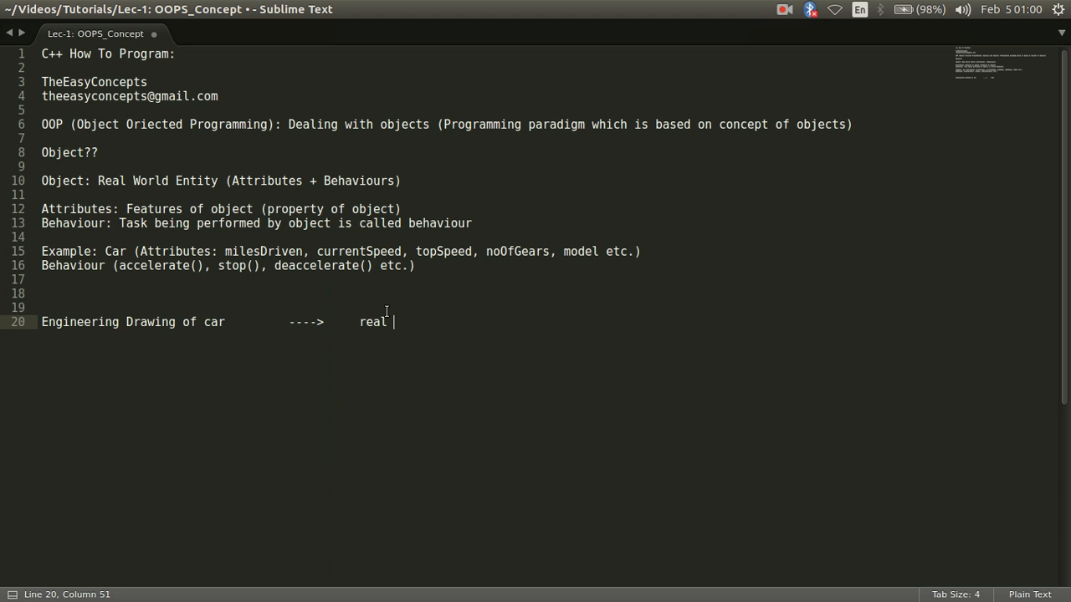
pyautogui.write('car')
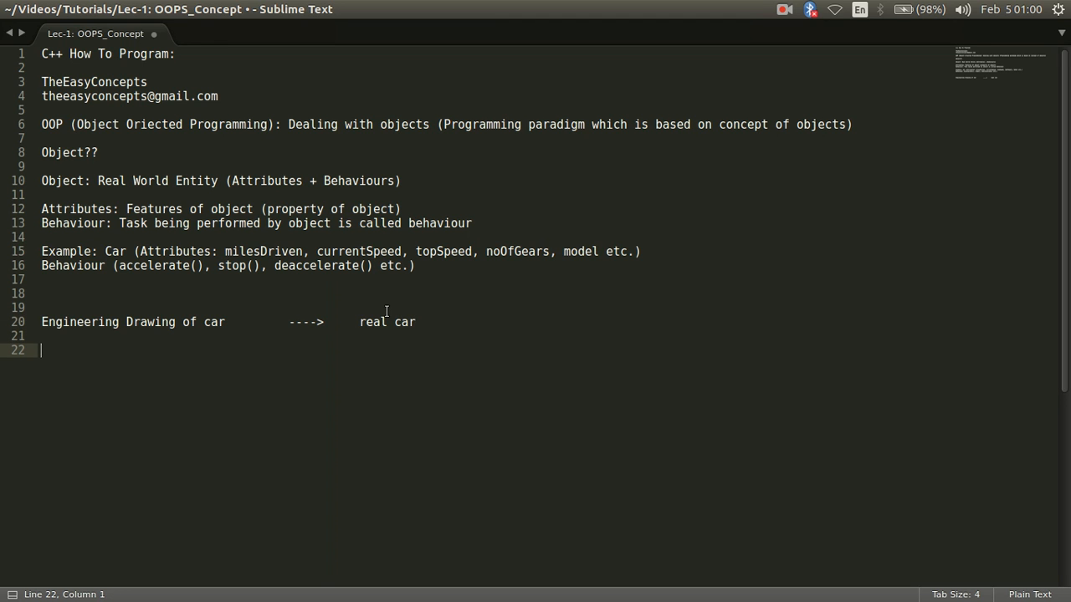
# Step: Add the analogy line 'Prototype of a building ----> Real building'
pyautogui.write('Pr')
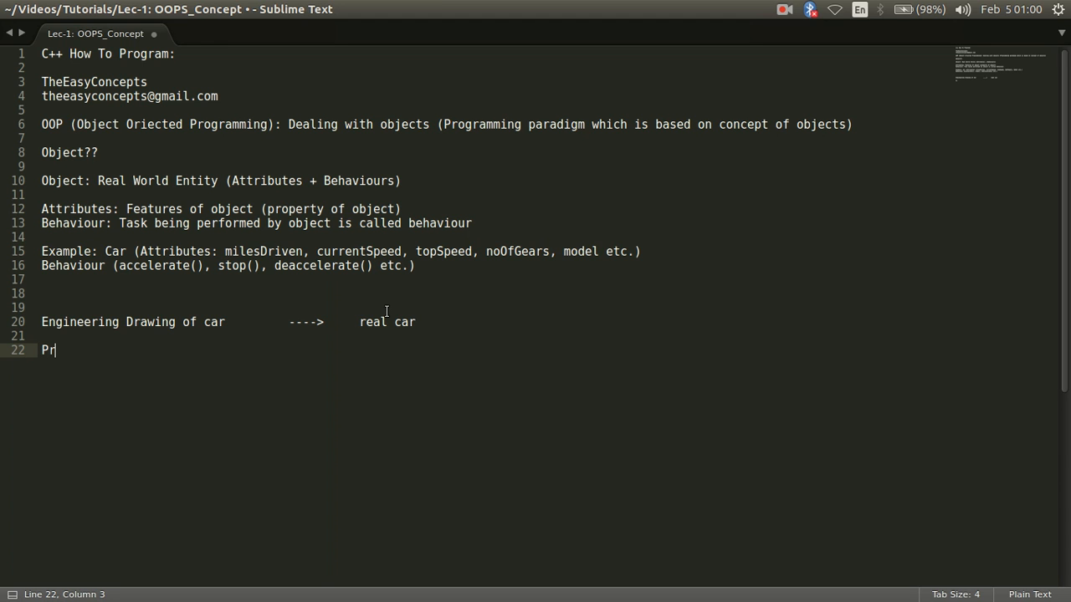
pyautogui.write('otoy')
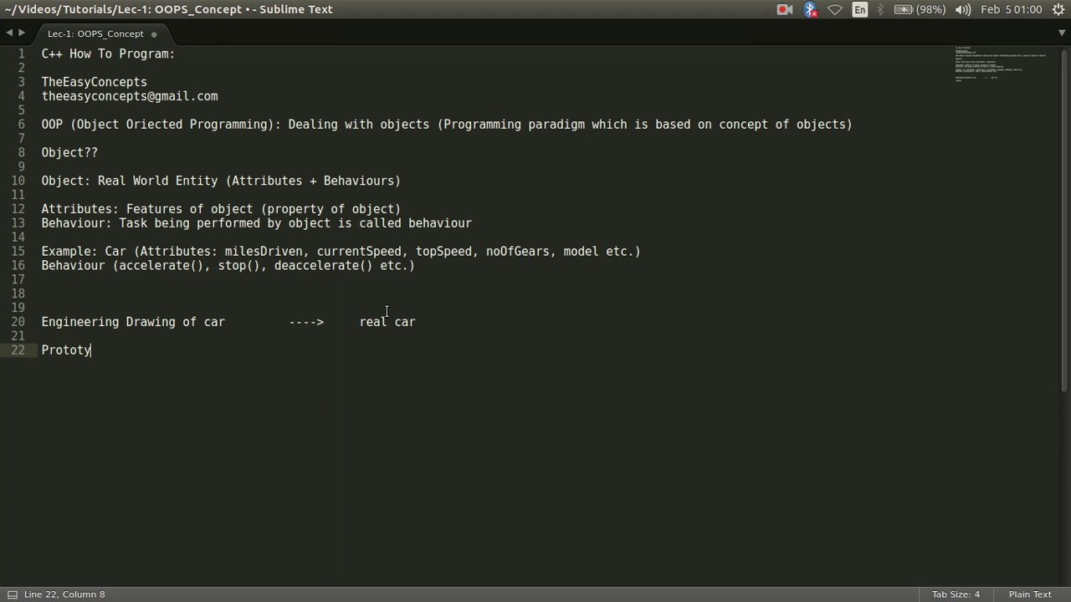
pyautogui.write('pe of a building')
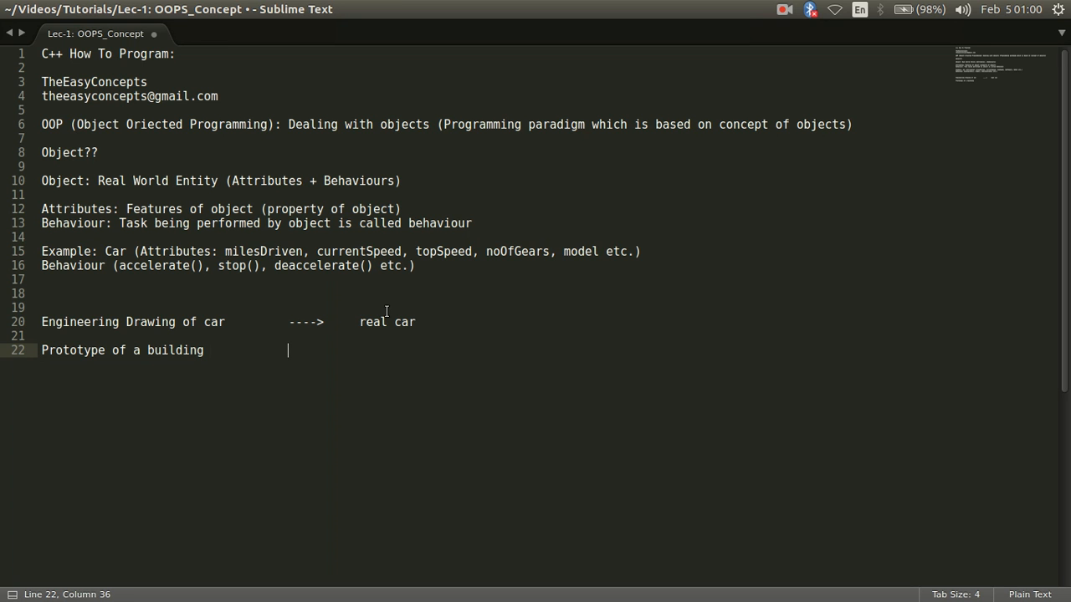
pyautogui.write('---->')
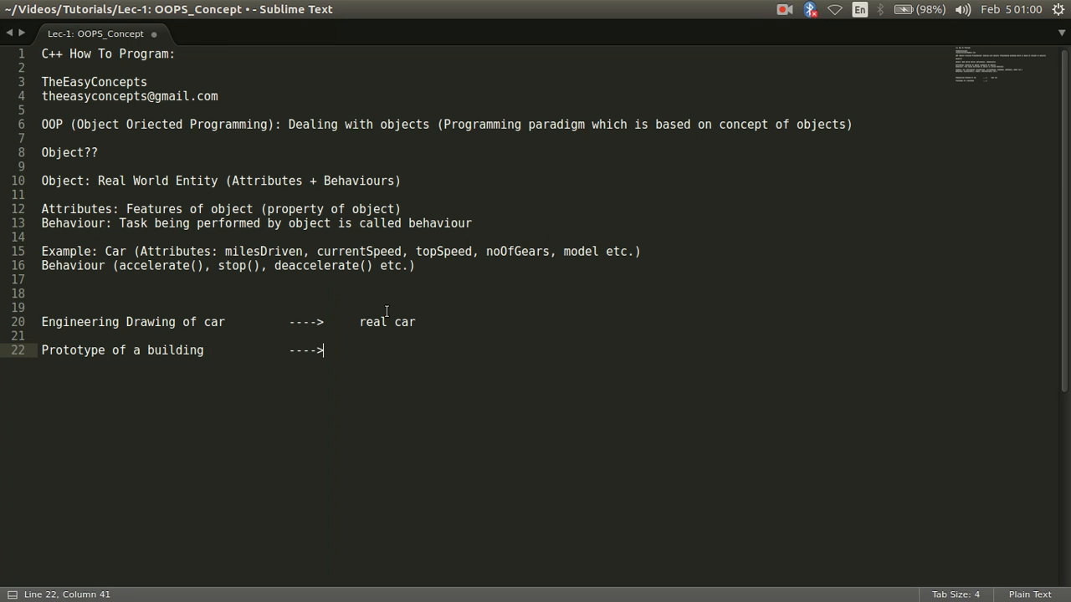
pyautogui.write('"     "')
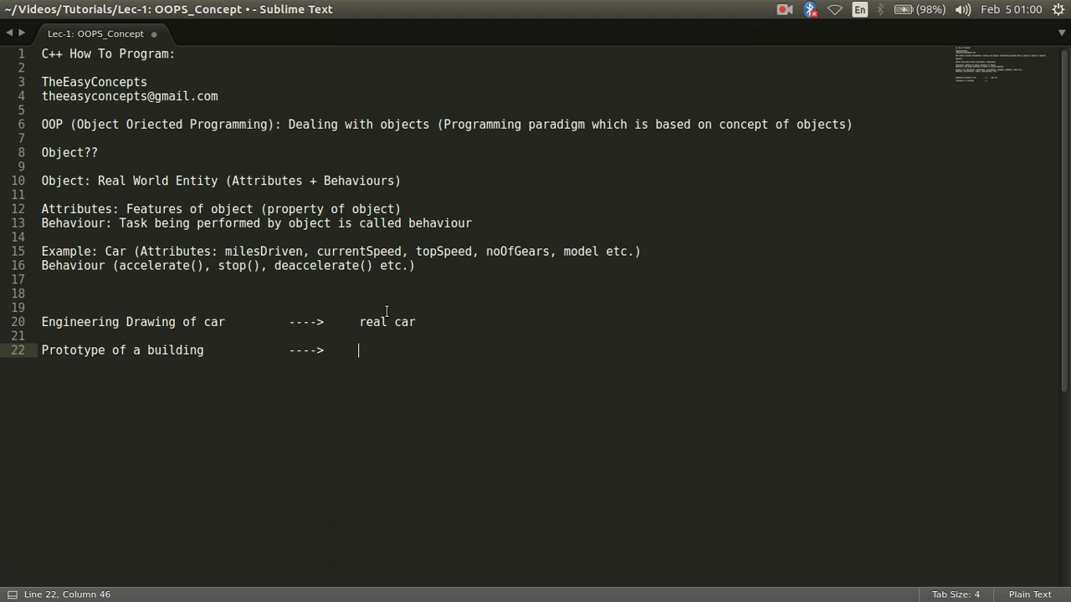
pyautogui.write('Real buil')
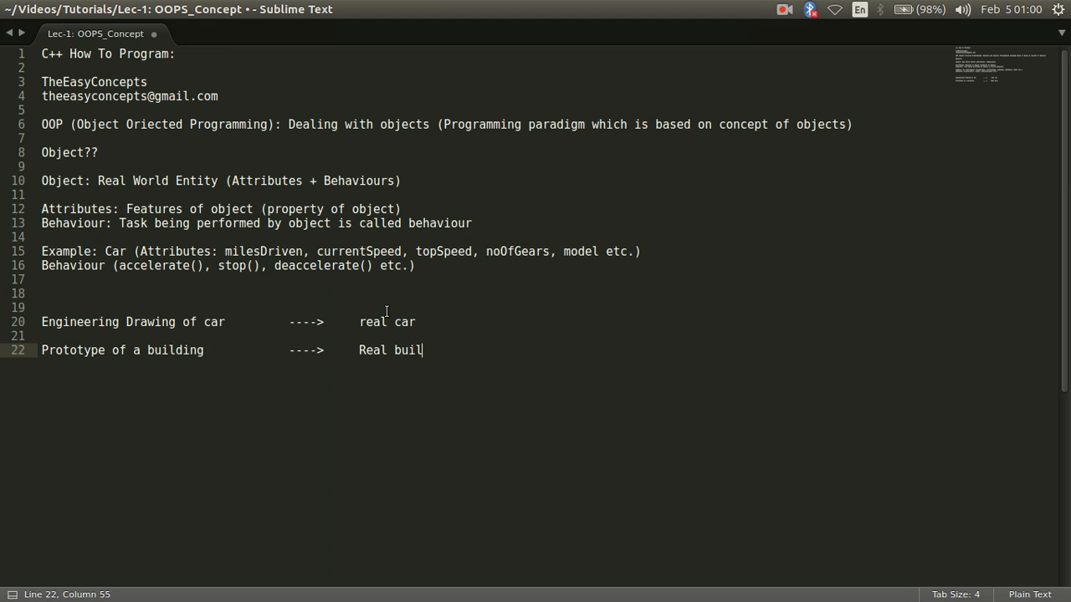
pyautogui.write('ding')
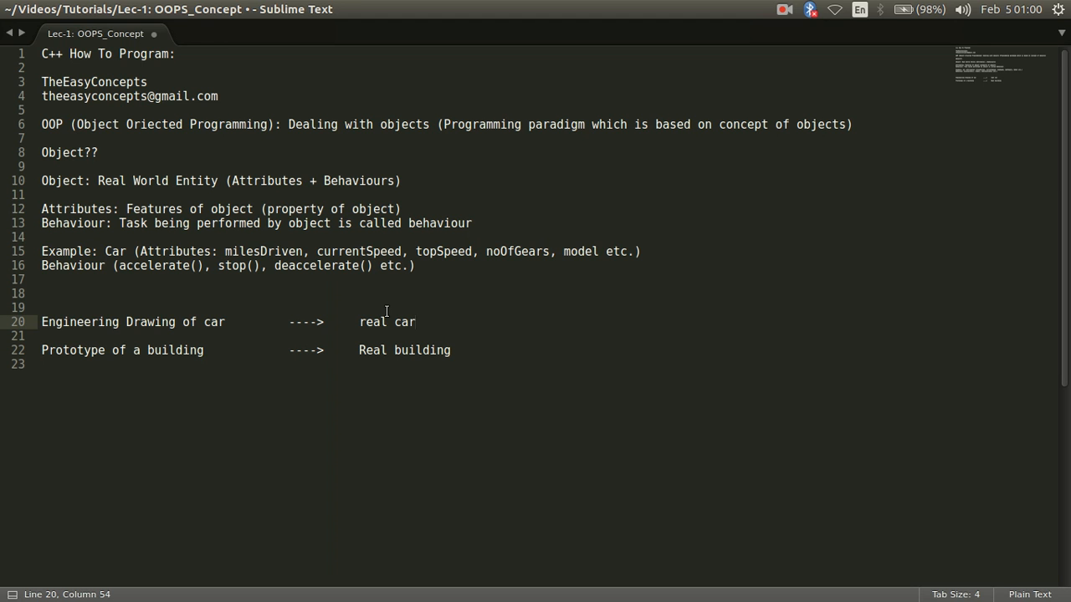
pyautogui.click(359, 322)
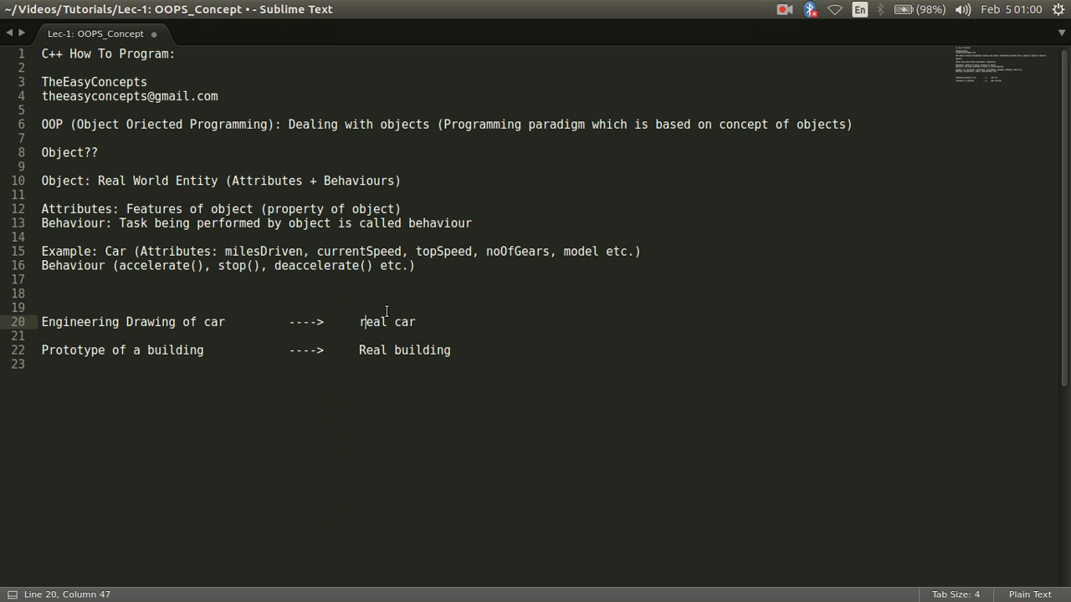
# Step: Capitalize 'Real' in the car line and label the drawing and prototype as '(Class)'
pyautogui.write('R')
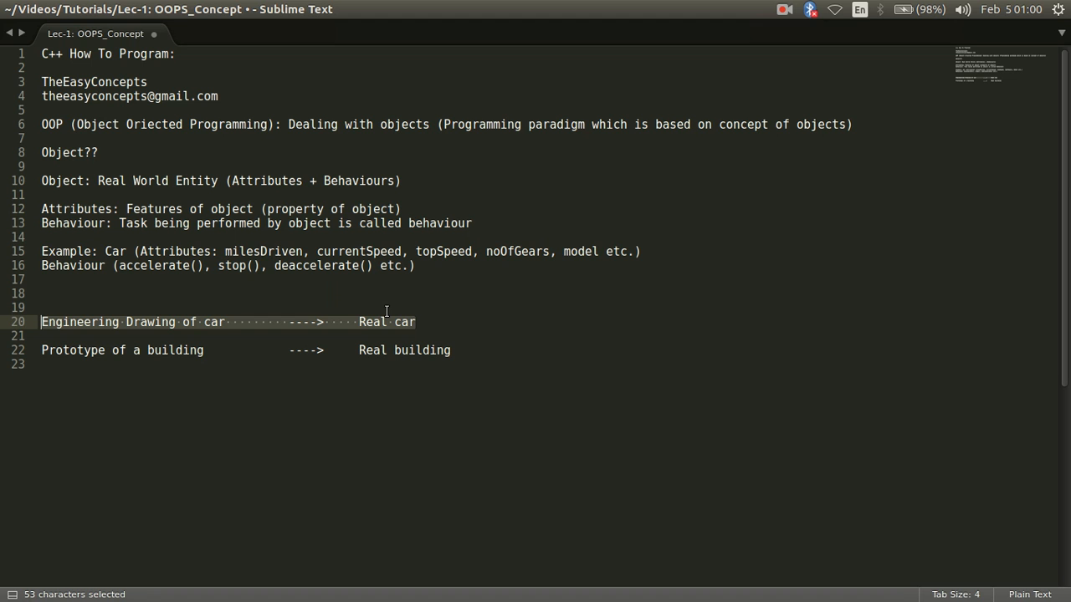
pyautogui.click(416, 322)
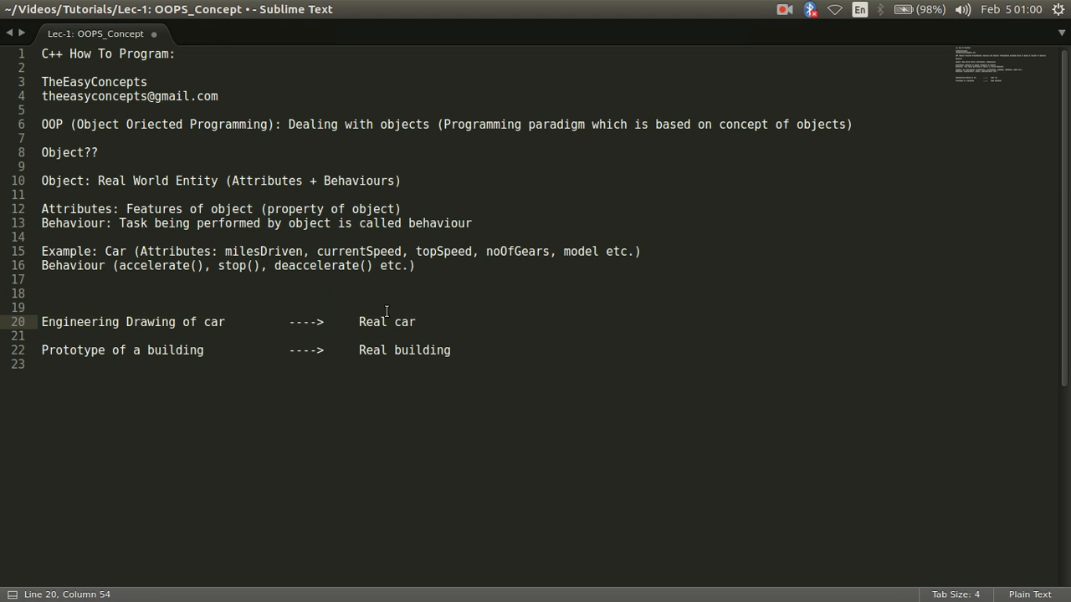
pyautogui.click(179, 322)
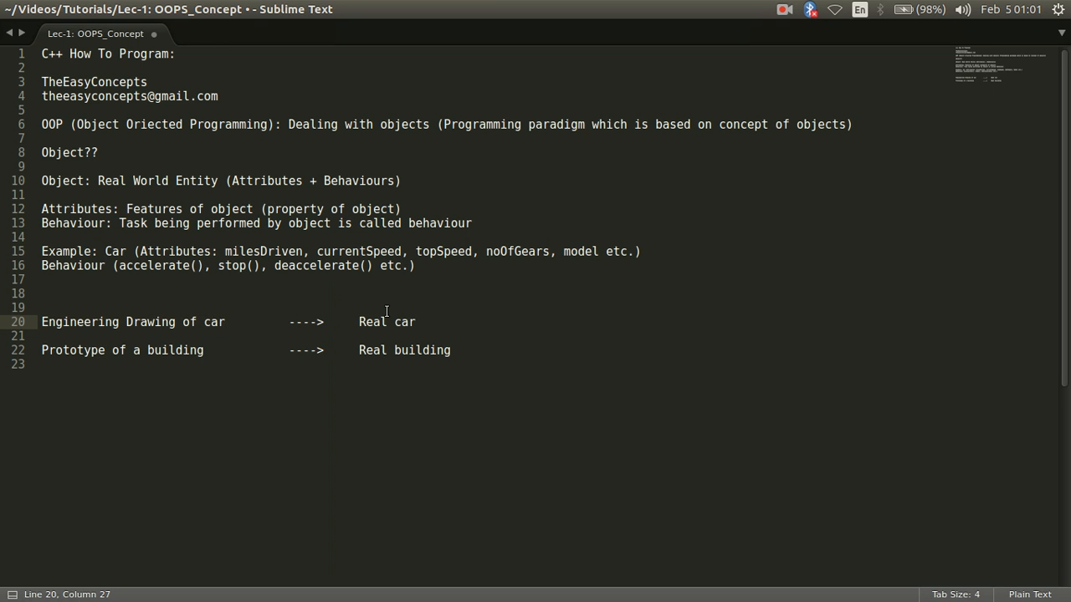
pyautogui.write('(C)')
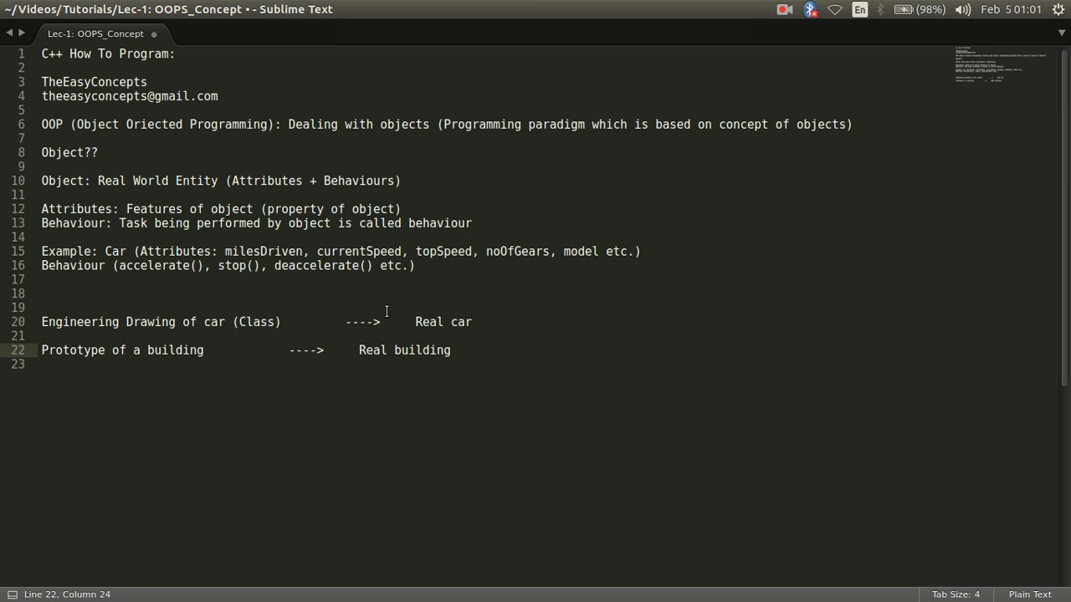
pyautogui.write('()')
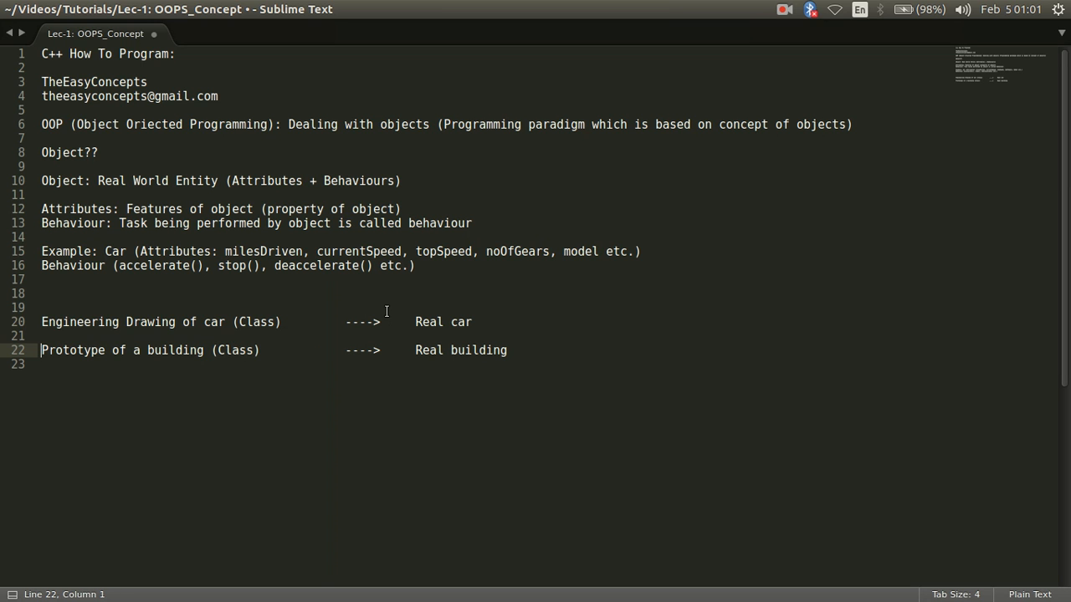
# Step: Prepend 'Blueprint/' to the prototype and tag Real car and Real building '(Object)'
pyautogui.write('B')
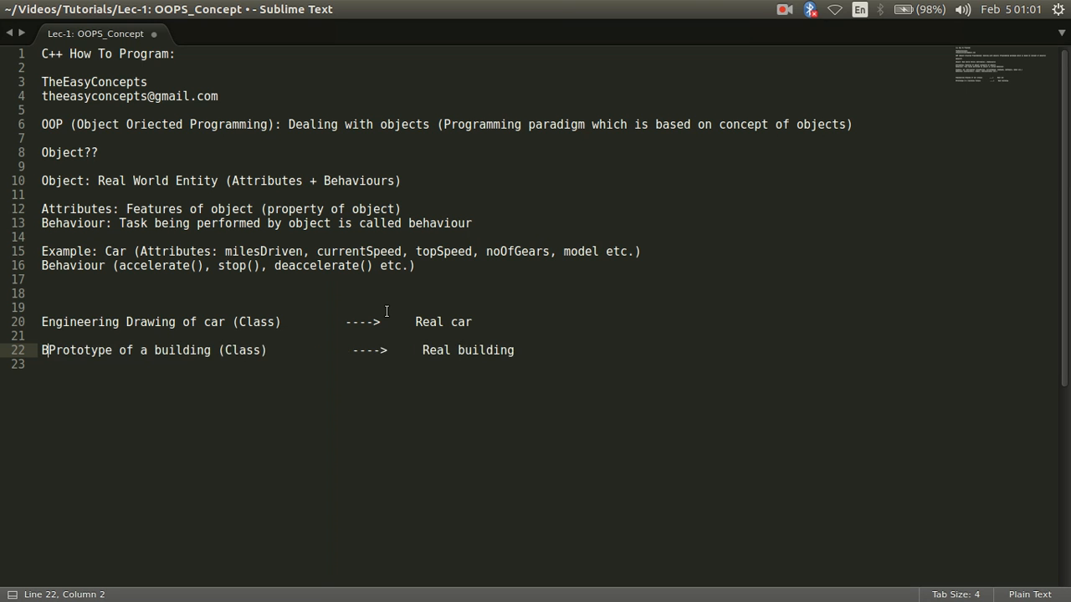
pyautogui.write('lueprint/')
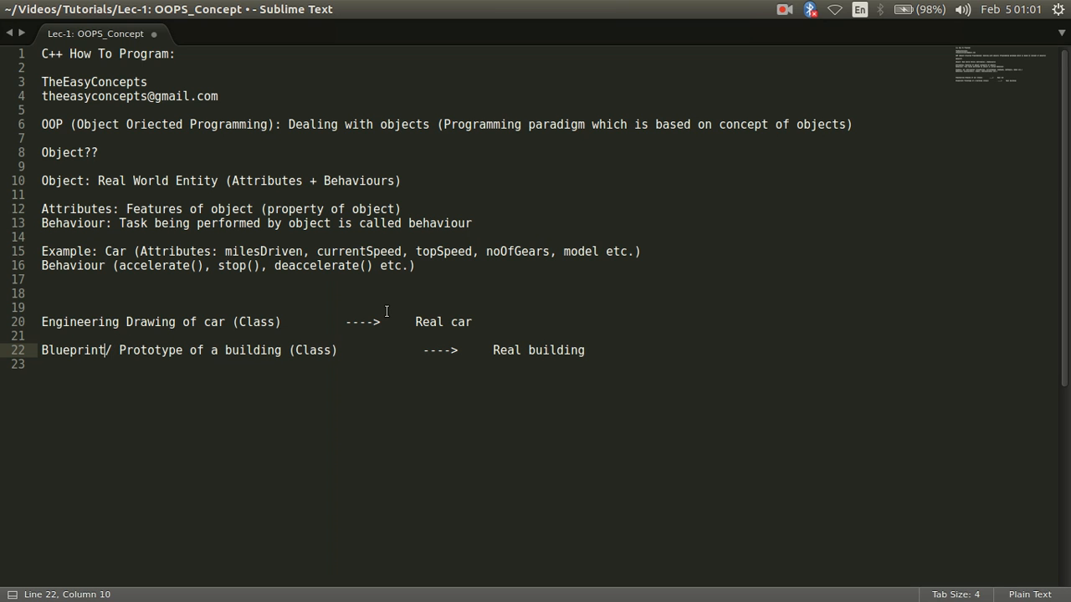
pyautogui.press('BackSpace')
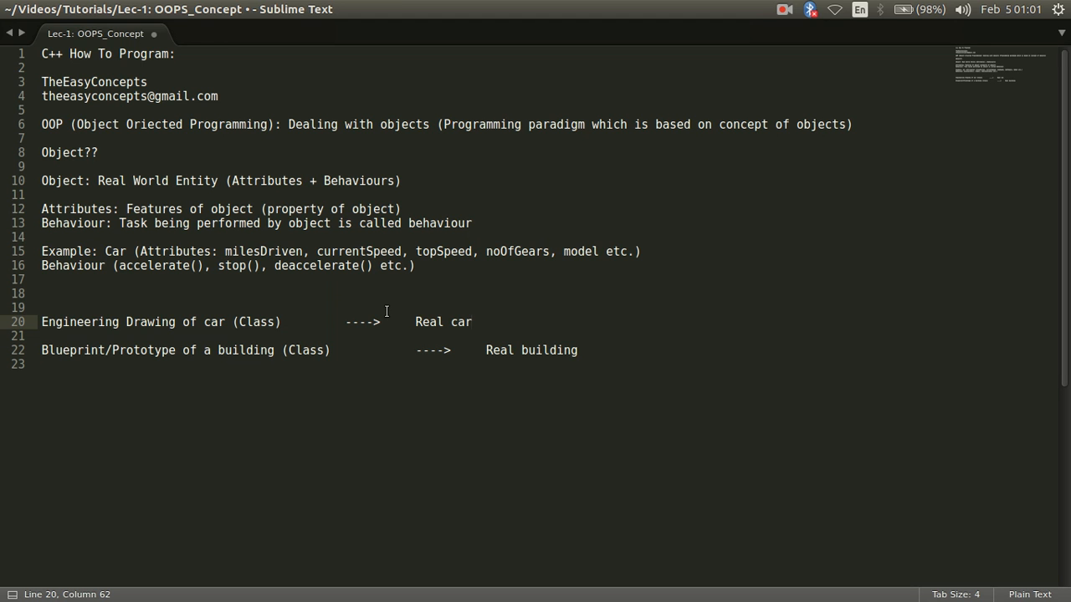
pyautogui.write('()')
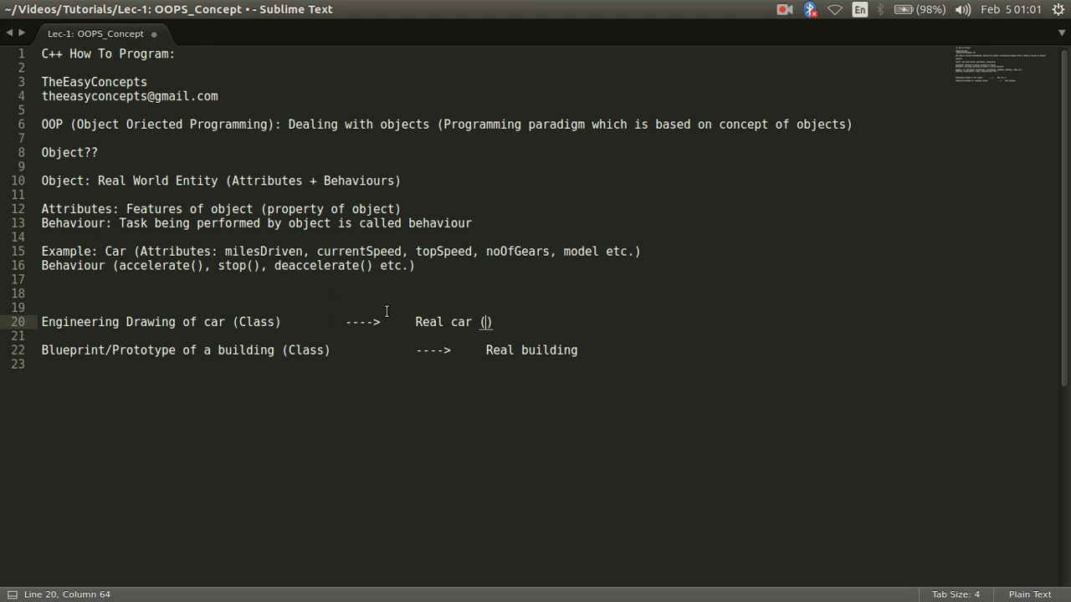
pyautogui.write('Object')
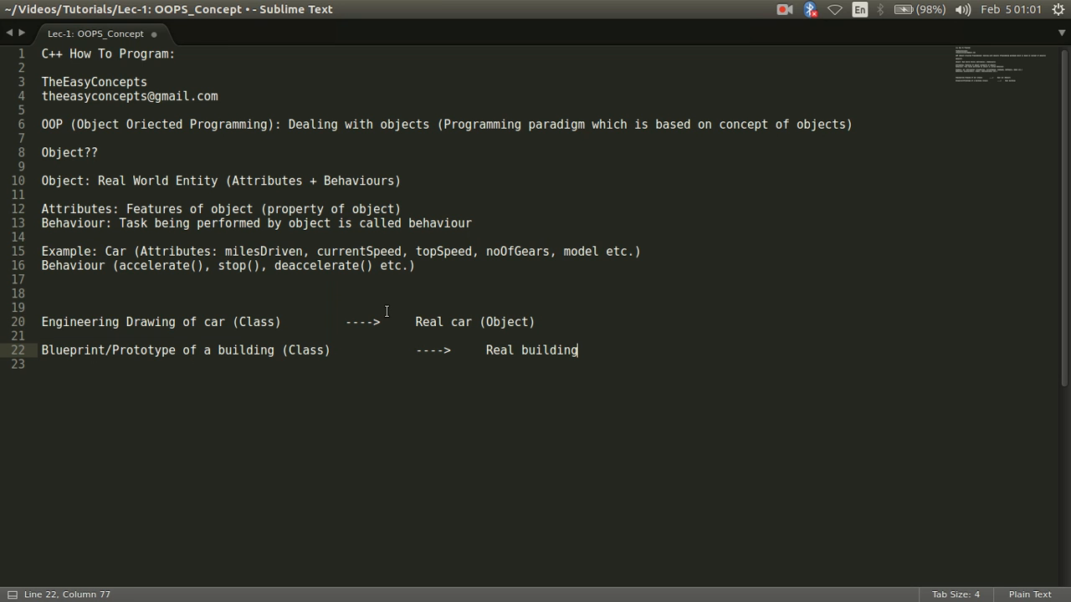
pyautogui.write('(Obj)')
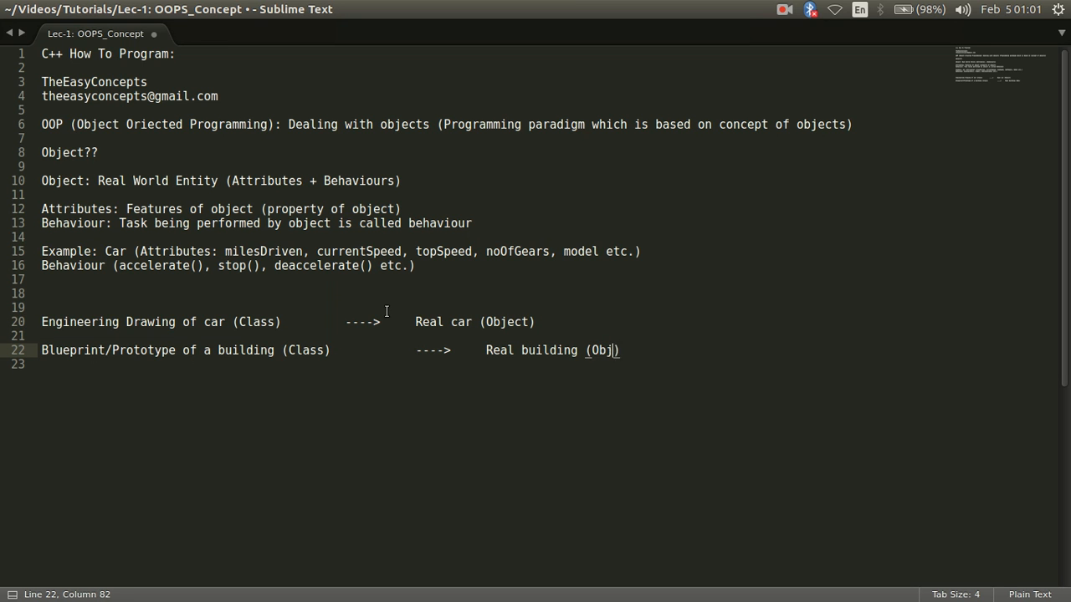
pyautogui.write('ect)')
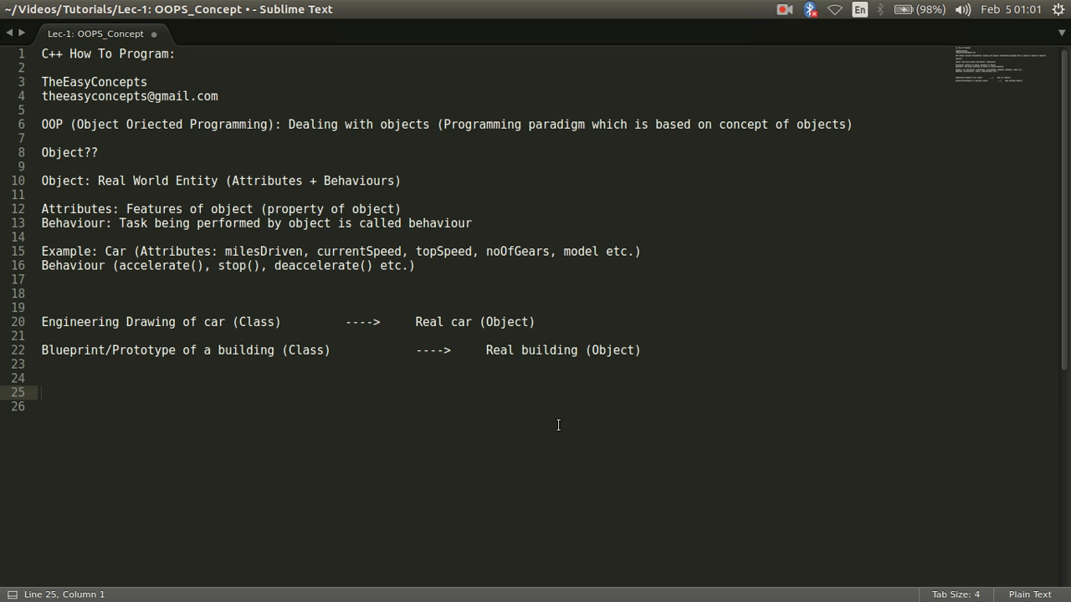
# Step: Add the lines 'Class: Something that is not real' and 'Object: is real'
pyautogui.write('Cla')
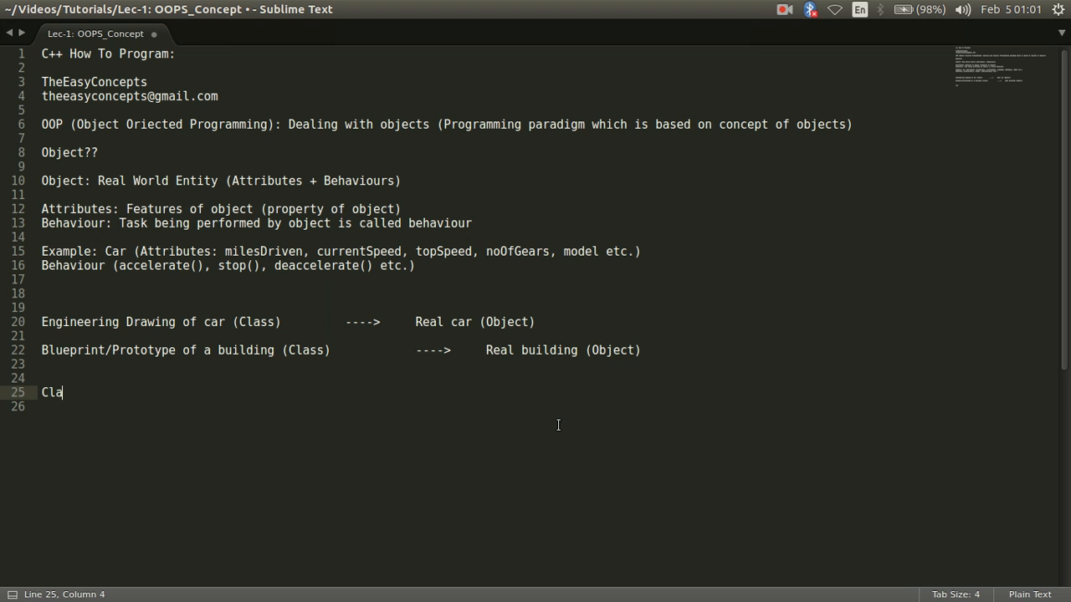
pyautogui.write('ss:')
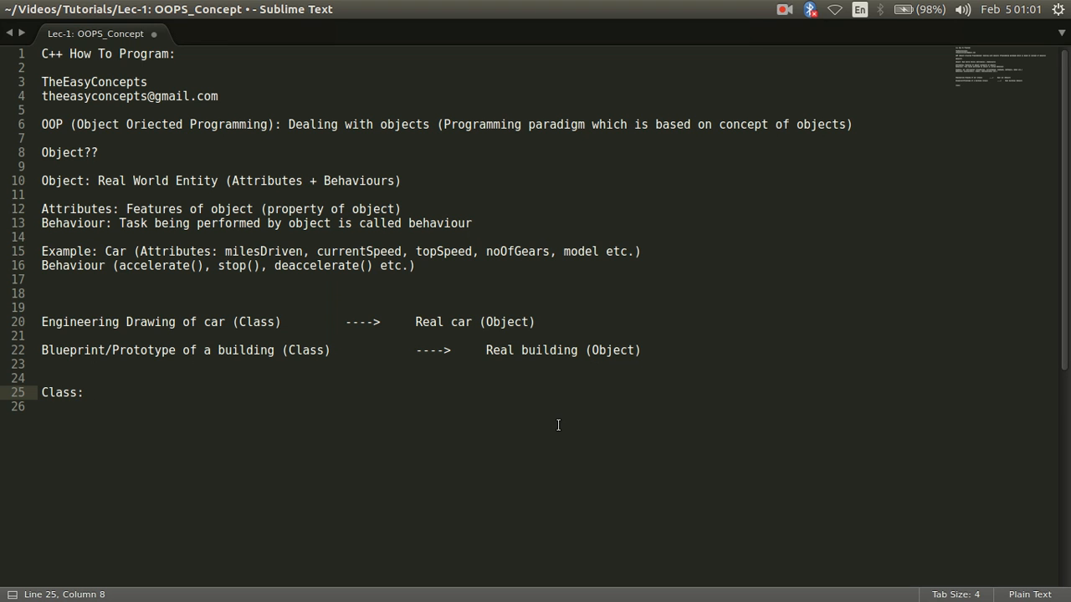
pyautogui.write('Something that')
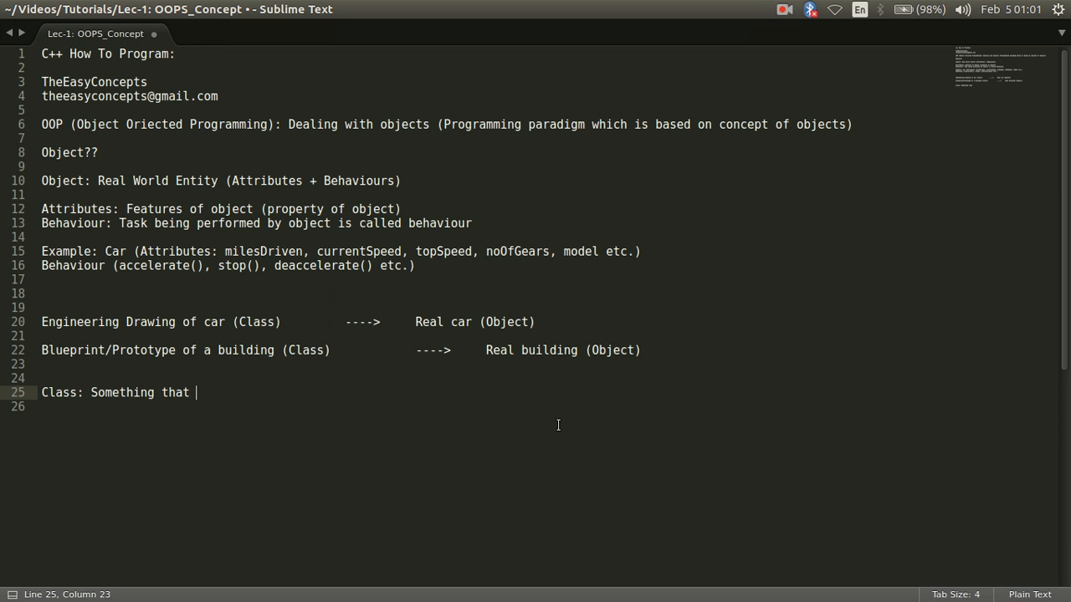
pyautogui.write('is')
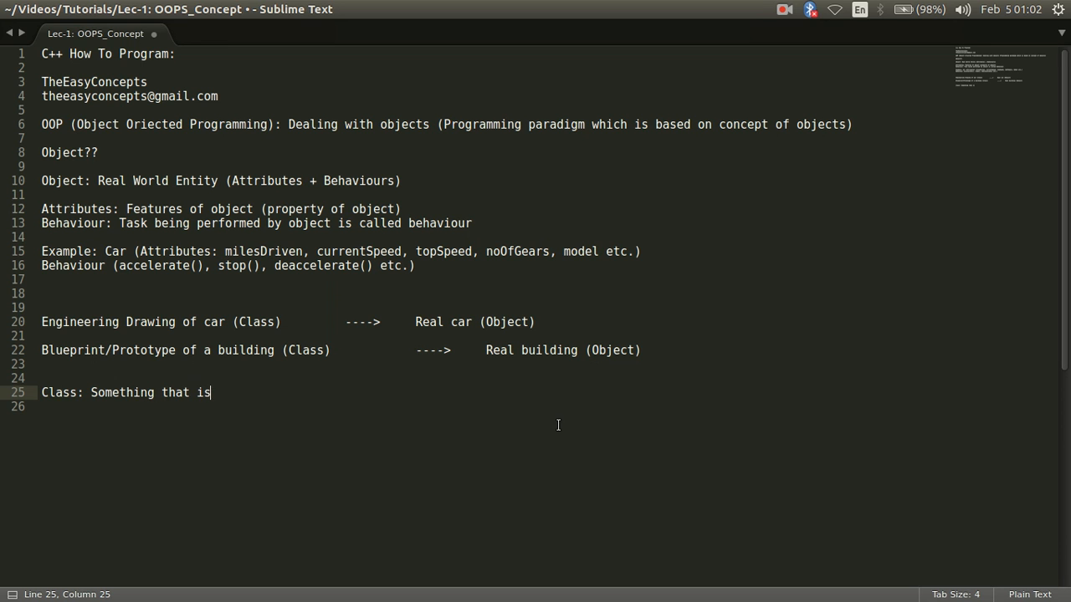
pyautogui.write('not real')
pyautogui.click(491, 407)
pyautogui.write('Obke')
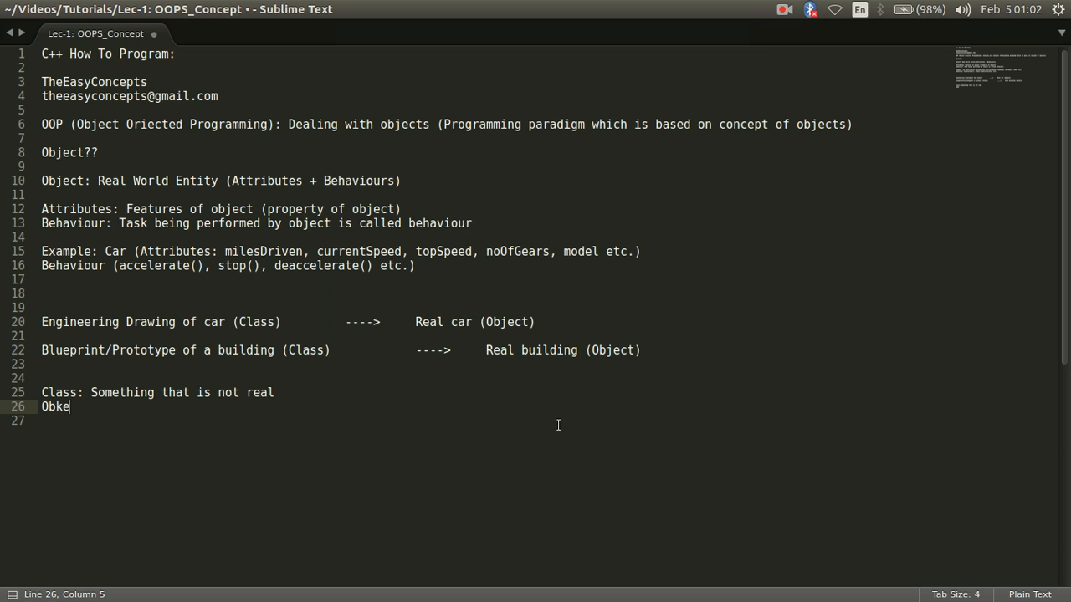
pyautogui.write('Object:')
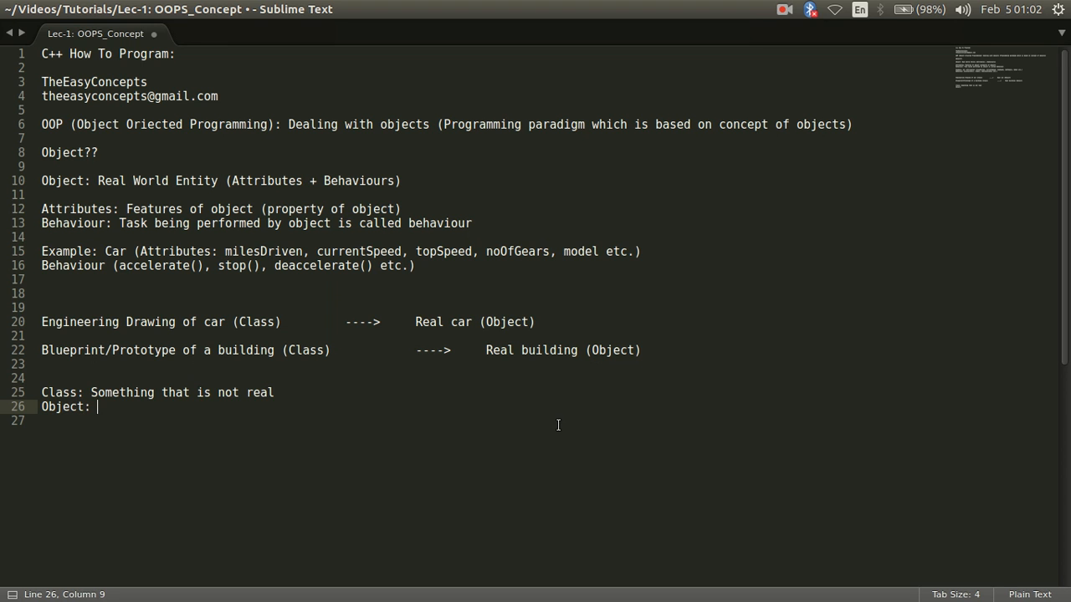
pyautogui.write('is real')
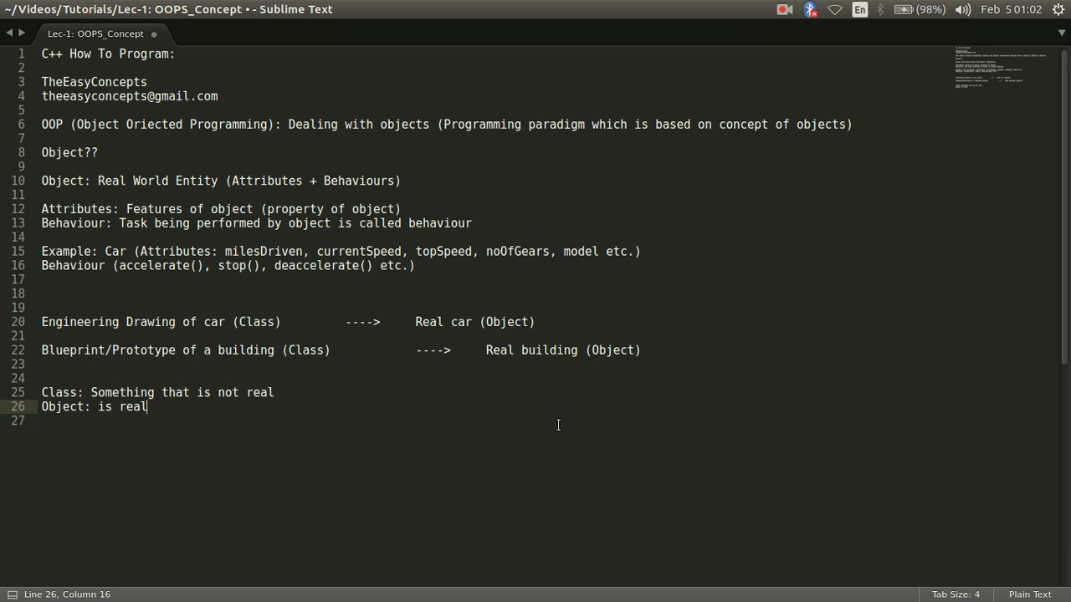
pyautogui.press('Enter')
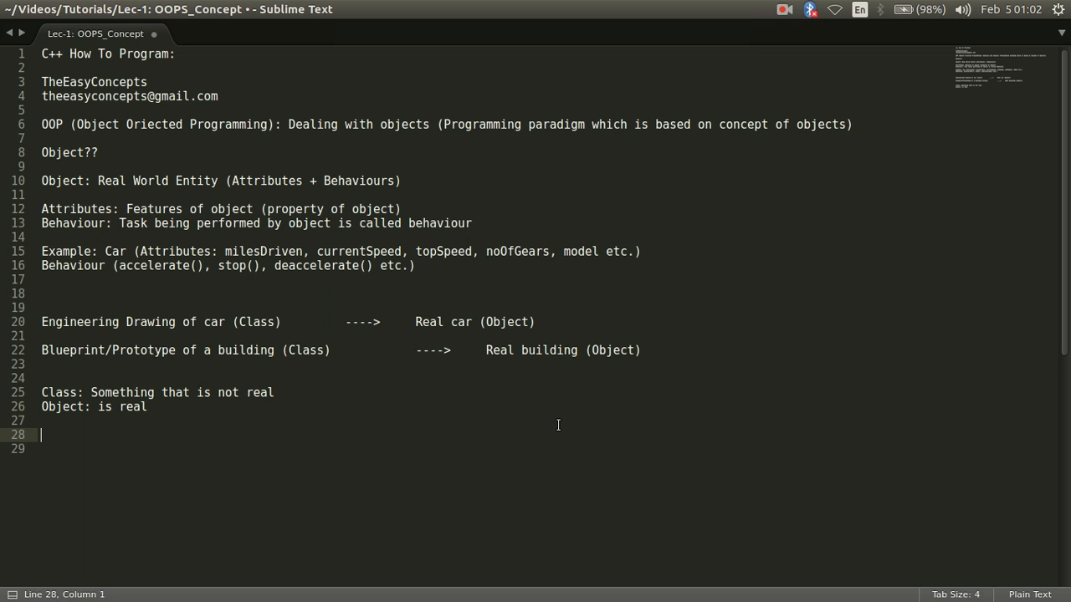
pyautogui.write('Exam')
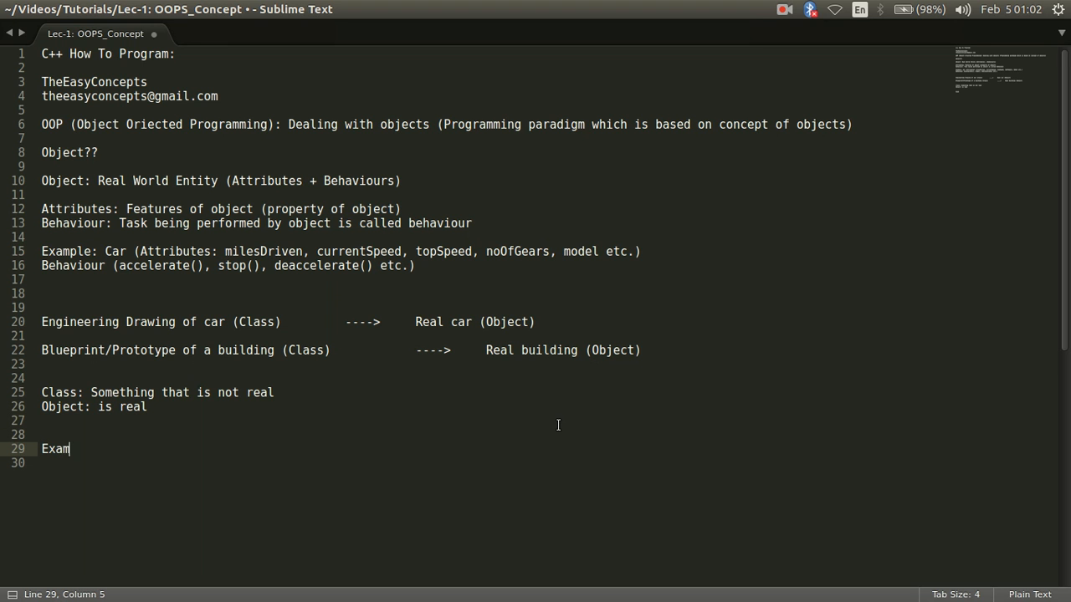
# Step: Under 'Example:', start a Class line listing 'Blueprint of a building, Design of a Watch,'
pyautogui.write('ple:')
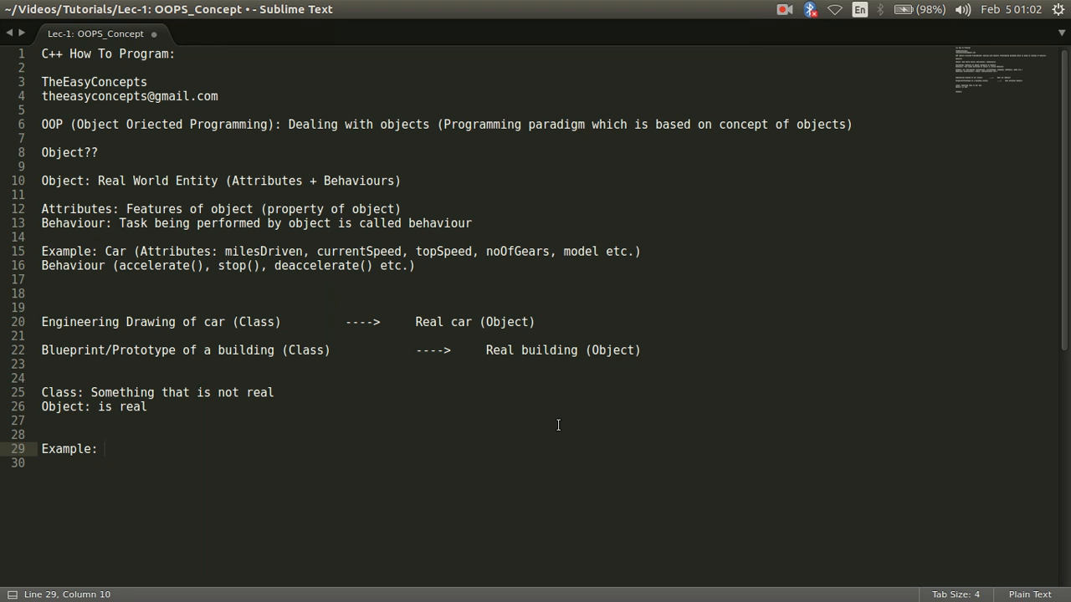
pyautogui.write('Class')
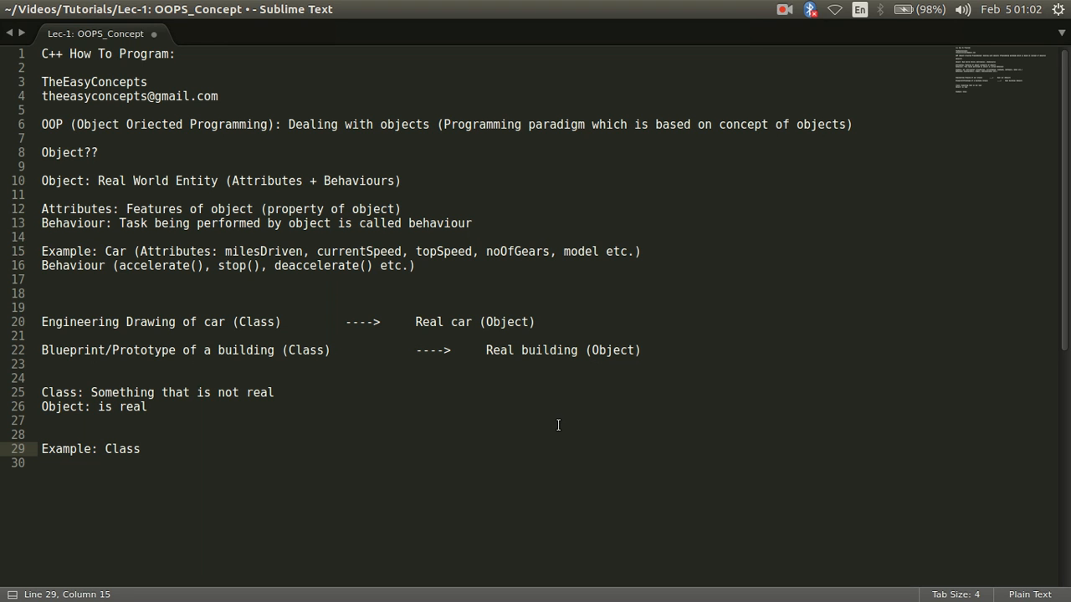
pyautogui.write(':')
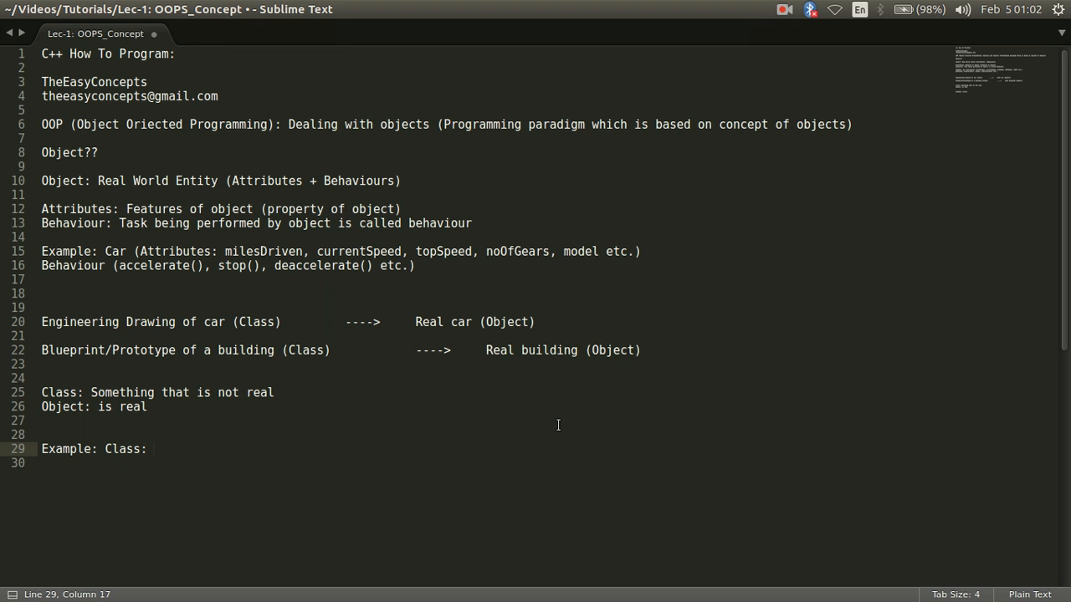
pyautogui.write('Bluep')
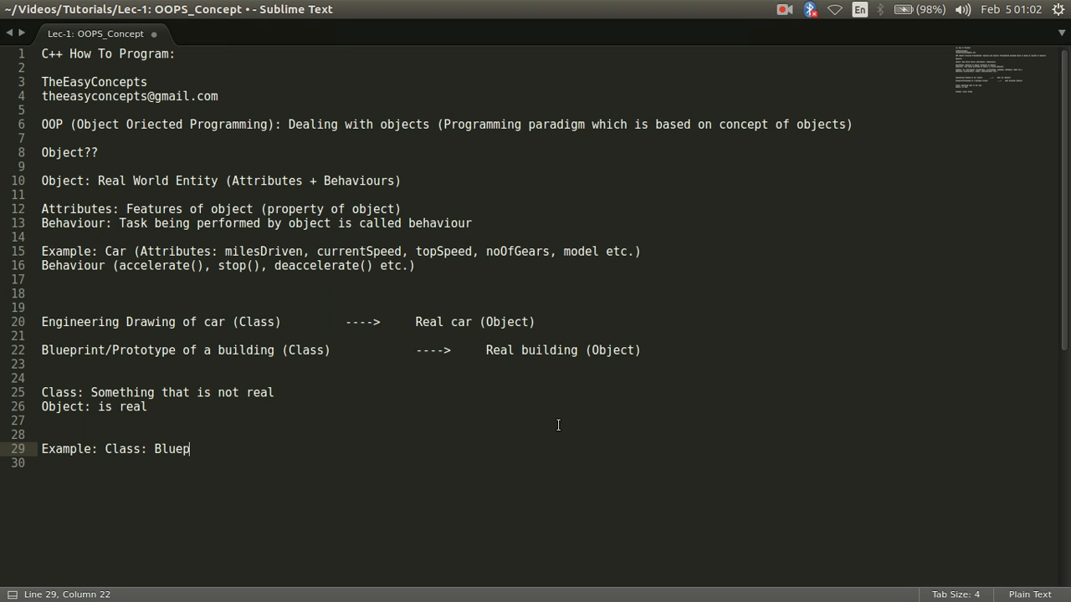
pyautogui.write('rint of a buildin')
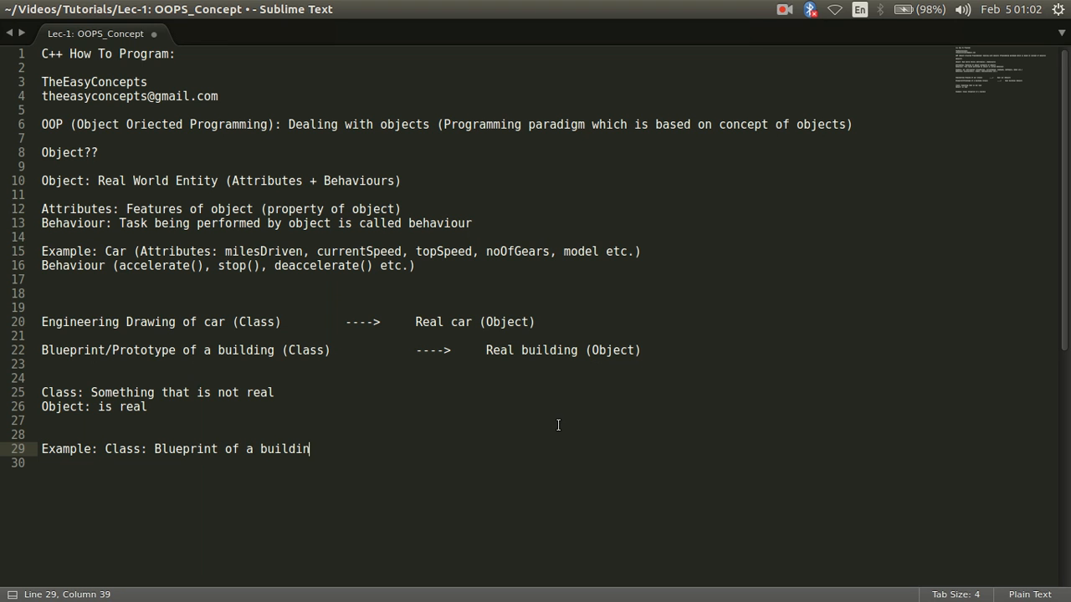
pyautogui.write('g, Des')
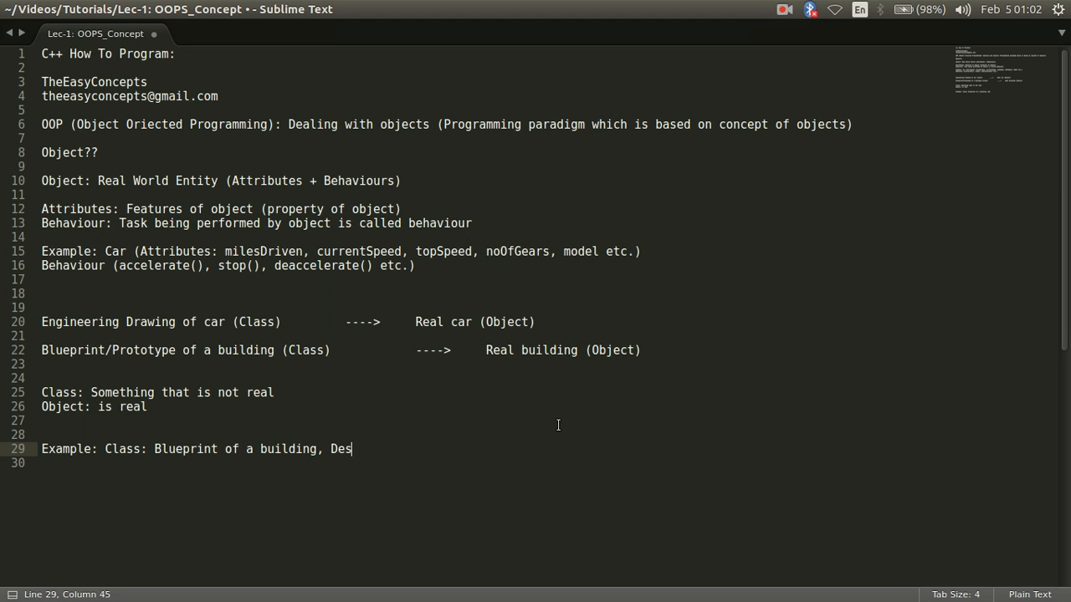
pyautogui.write('ign of')
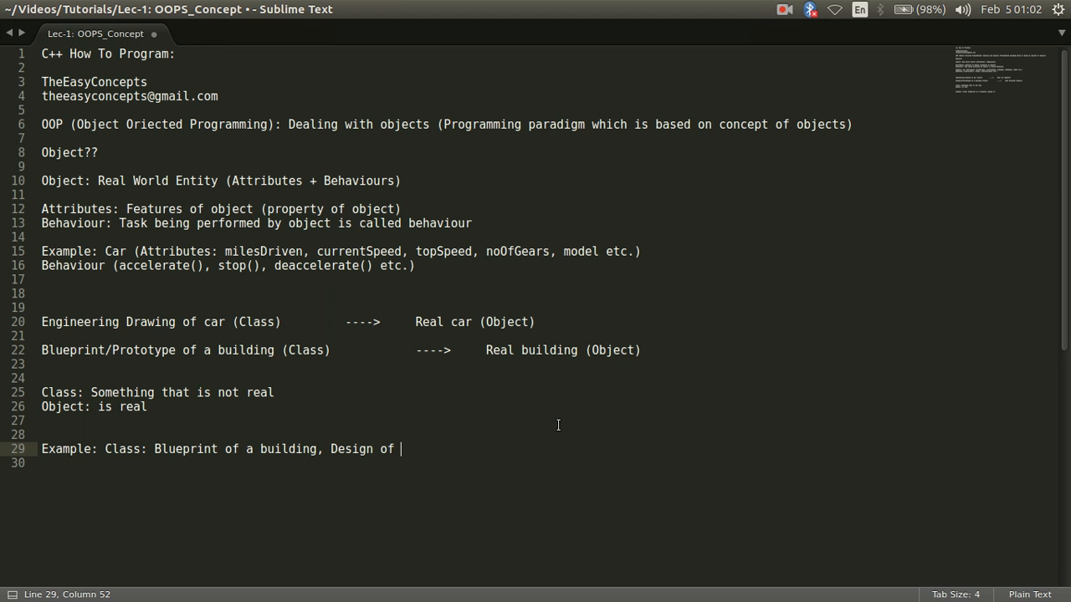
pyautogui.write('a')
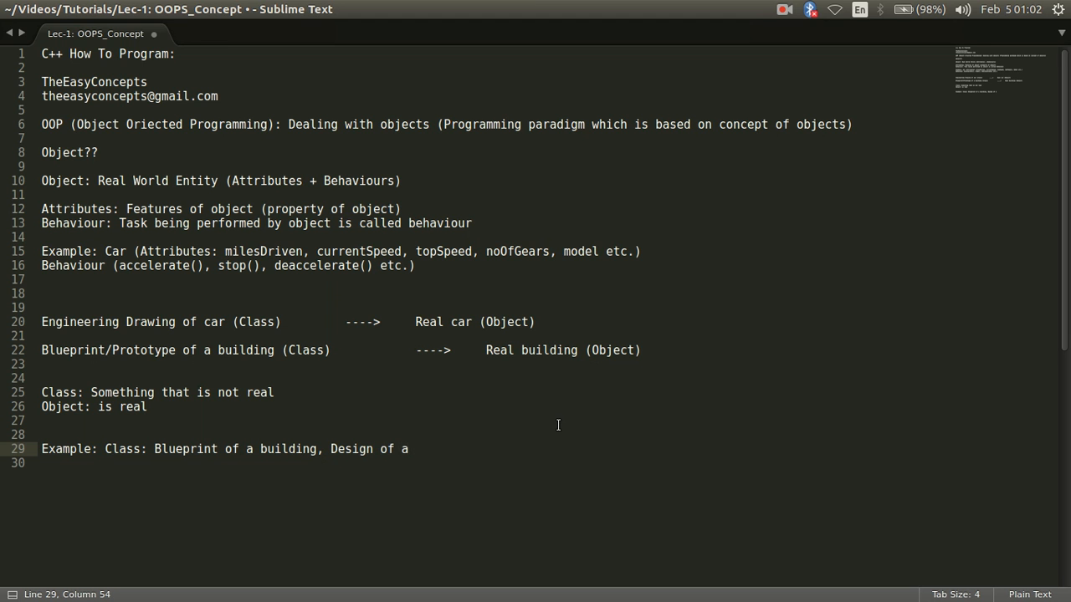
pyautogui.write('Watch,')
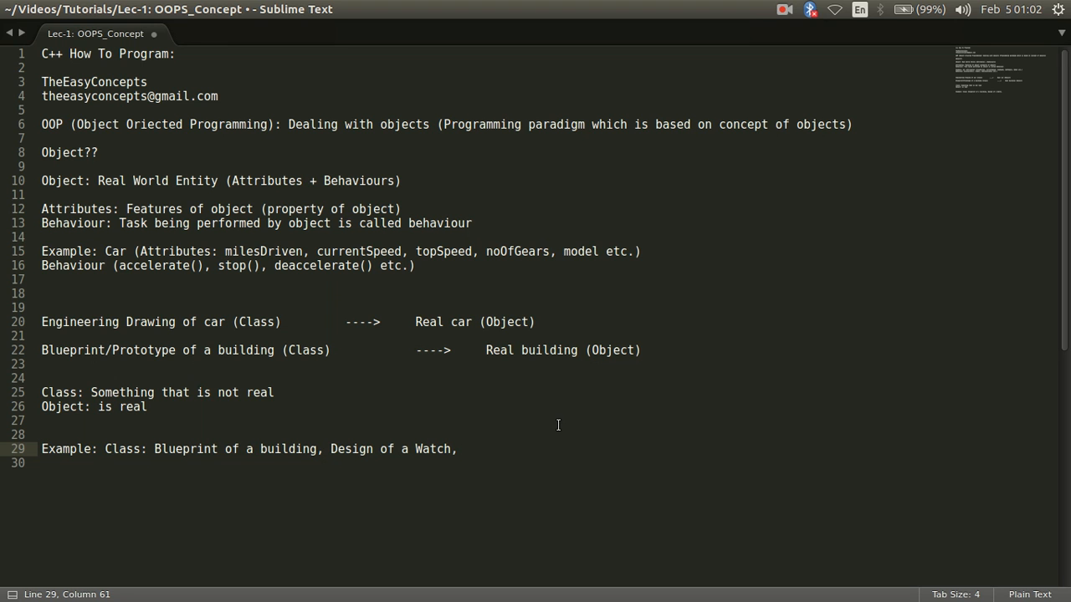
# Step: Finish the Class line with 'Code of Windows, Code of Linux etc.' and add an 'Object' line
pyautogui.write('Co')
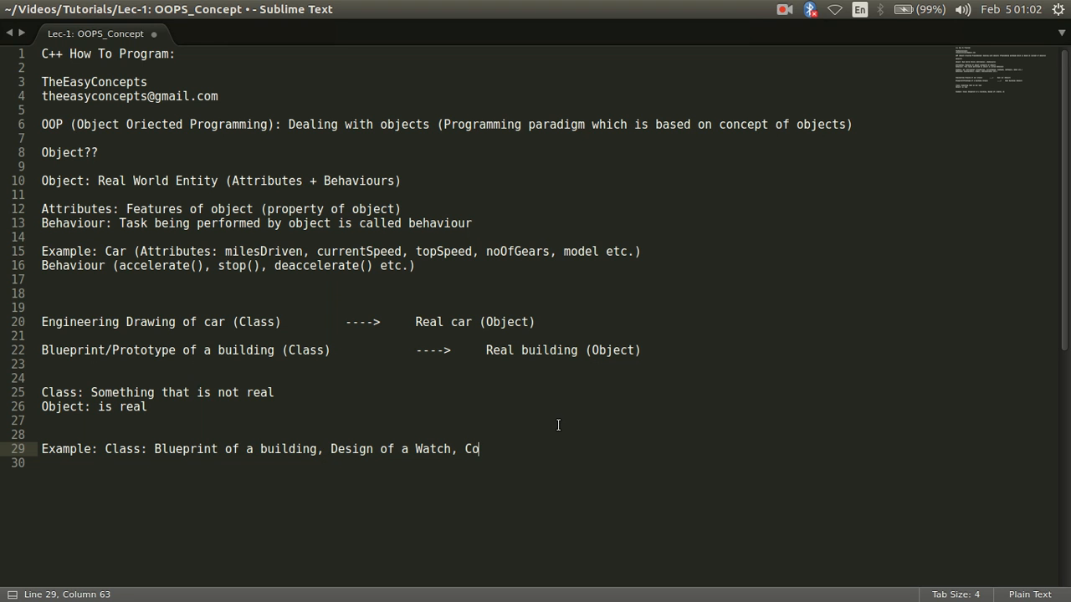
pyautogui.write('de of Win')
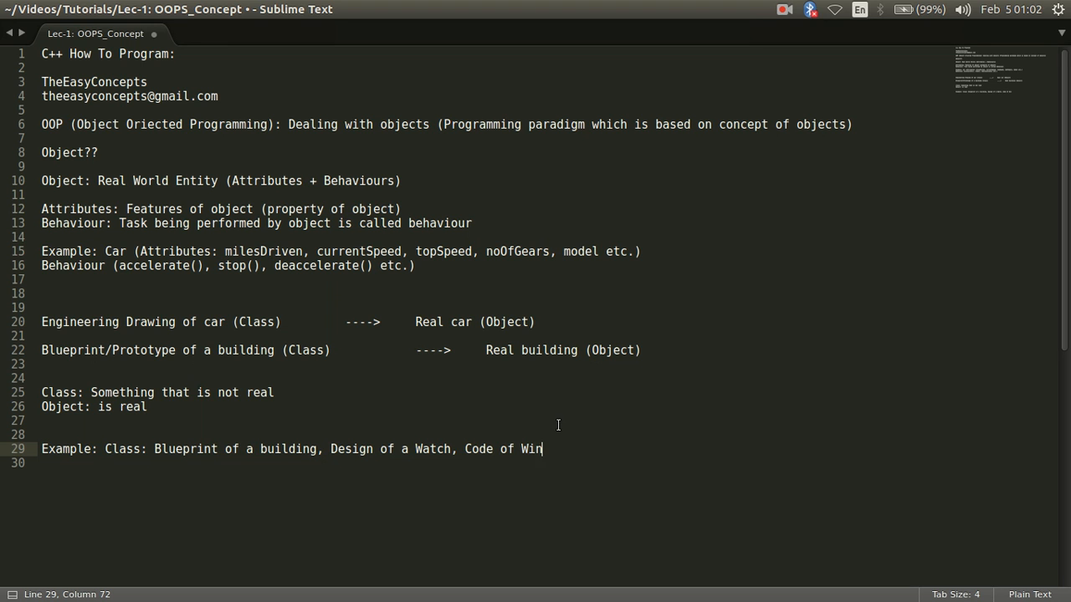
pyautogui.write('dows,')
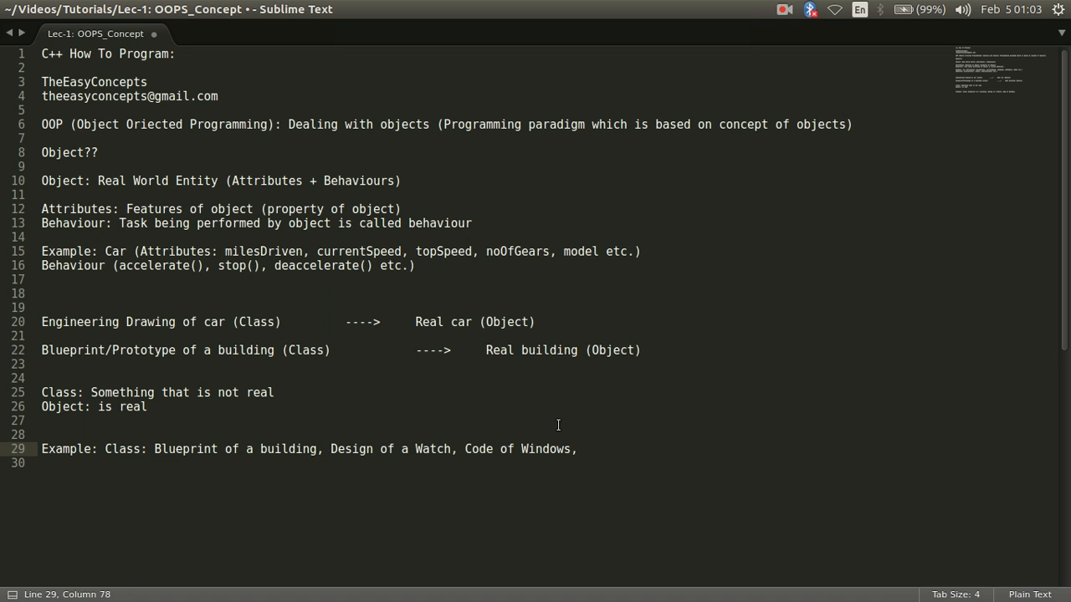
pyautogui.write('W')
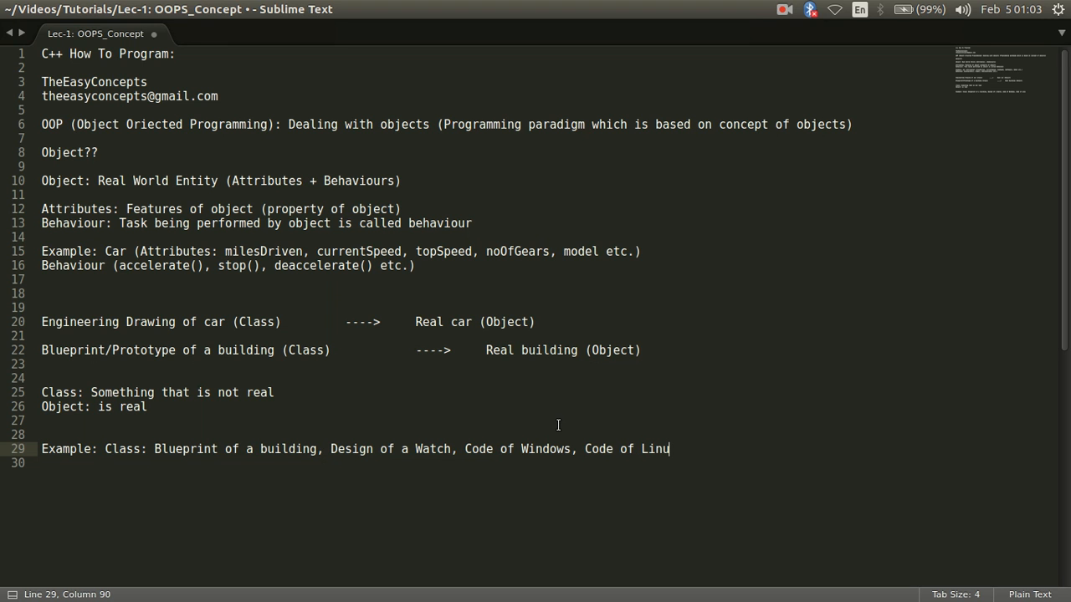
pyautogui.write('x')
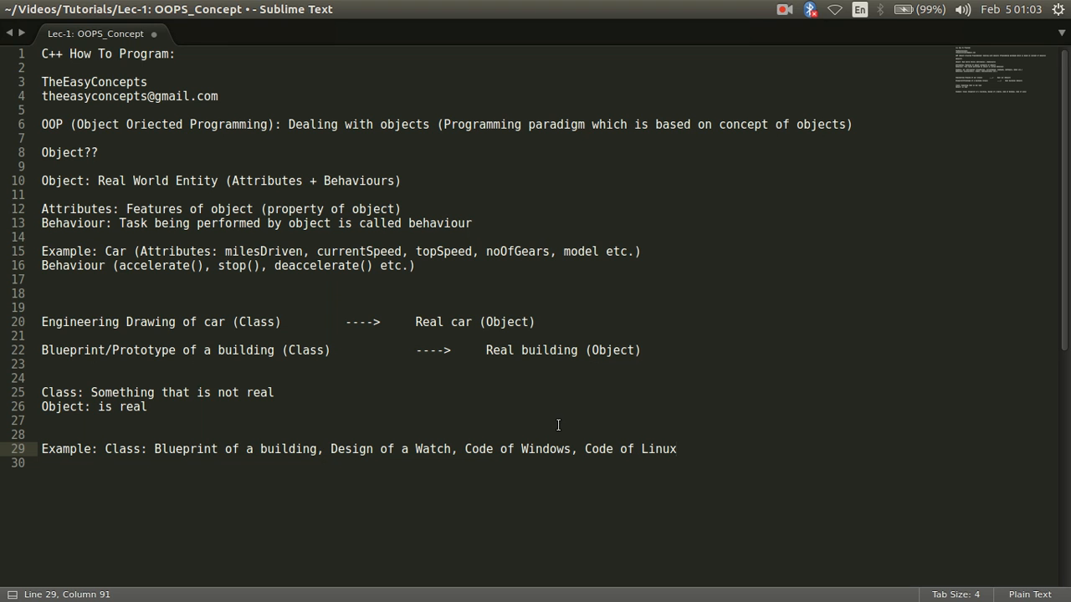
pyautogui.write('et')
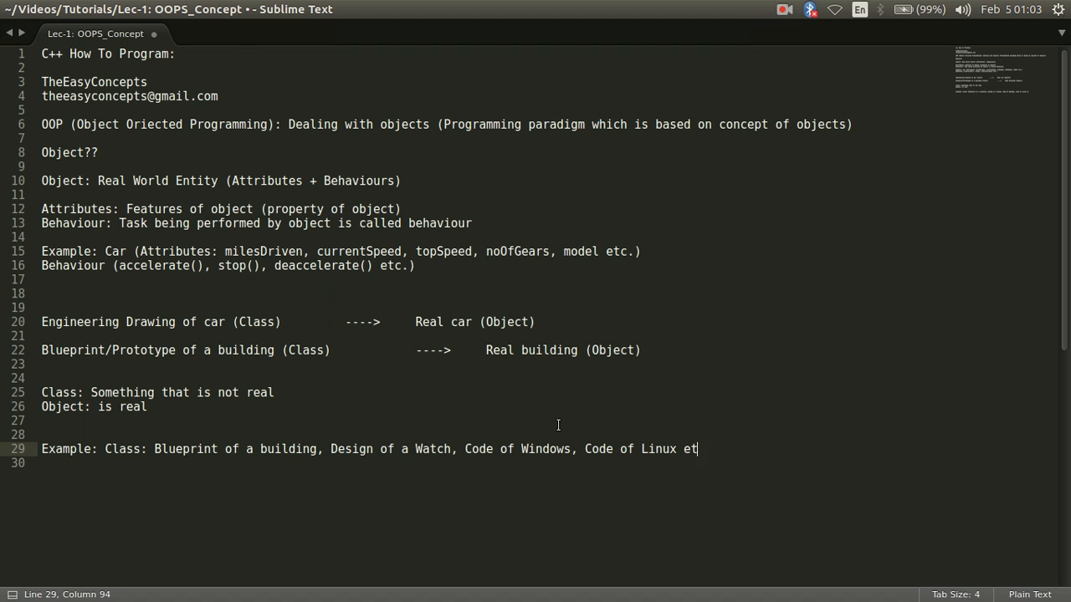
pyautogui.write('c.')
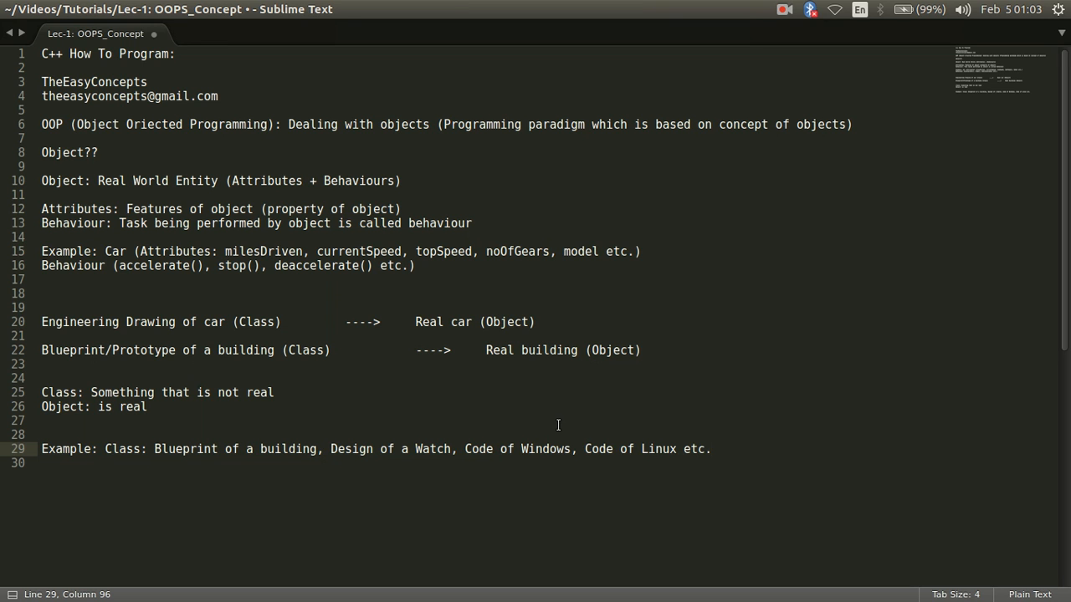
pyautogui.moveTo(638, 449); pyautogui.dragTo(711, 450)
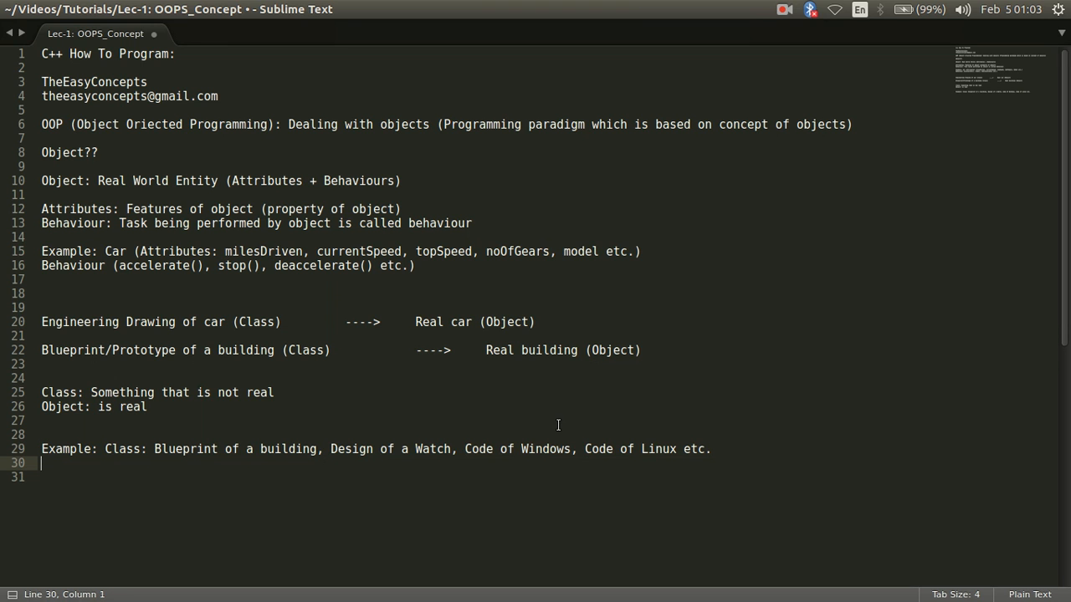
pyautogui.write('Object')
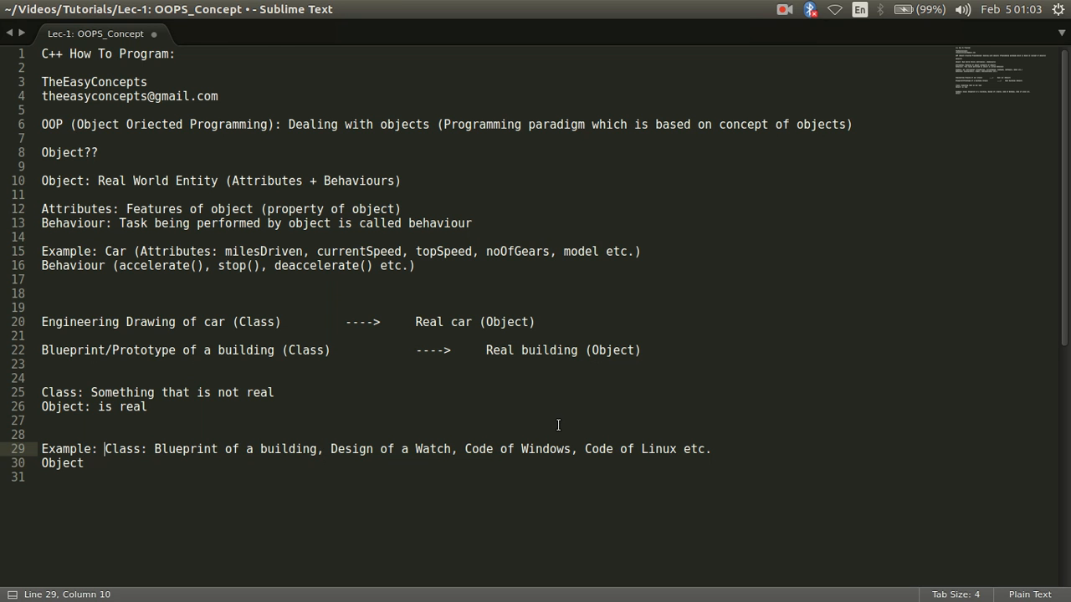
pyautogui.press('Enter')
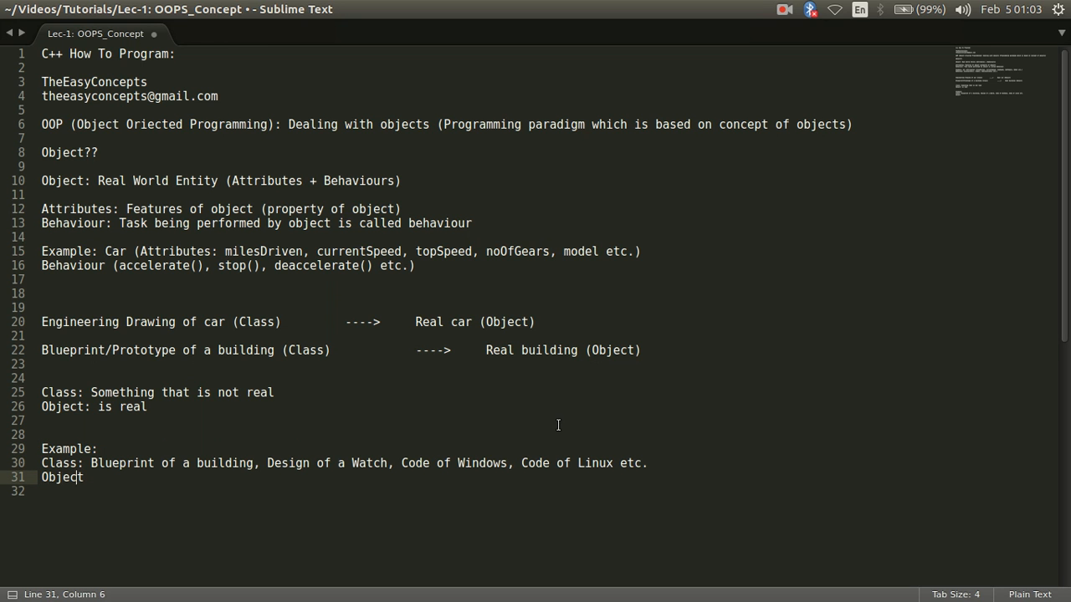
# Step: Begin the Object examples line with 'Real Building, Real Watch,'
pyautogui.write(':')
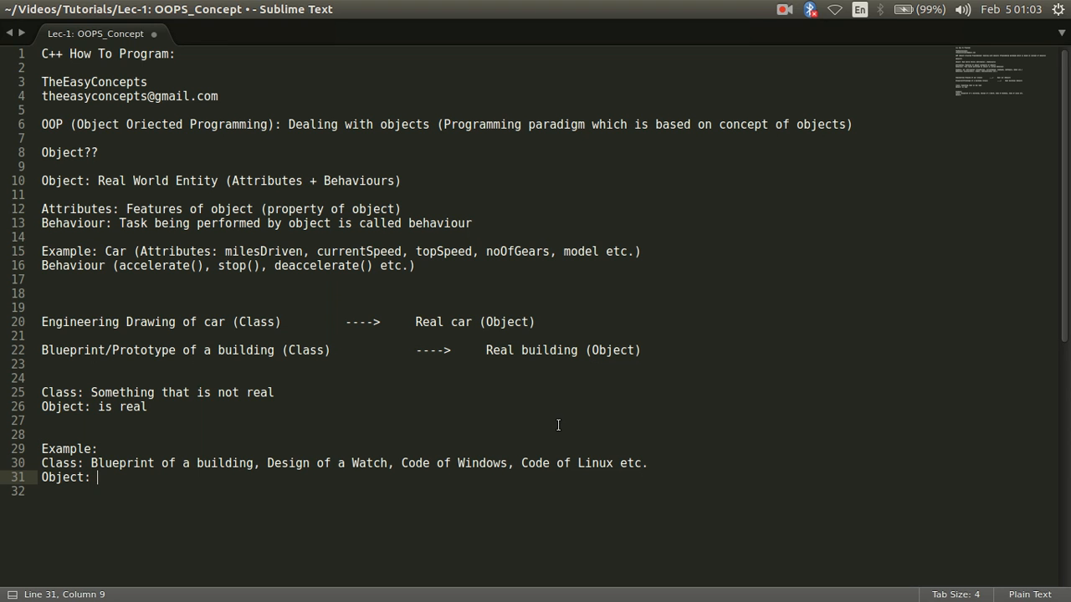
pyautogui.write('R')
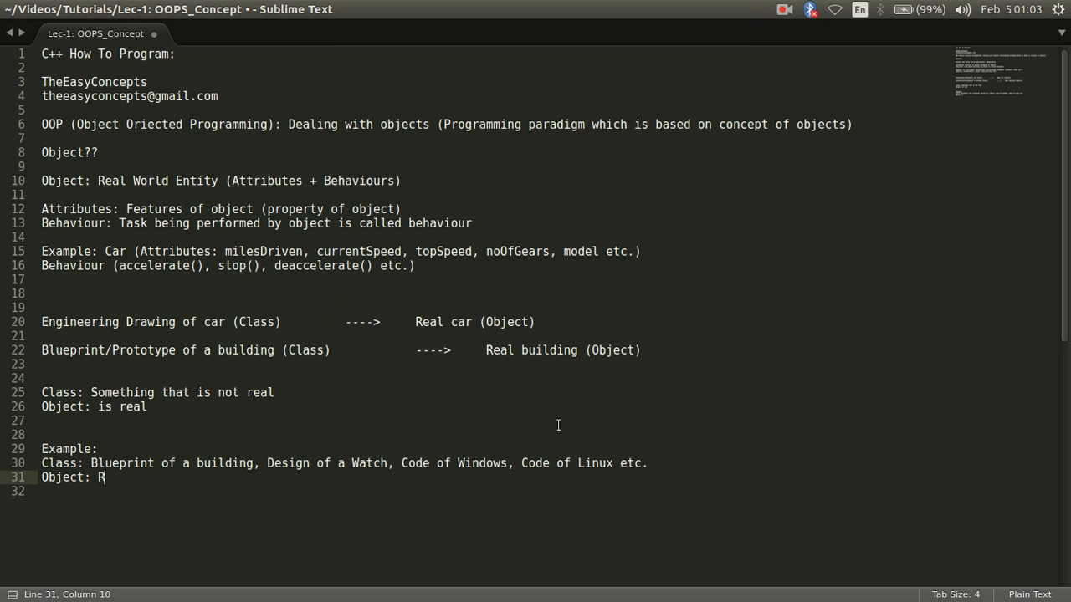
pyautogui.write('eal Bui')
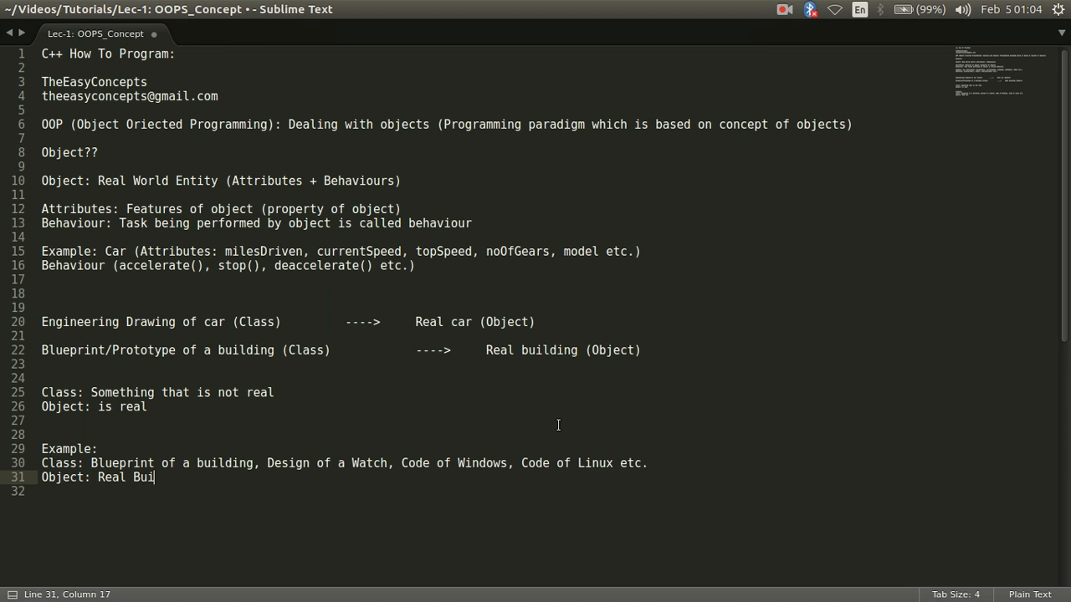
pyautogui.write('lding,')
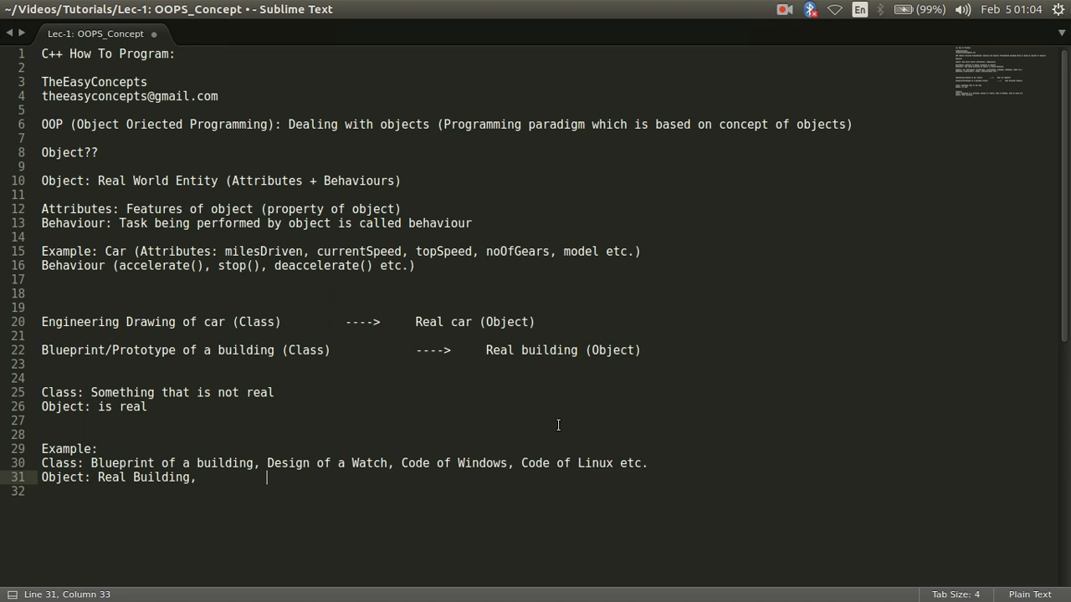
pyautogui.write('Real')
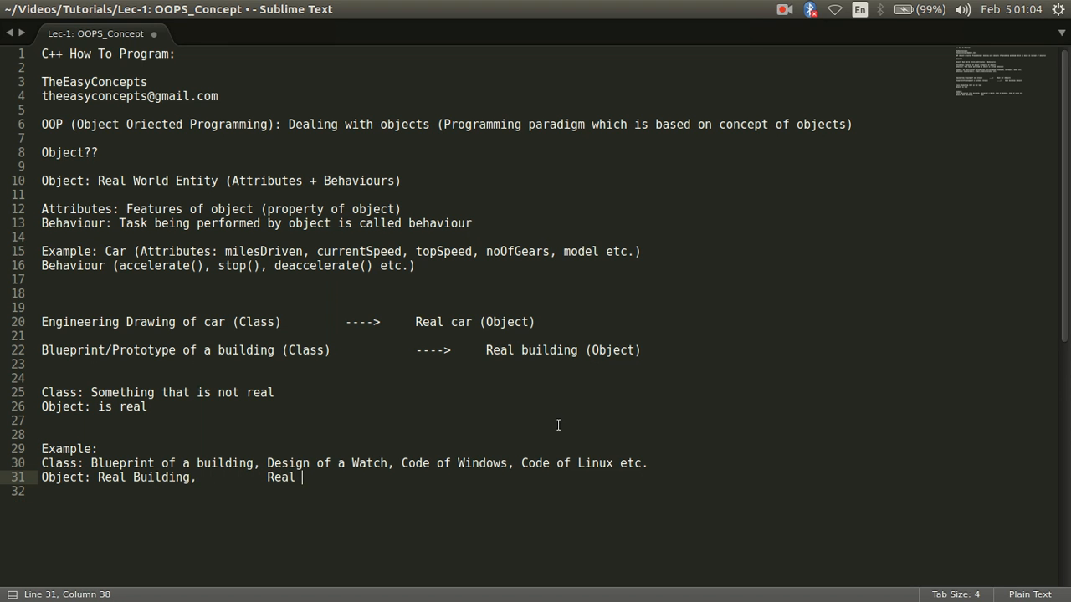
pyautogui.write('Watch,')
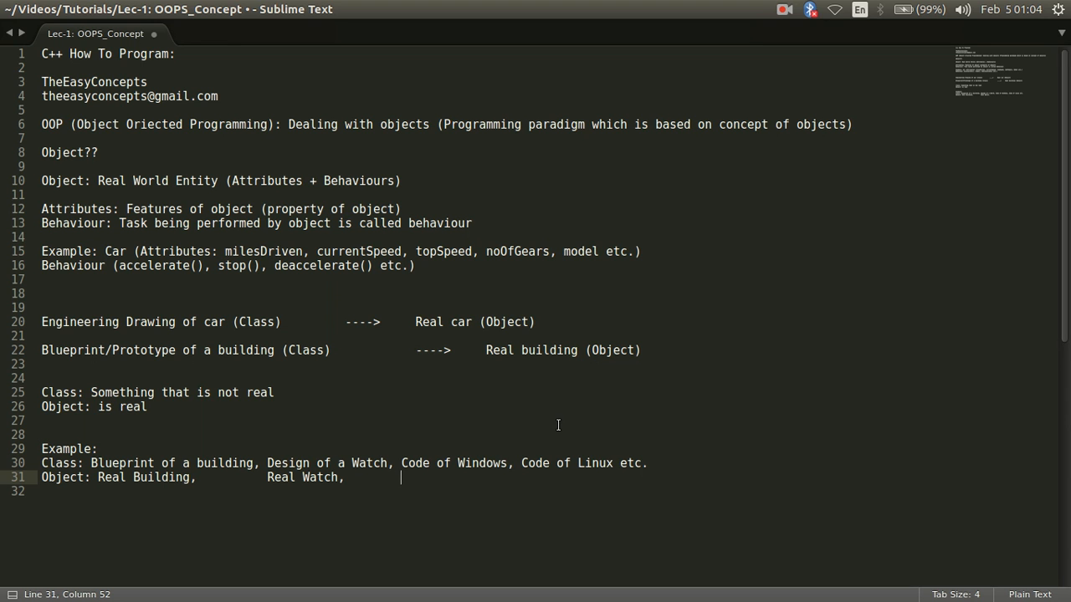
# Step: Extend the Object examples with 'Real Windows OS, Real Linux OS'
pyautogui.write('O')
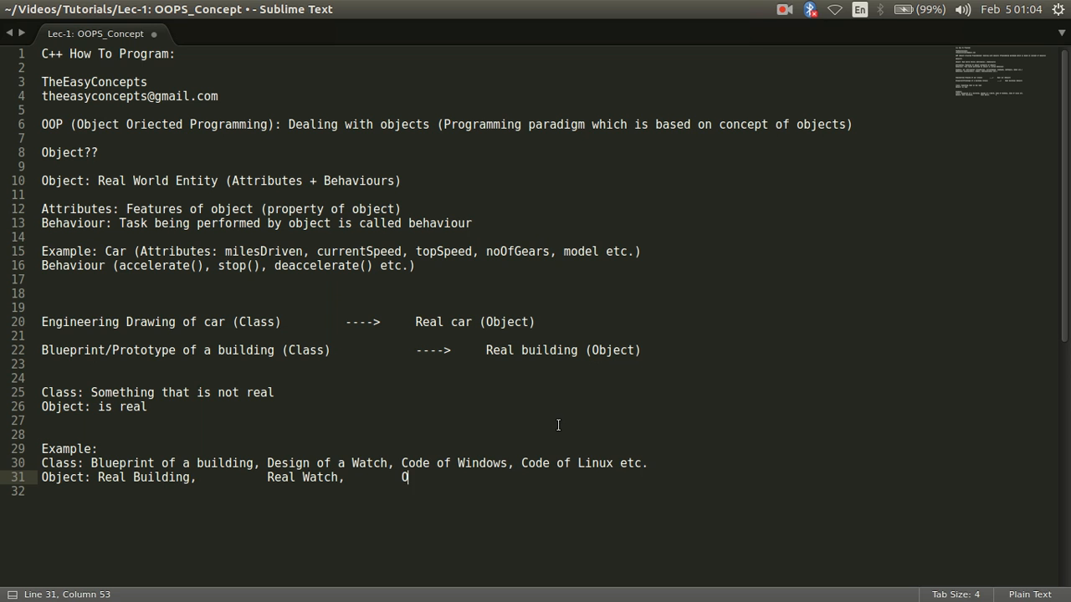
pyautogui.write('bject of')
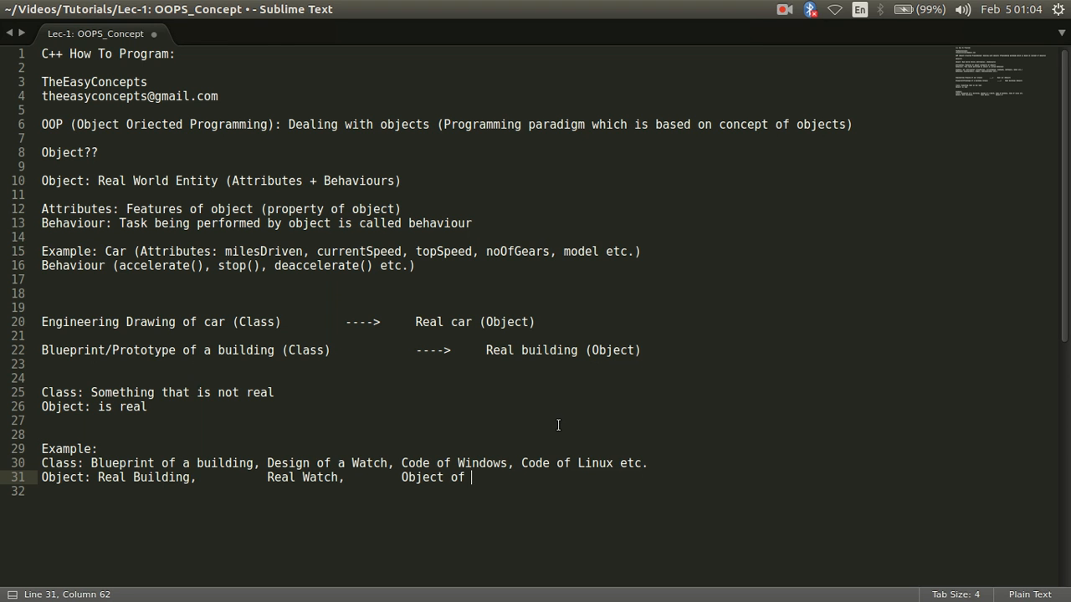
pyautogui.write('Windo')
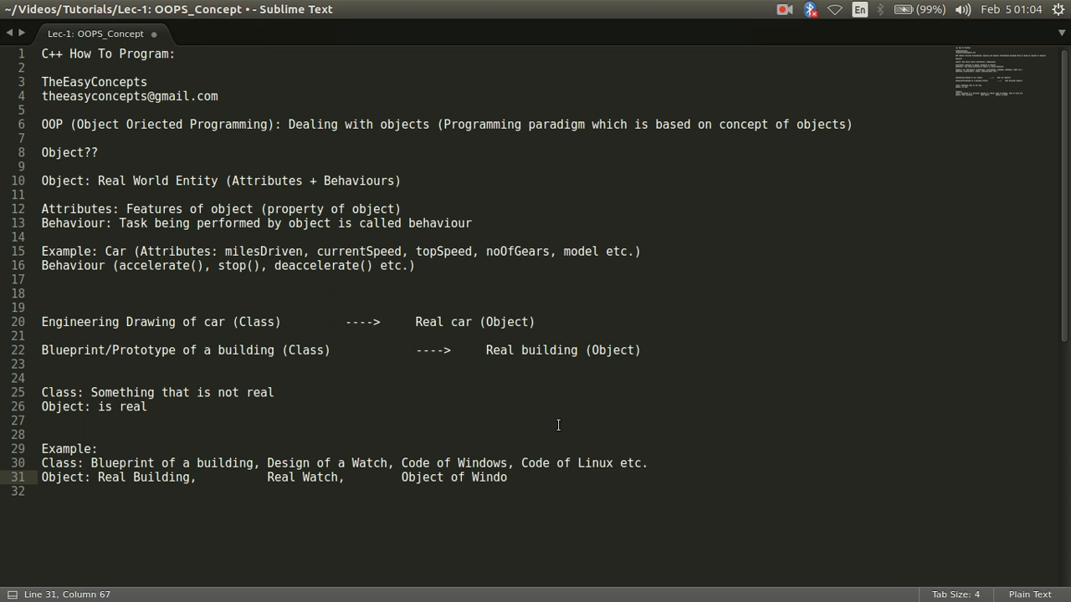
pyautogui.write('ws')
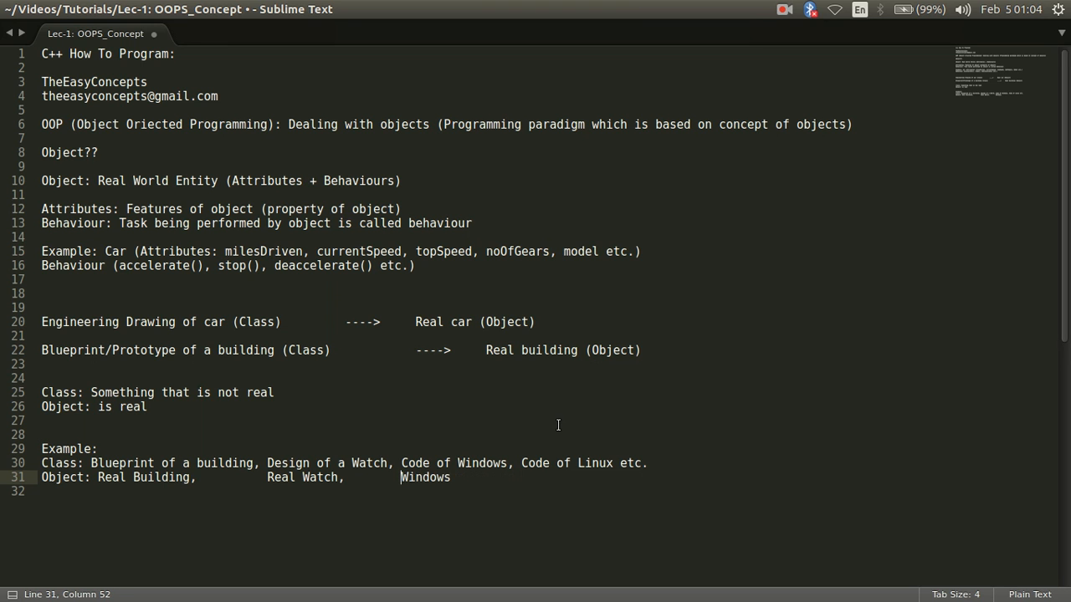
pyautogui.write('Real')
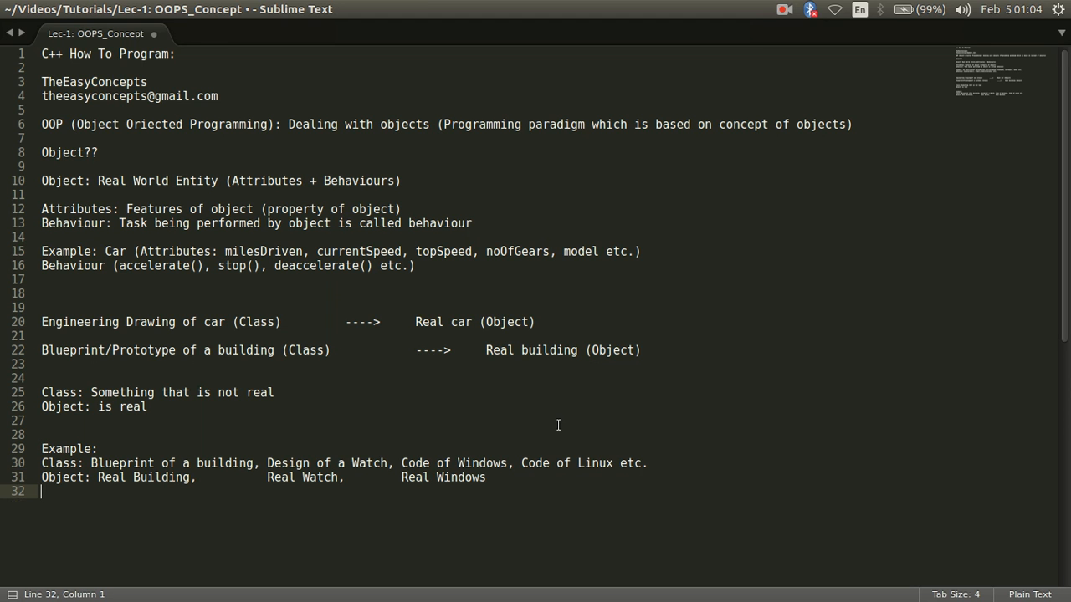
pyautogui.write('OS, Re')
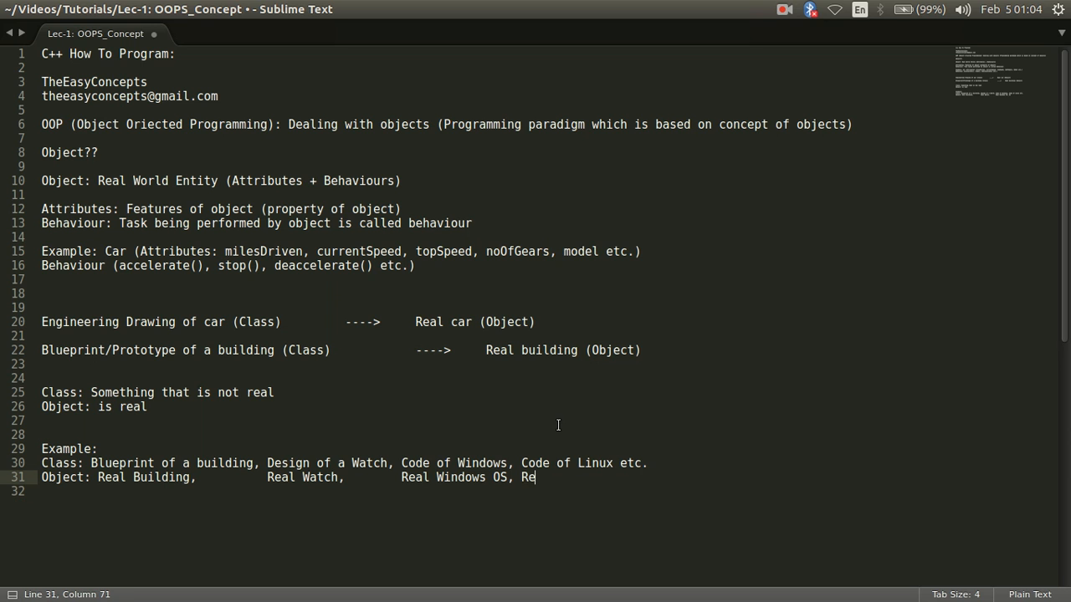
pyautogui.write('al')
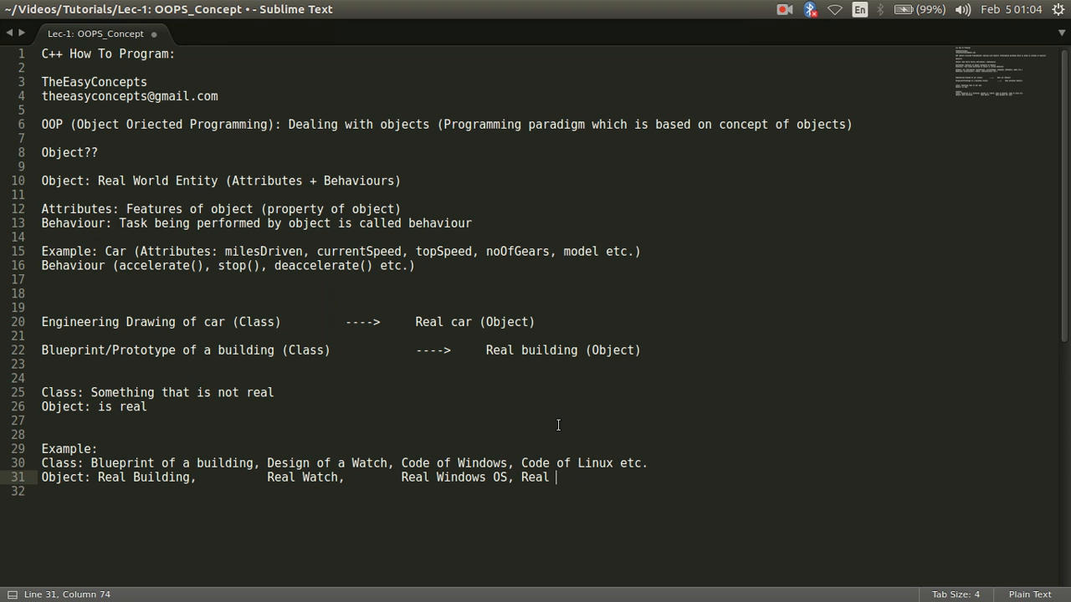
pyautogui.write('Li')
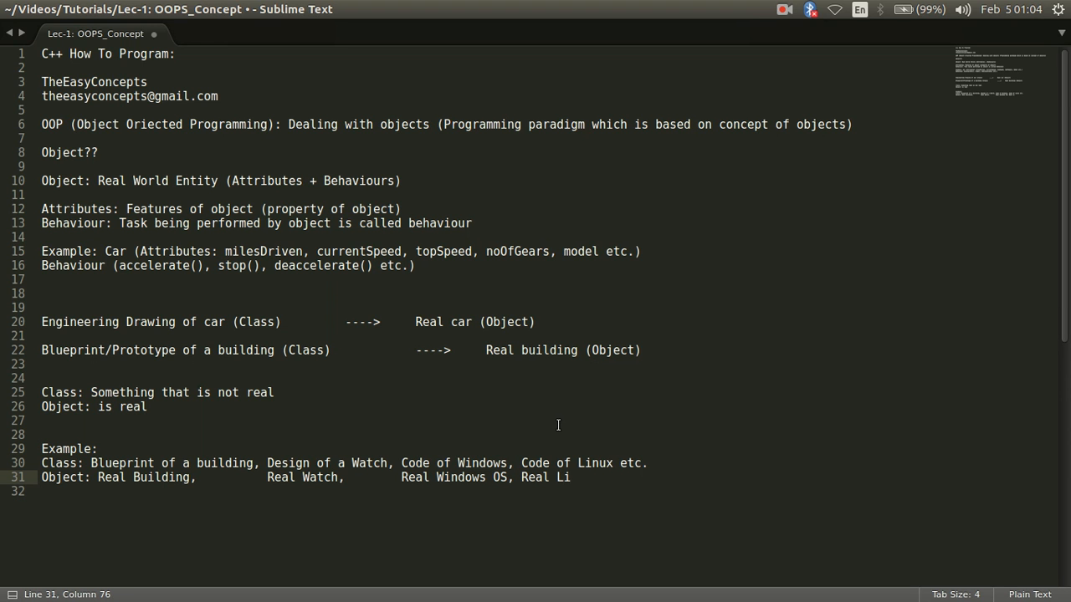
pyautogui.write('nux OS')
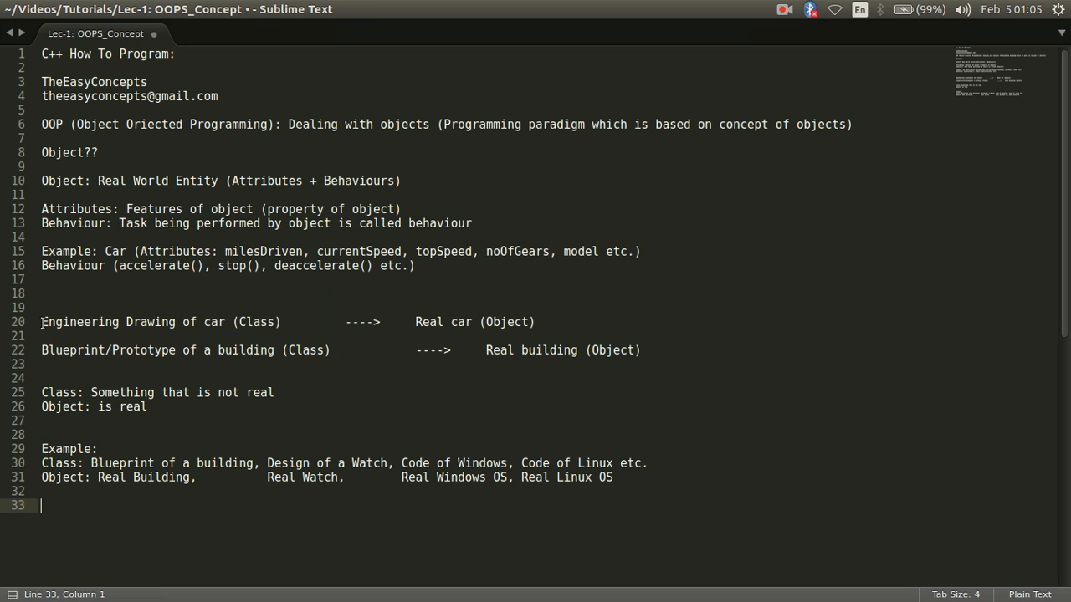
# Step: Add the line 'Instantiation: Conversion from class to object'
pyautogui.write('Instant')
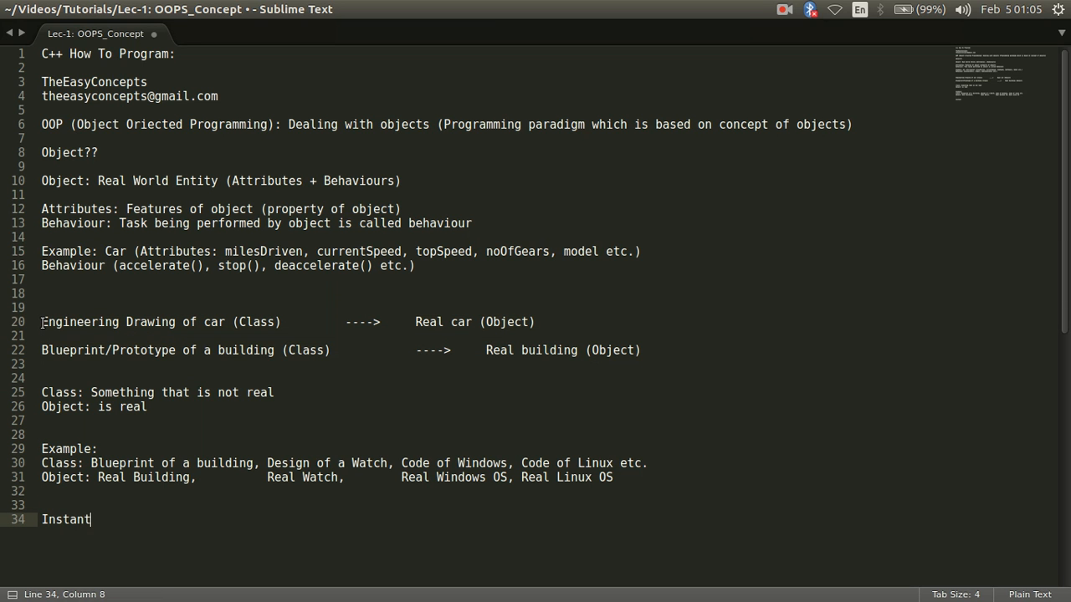
pyautogui.write('iation:')
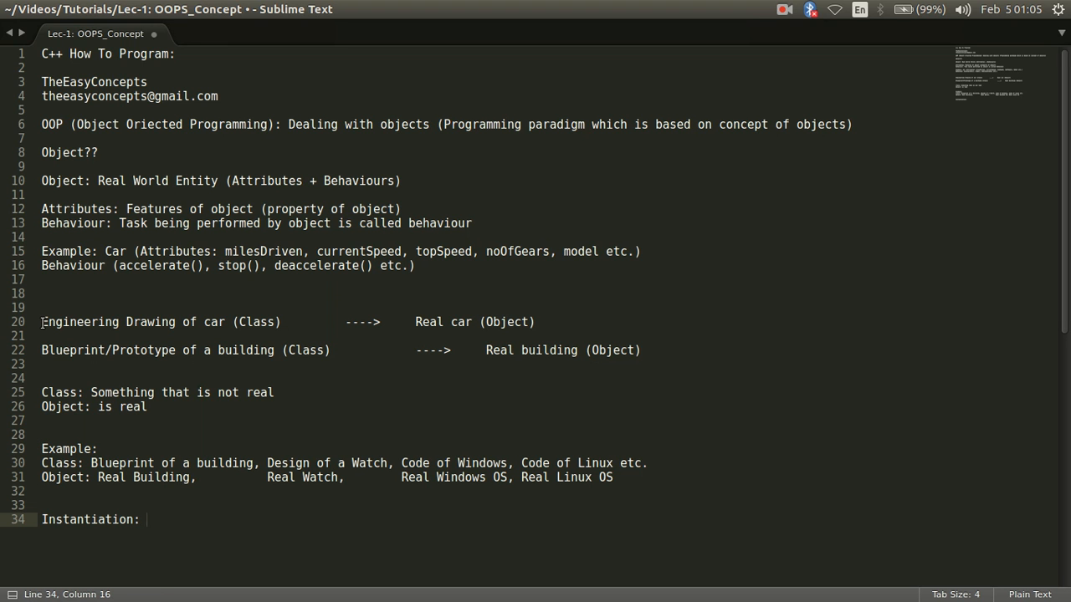
pyautogui.write('Conversion from')
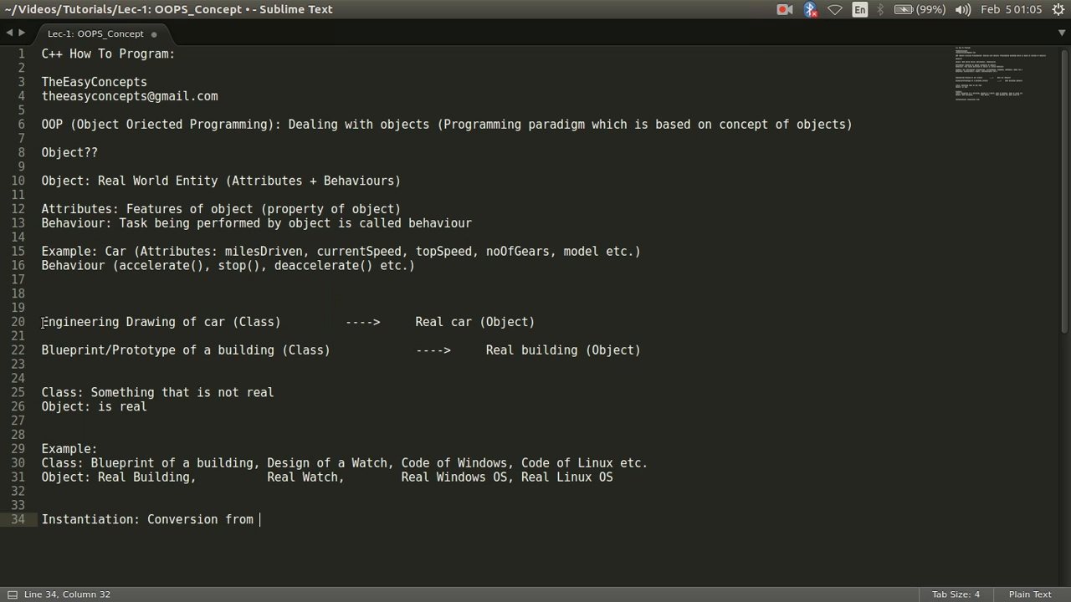
pyautogui.write('class to')
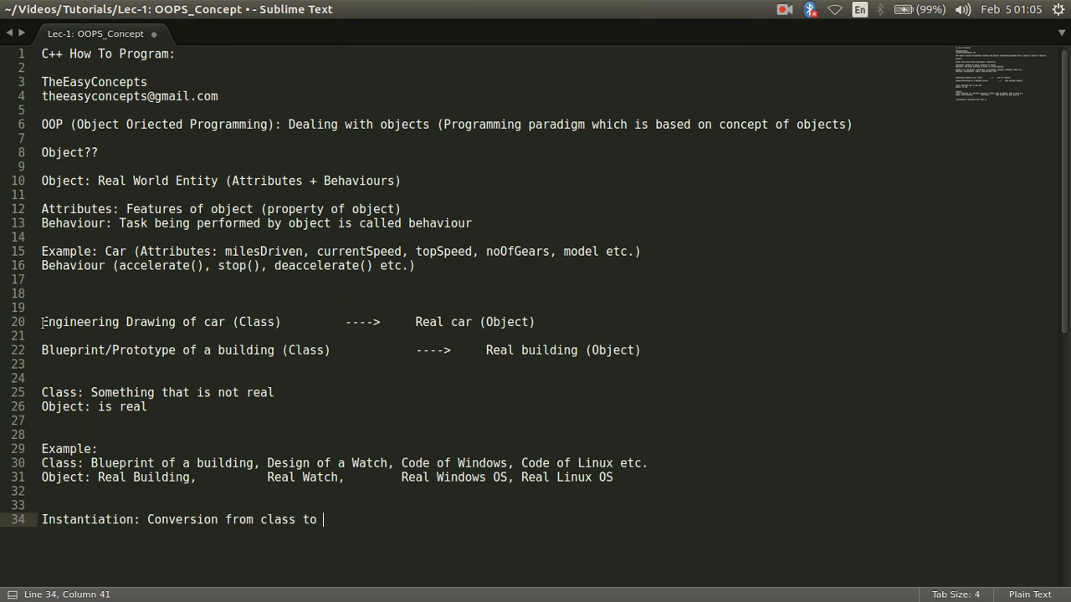
pyautogui.write('object')
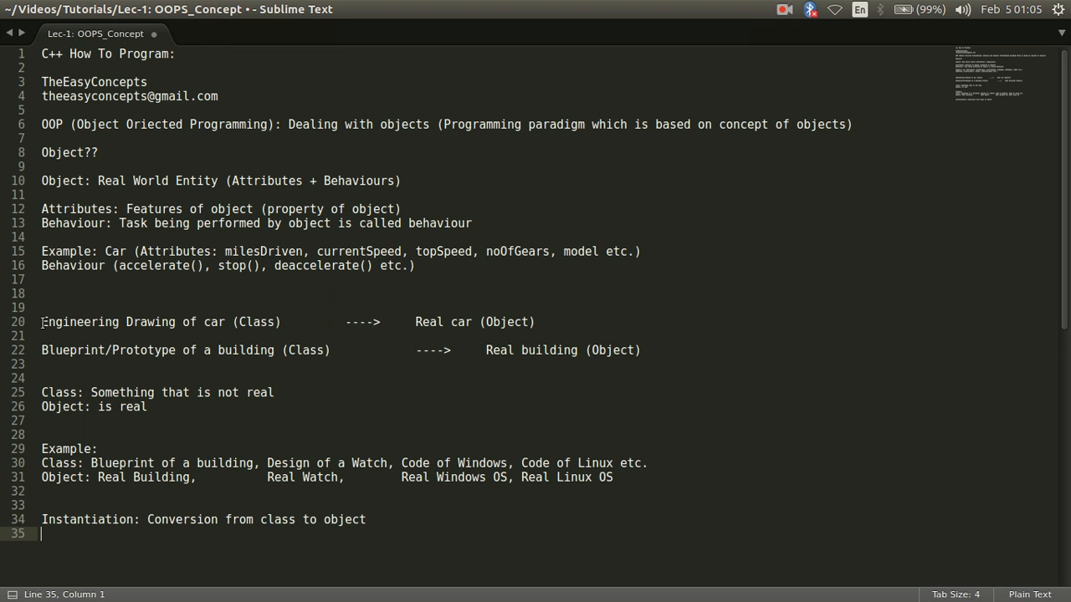
# Step: Add 'Object is an instance of a class', correcting the typo in 'instance'
pyautogui.write('Object')
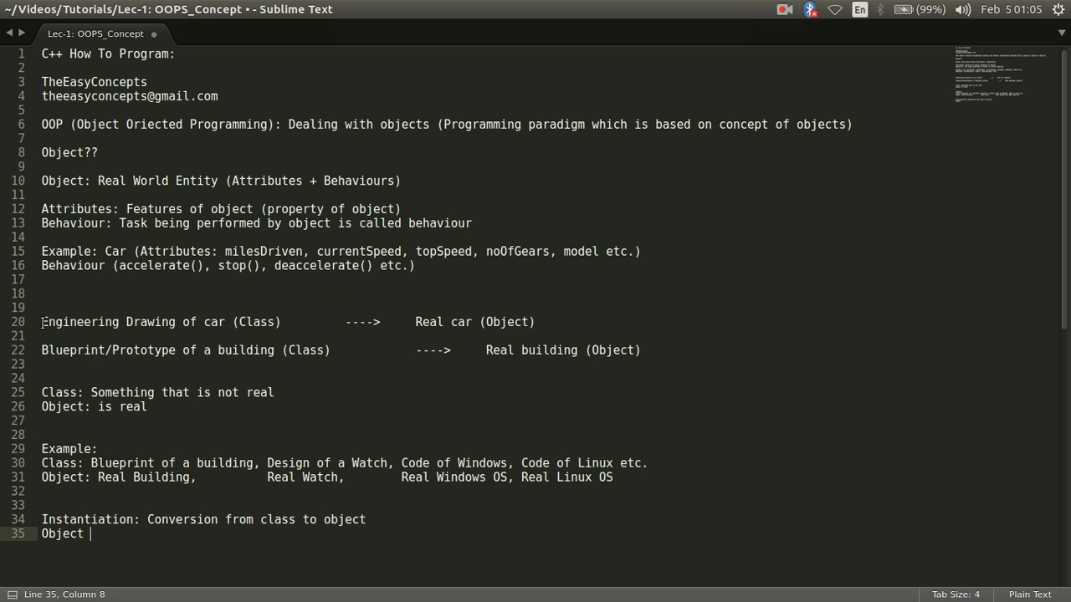
pyautogui.write('is an i')
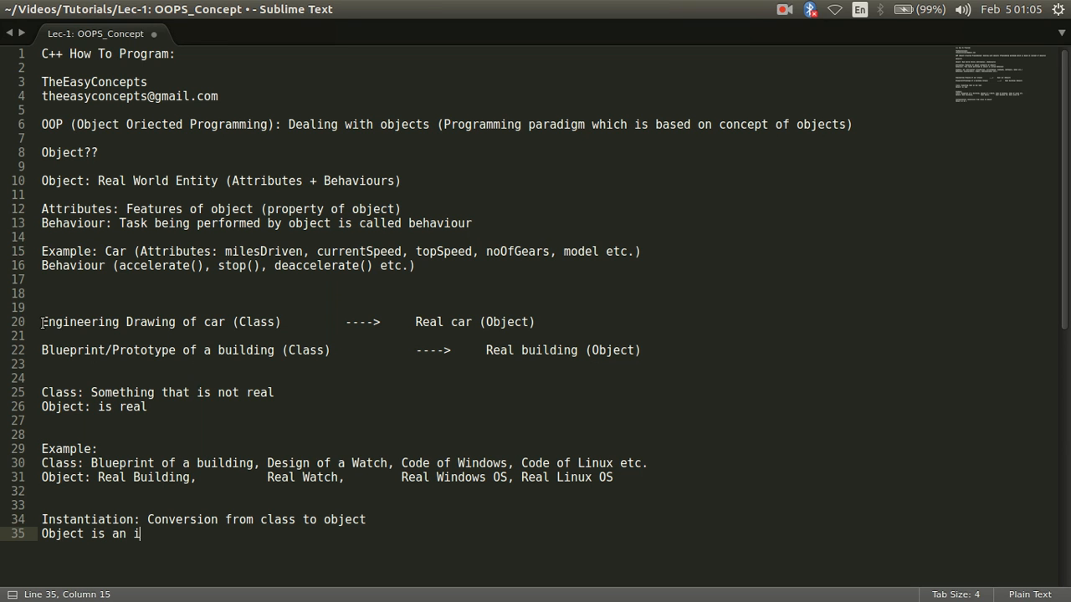
pyautogui.write('instamn')
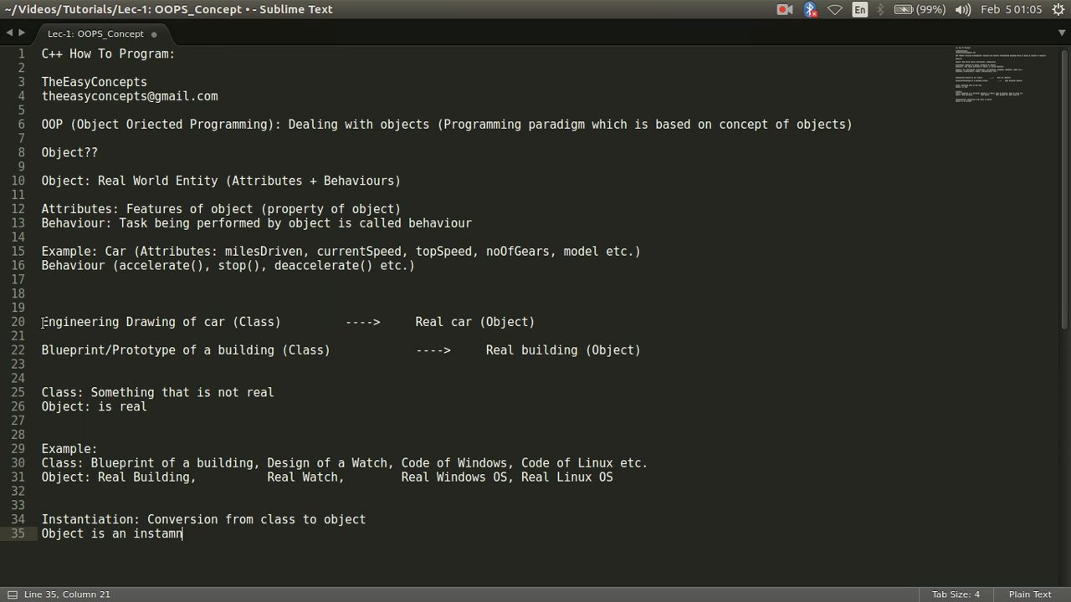
pyautogui.press('BackSpace')
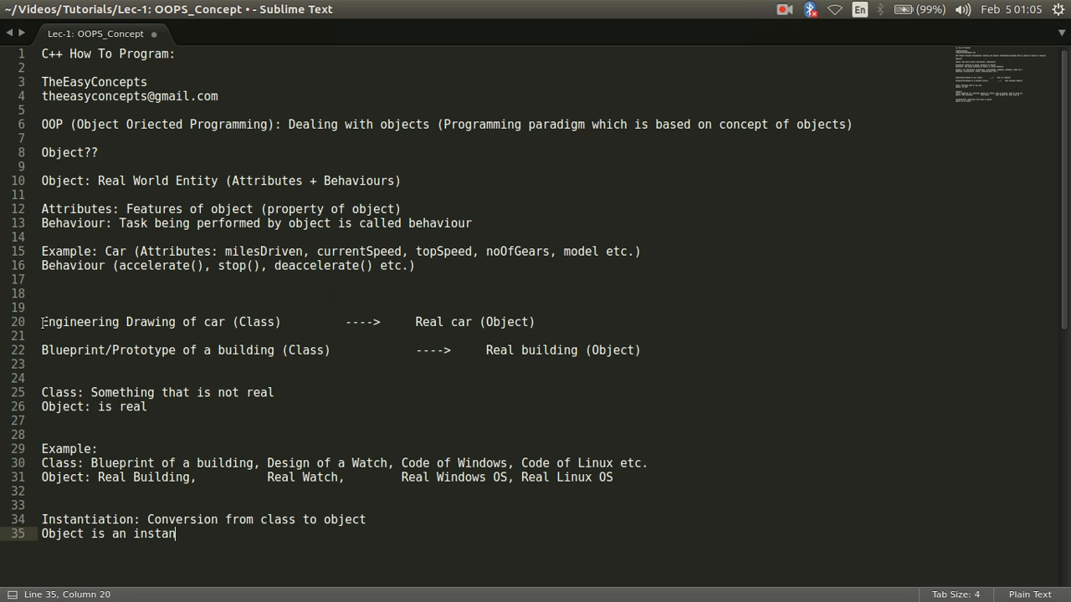
pyautogui.write('ce of a cla')
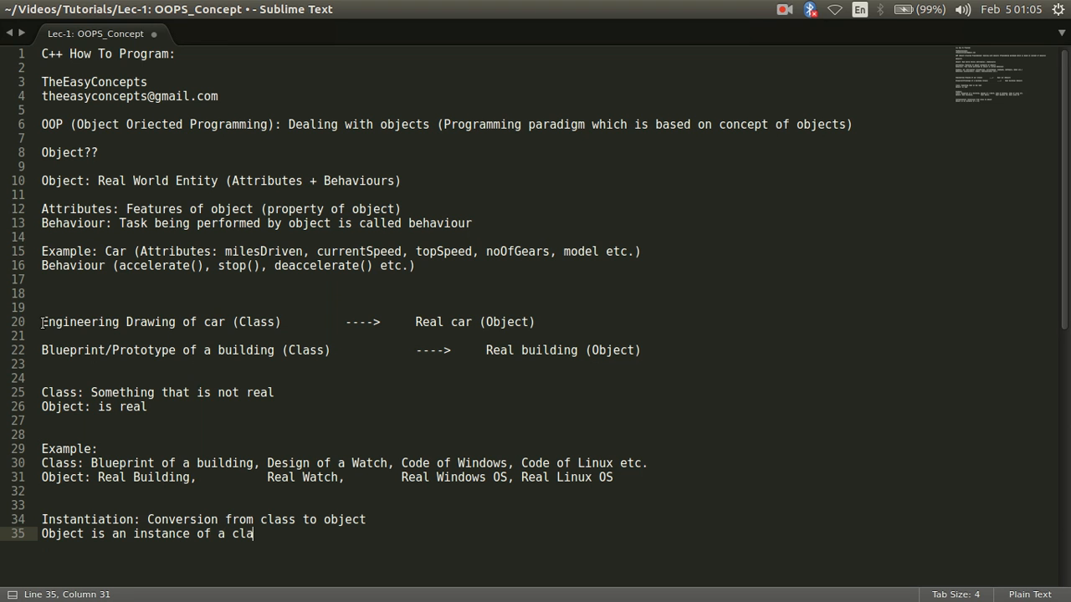
pyautogui.write('ss')
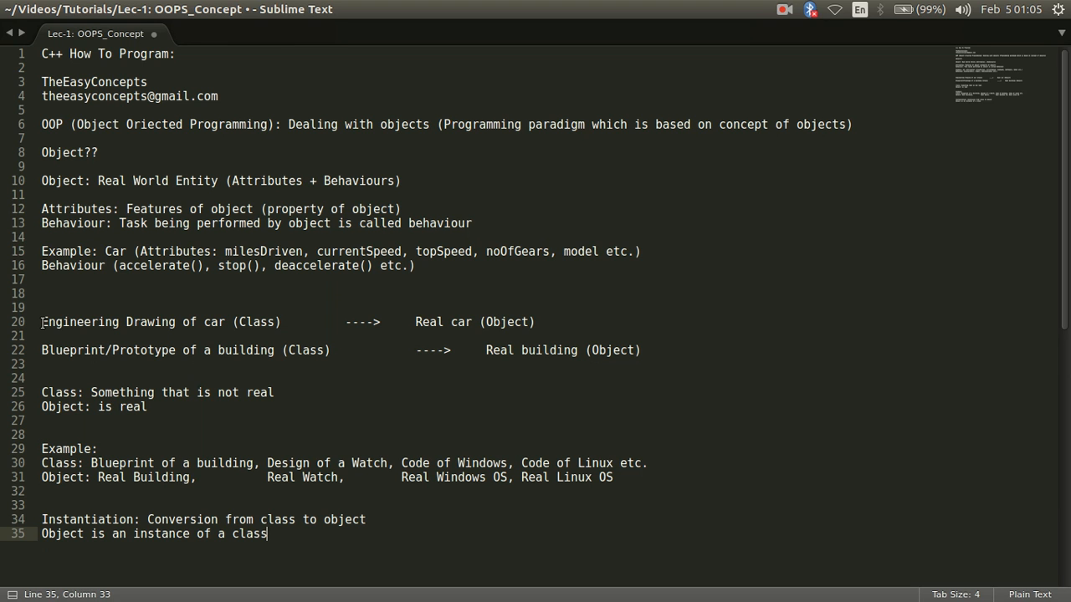
pyautogui.write('Cla')
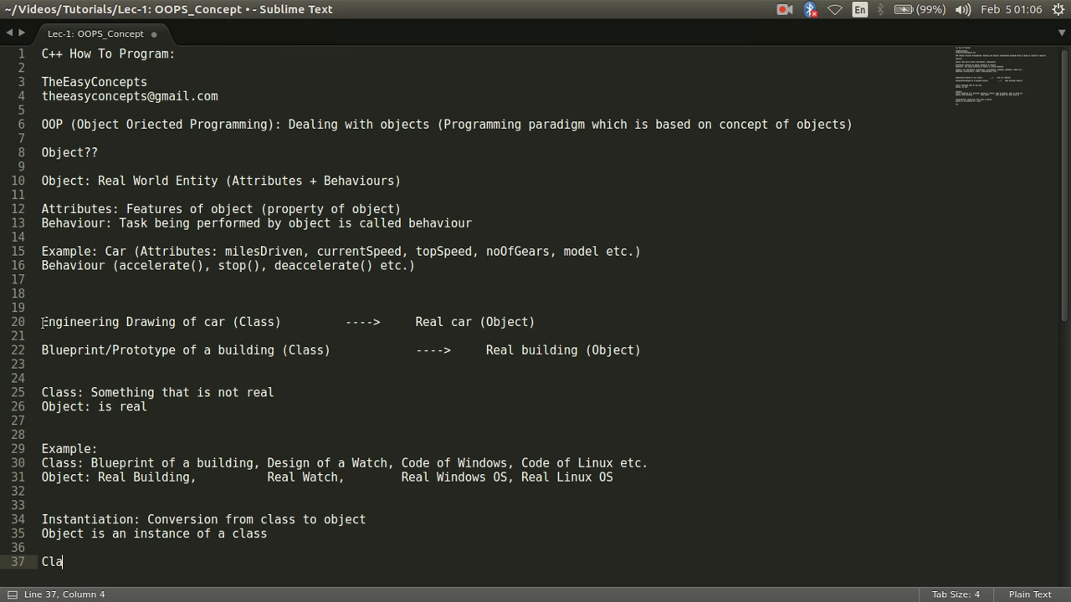
# Step: Write 'Class Car -------> MyCar, YourCar' and start a new line below it
pyautogui.write('ss')
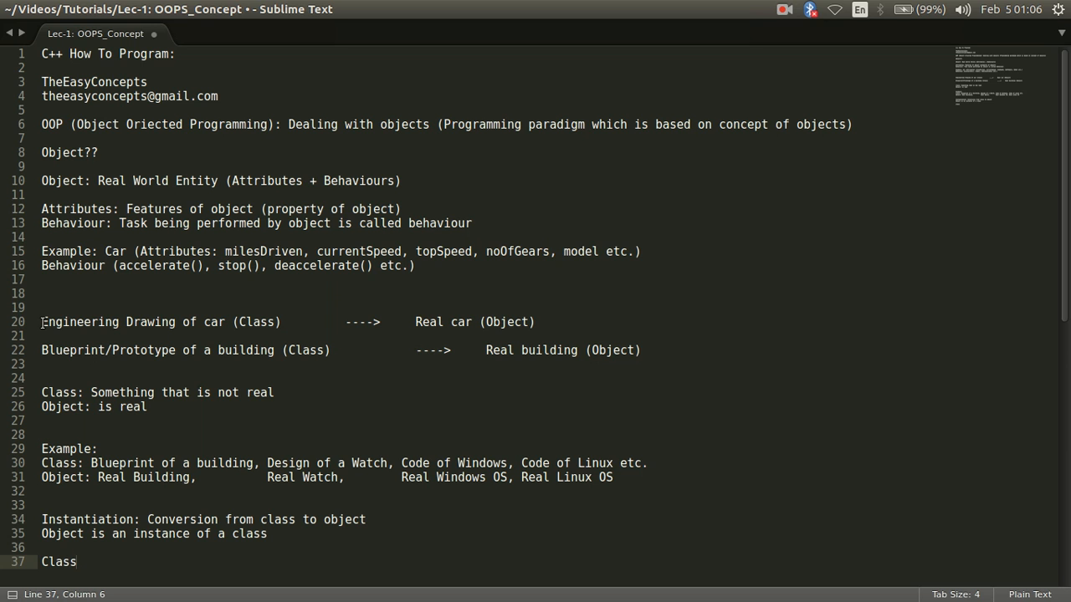
pyautogui.write('Ca')
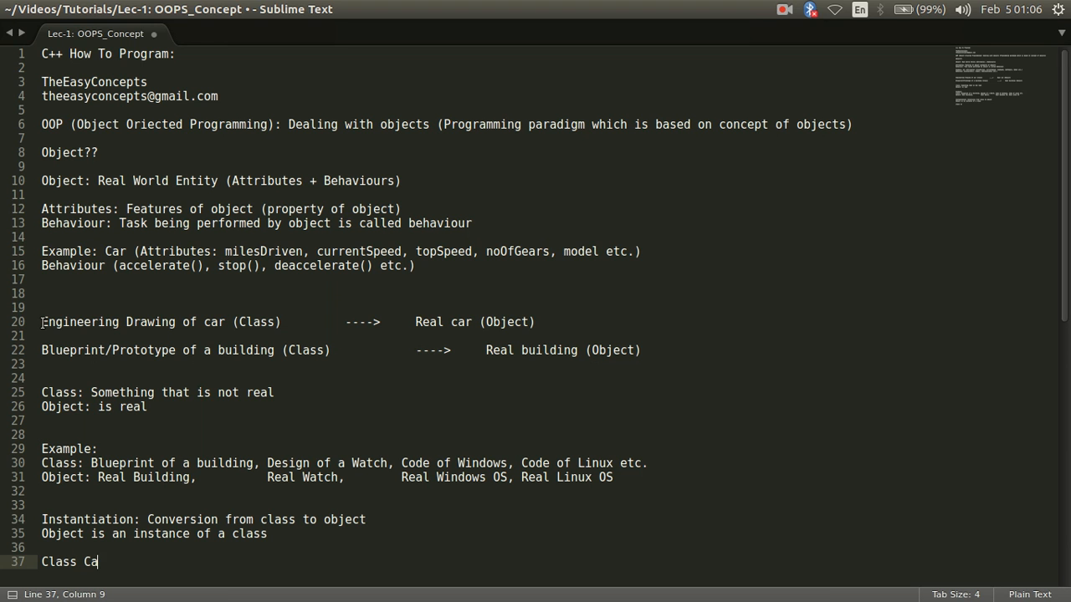
pyautogui.write('r')
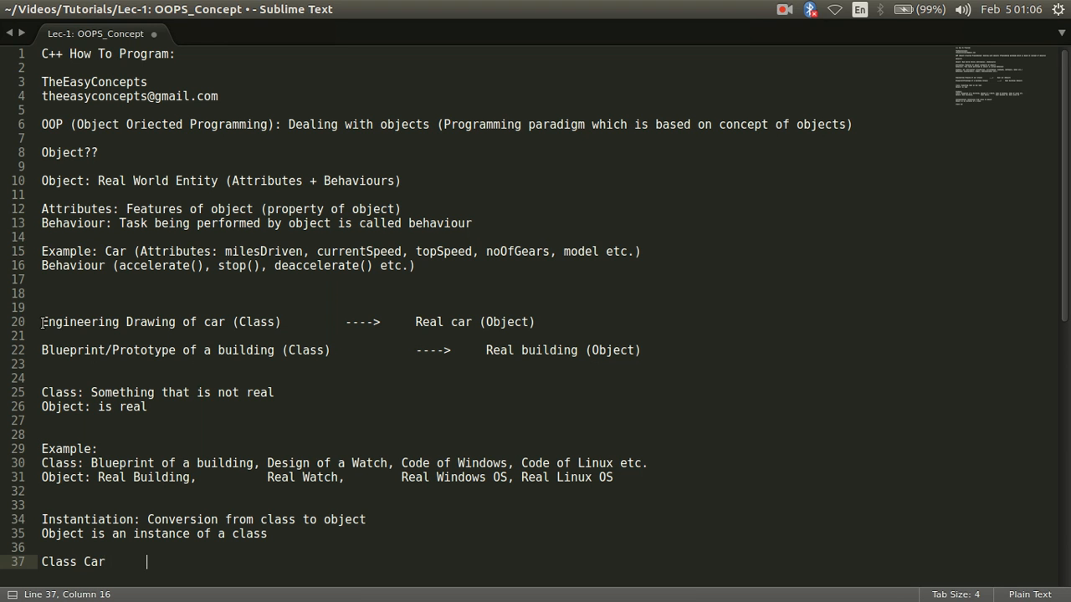
pyautogui.write('------->')
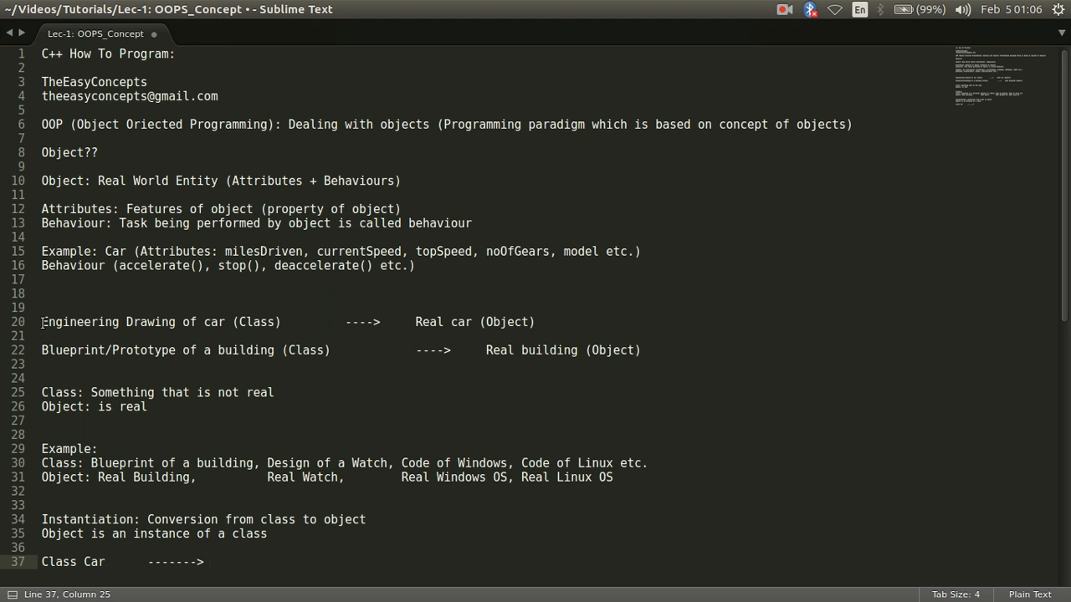
pyautogui.write('MyCar')
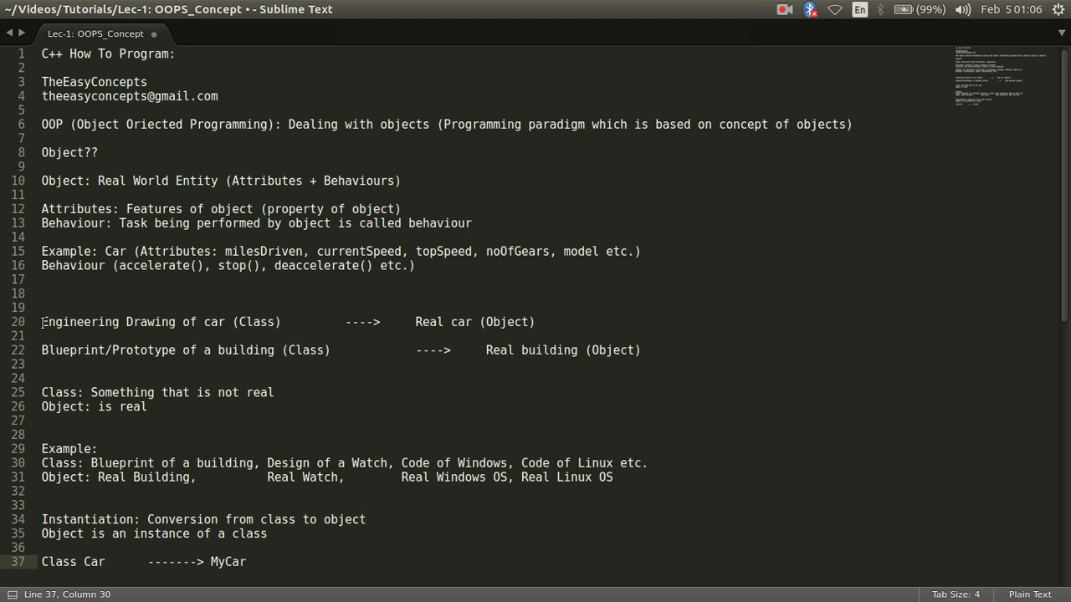
pyautogui.write(',')
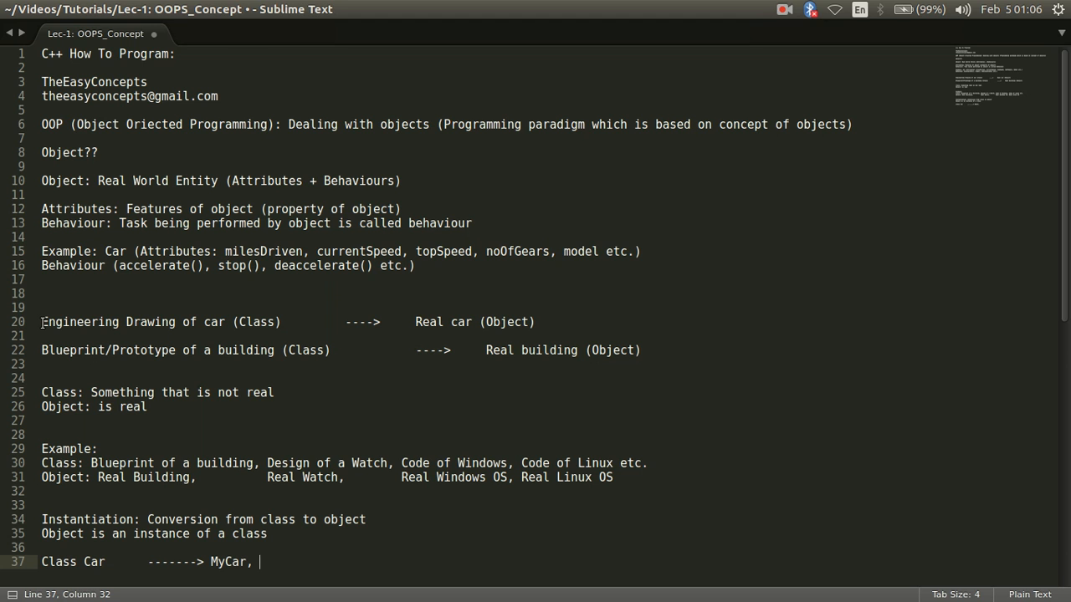
pyautogui.write('Your')
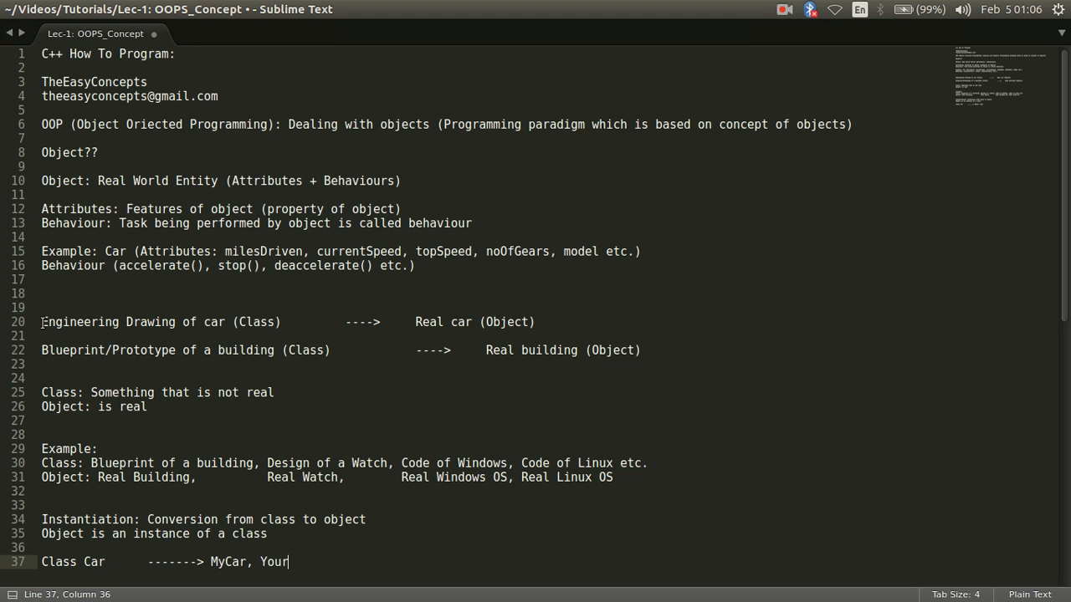
pyautogui.write('Car')
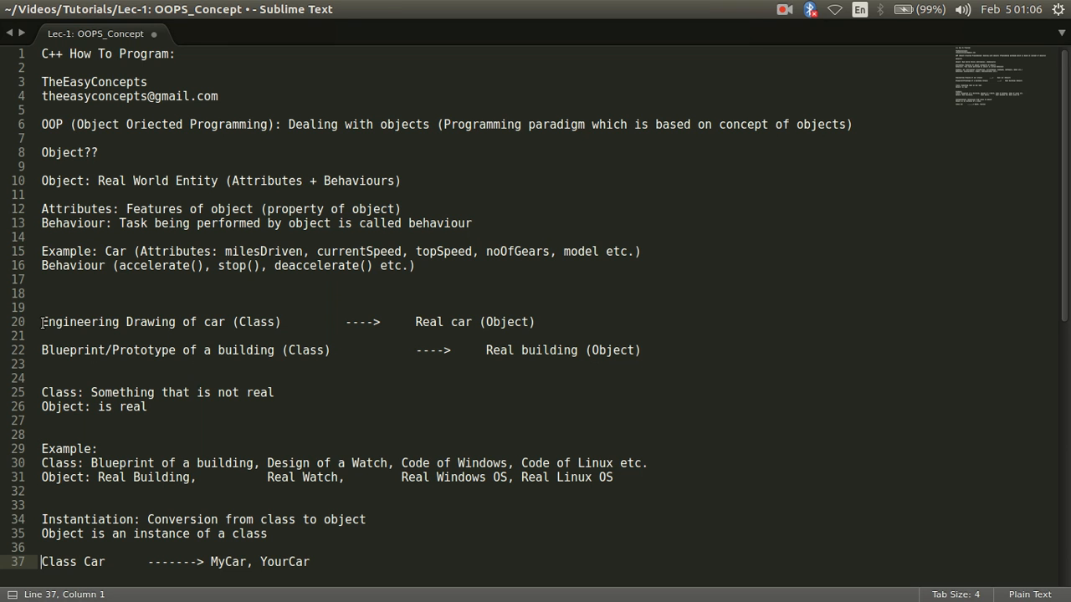
pyautogui.moveTo(42, 561); pyautogui.dragTo(310, 561)
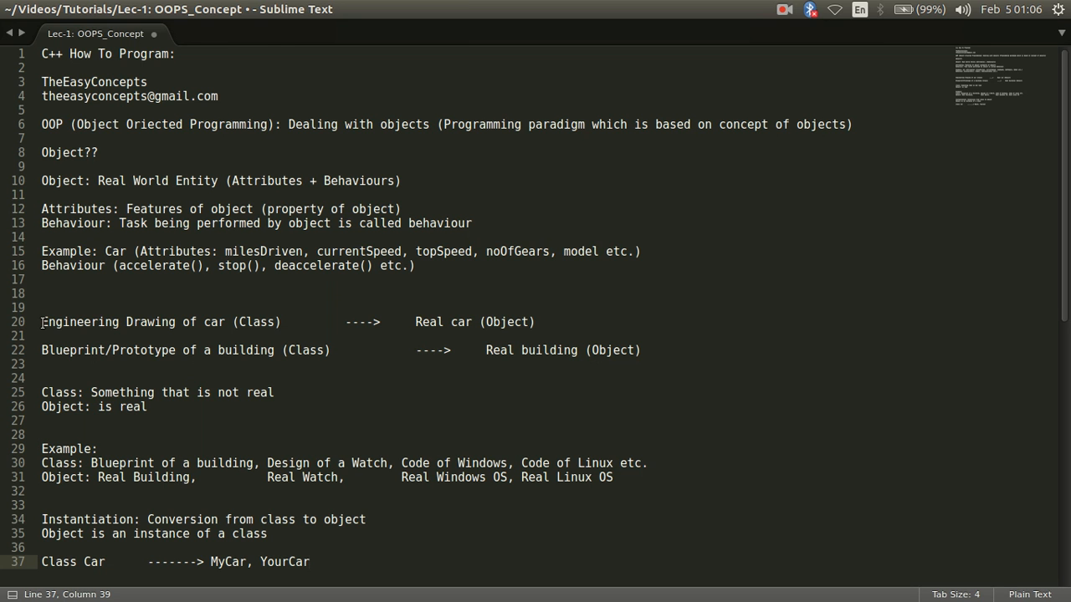
pyautogui.press('Return')
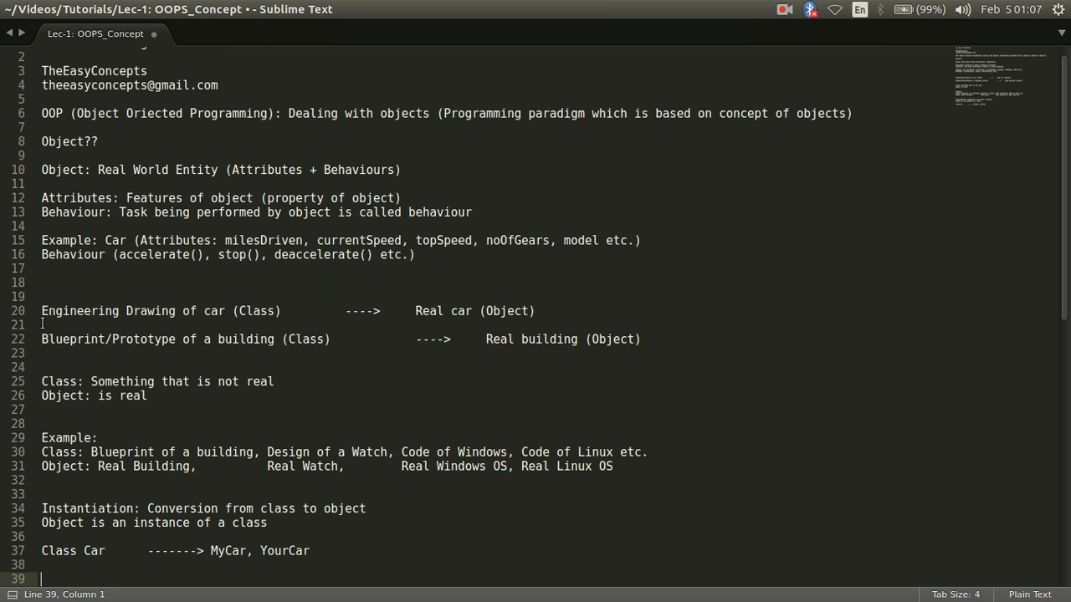